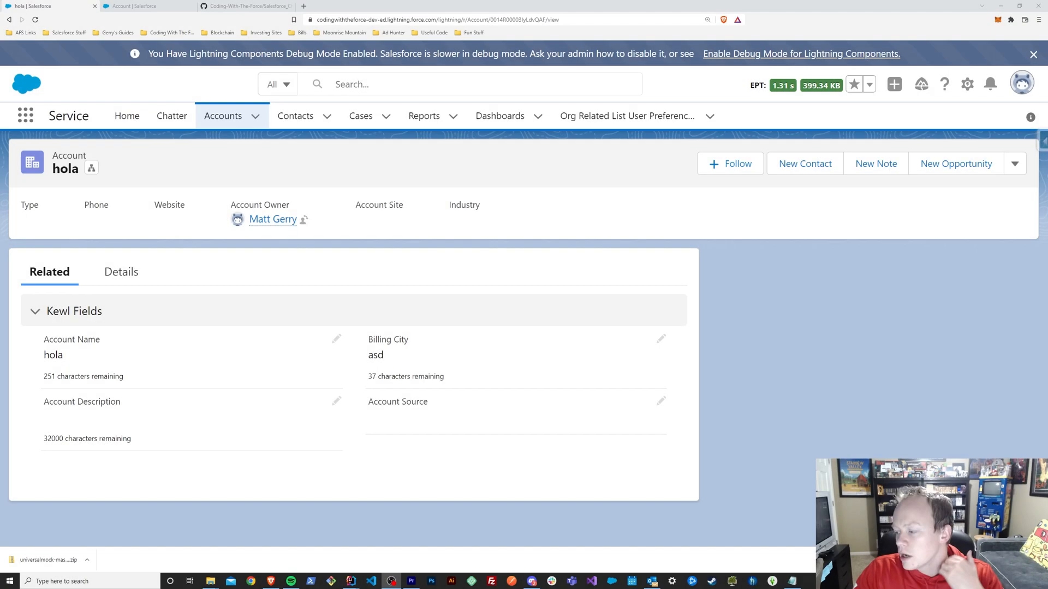
mouse_move(542, 419)
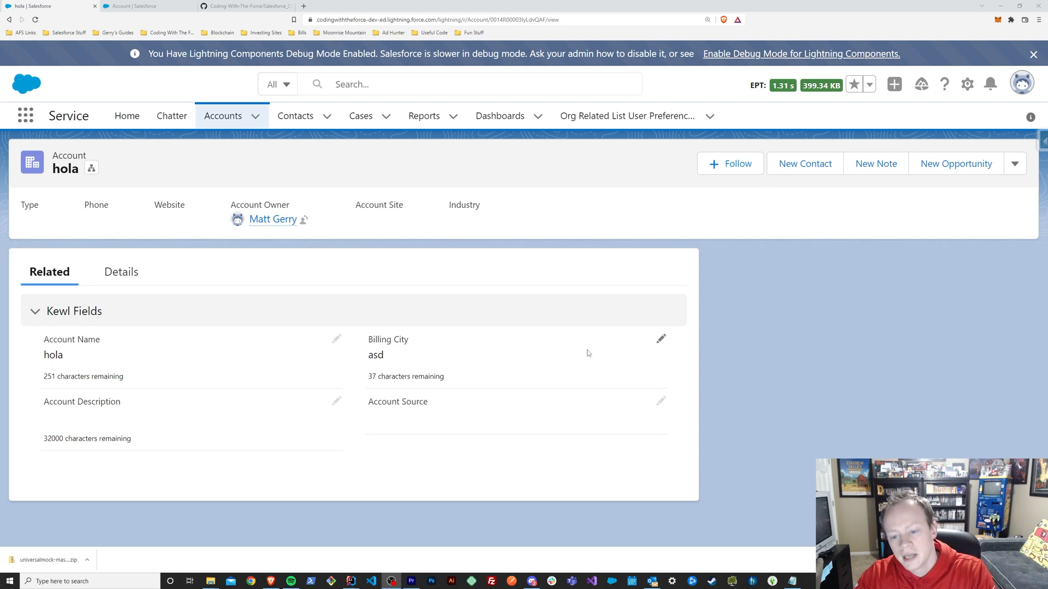
mouse_move(661, 338)
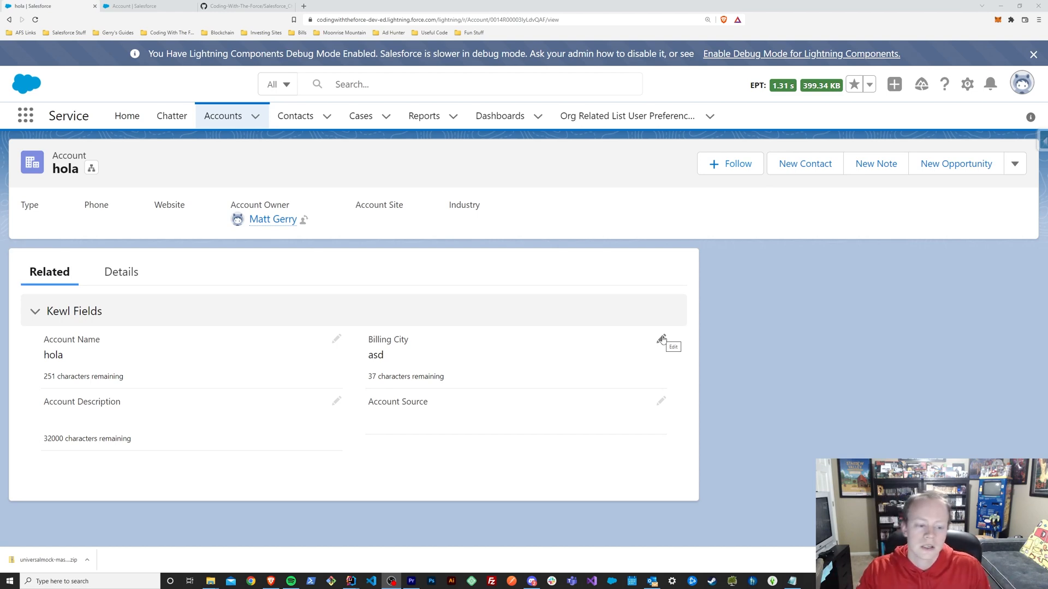
mouse_move(350, 348)
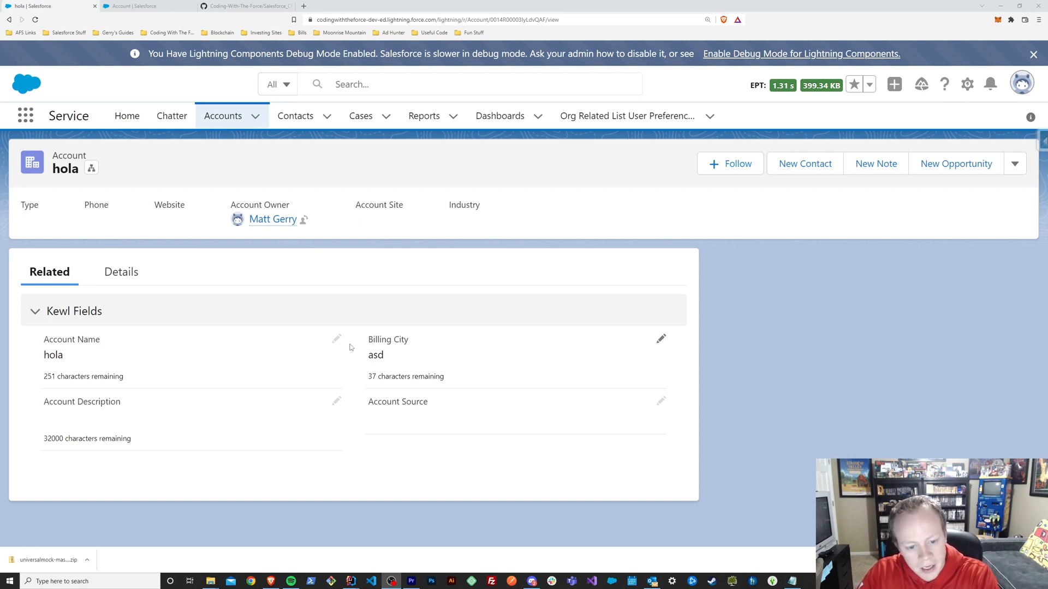
mouse_move(115, 328)
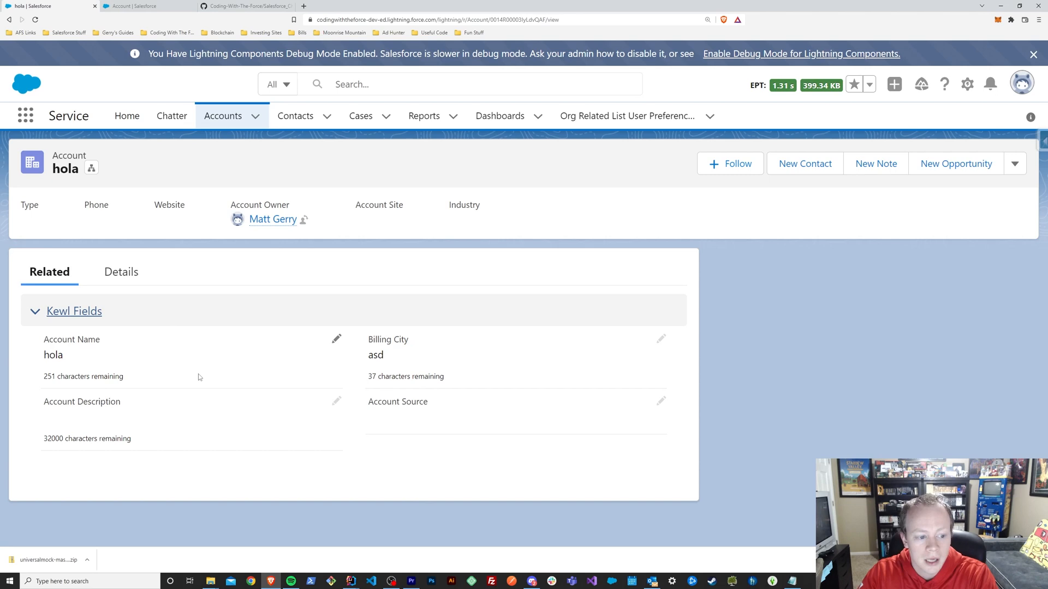
Switch the hola account's Kewl Fields section into inline edit mode
left_click(36, 311)
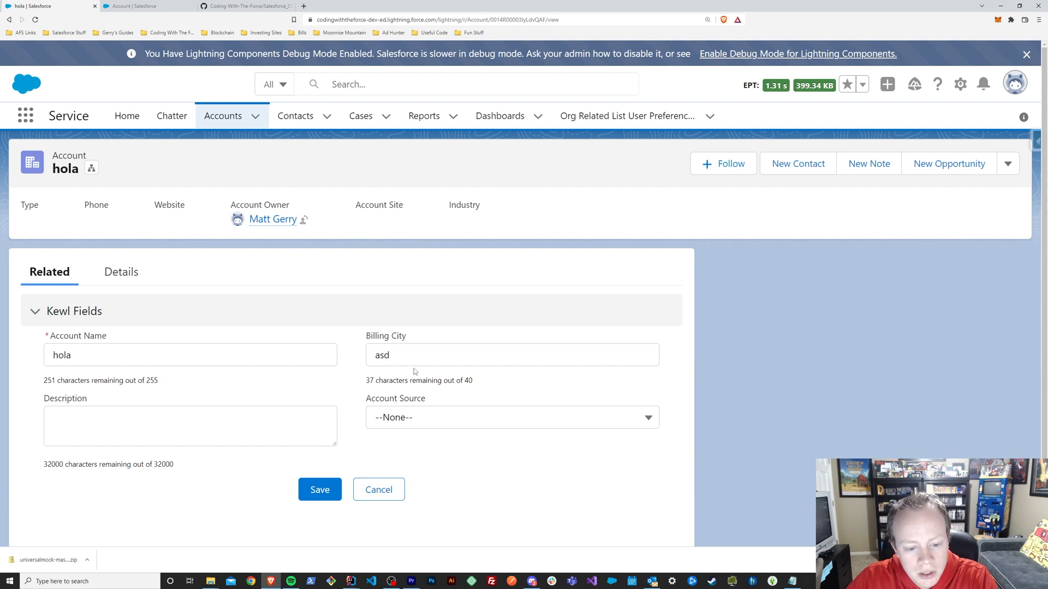
Fill Billing City with filler text until 0 of 40 characters remain, then show Account Source choices
left_click(511, 355)
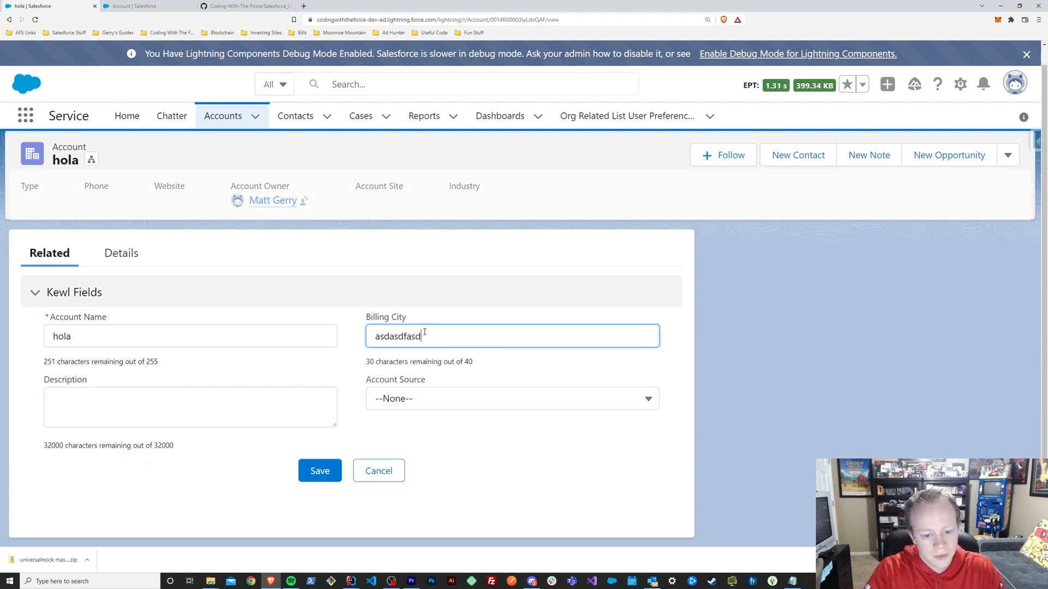
type("fasdfasasdf")
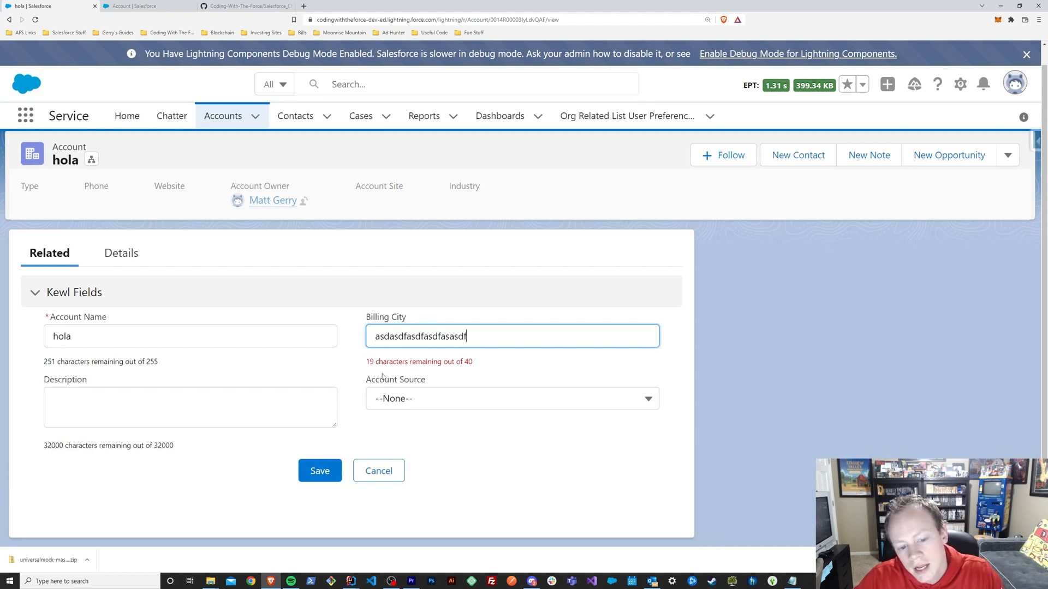
type("dfsdfasdf")
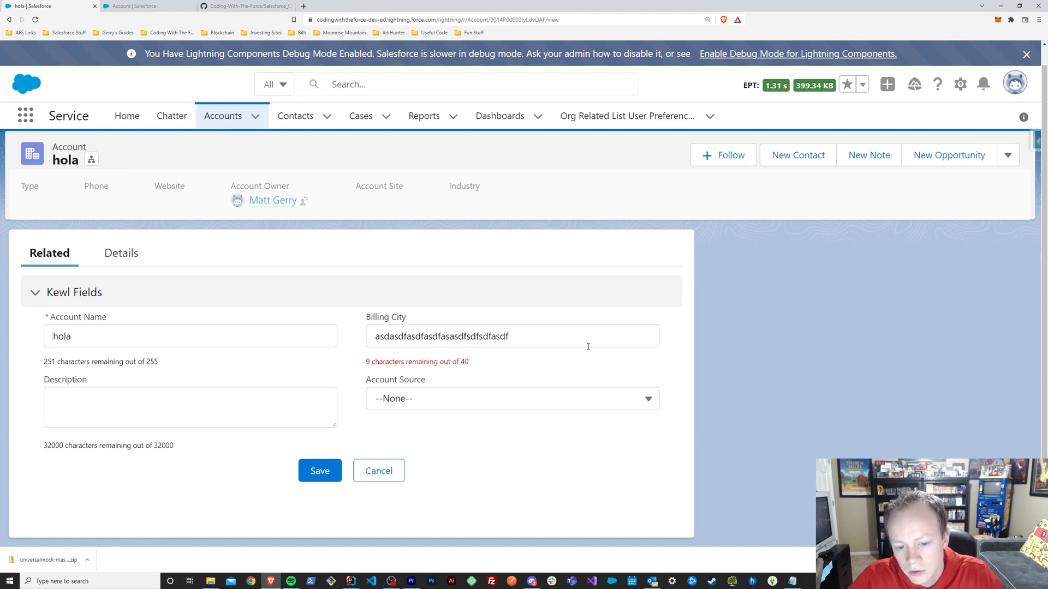
type("sadfasdf")
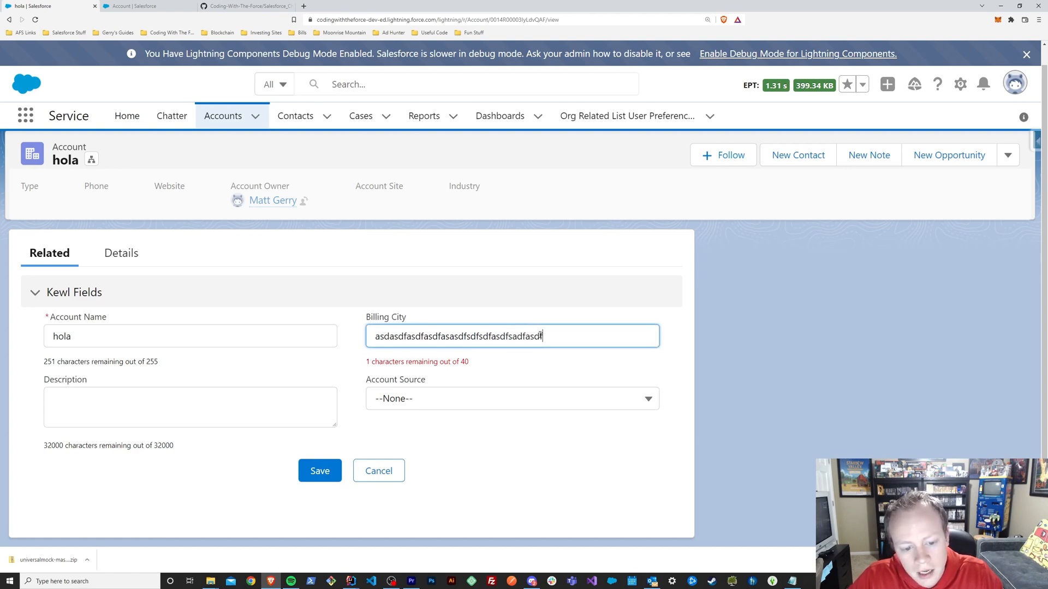
type("a")
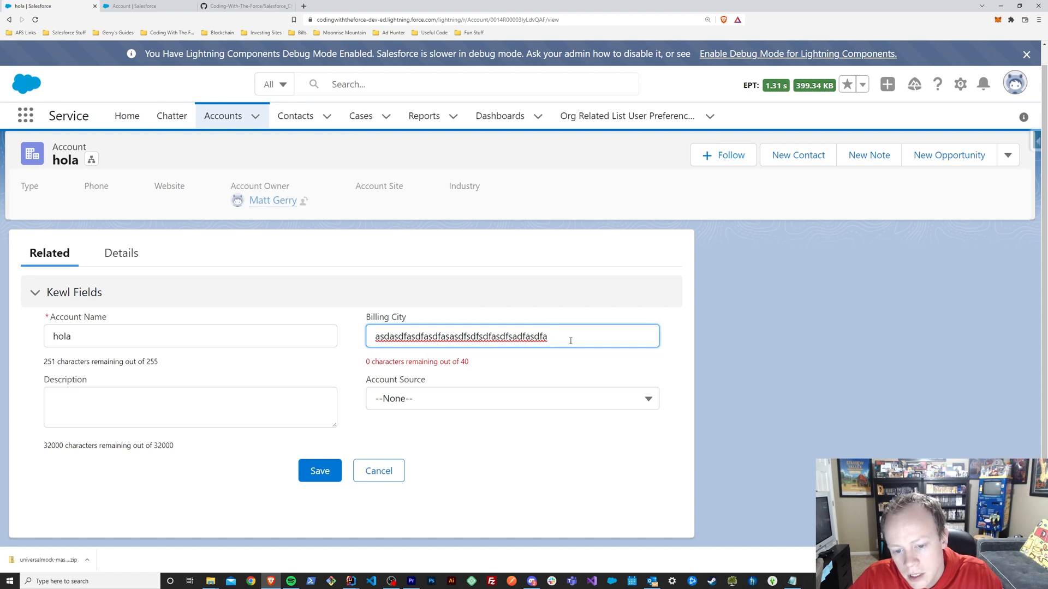
mouse_move(525, 357)
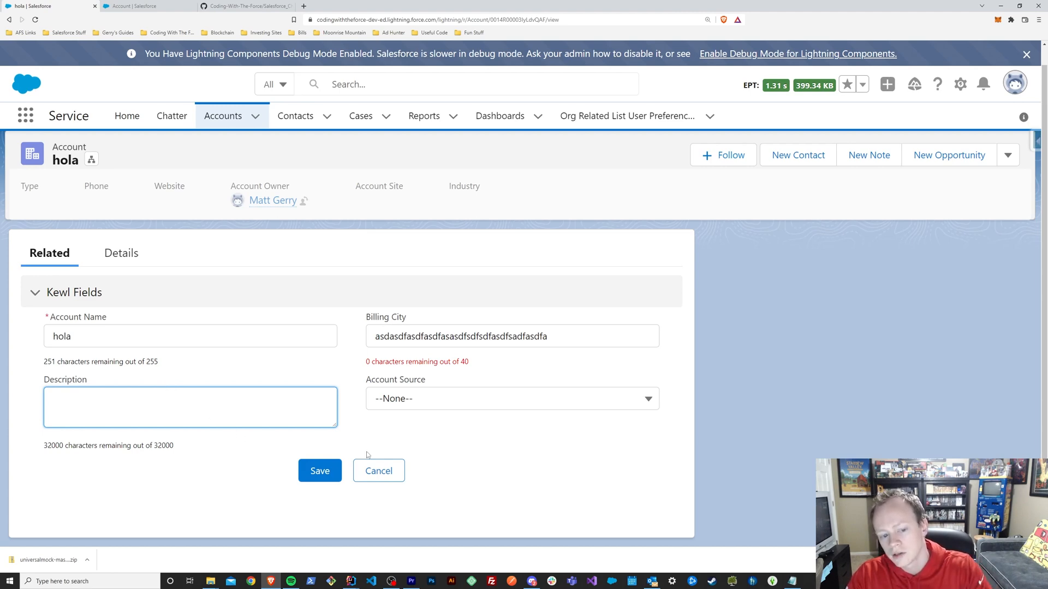
left_click(512, 398)
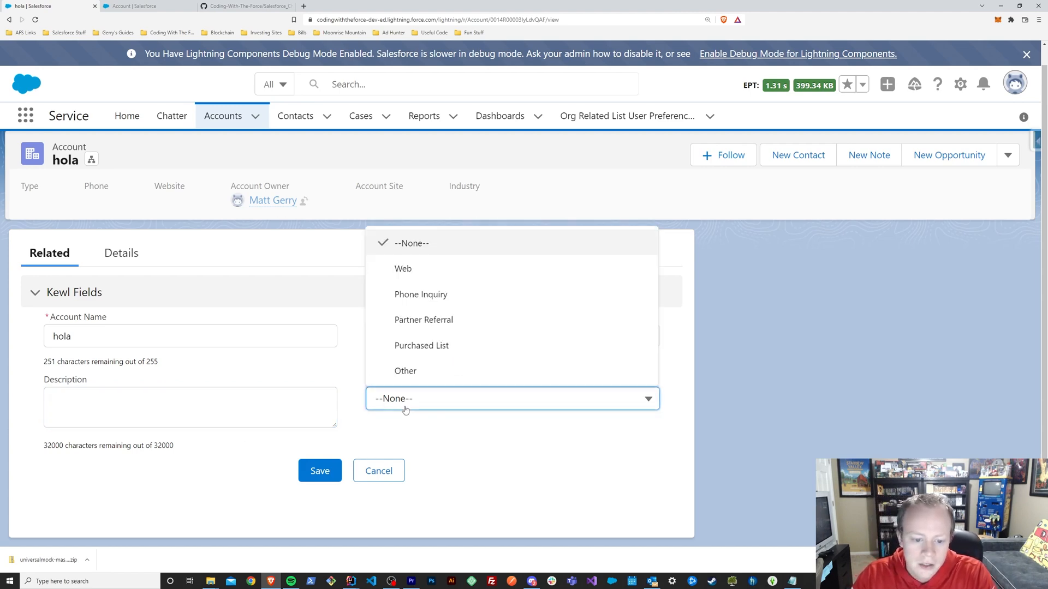
mouse_move(417, 330)
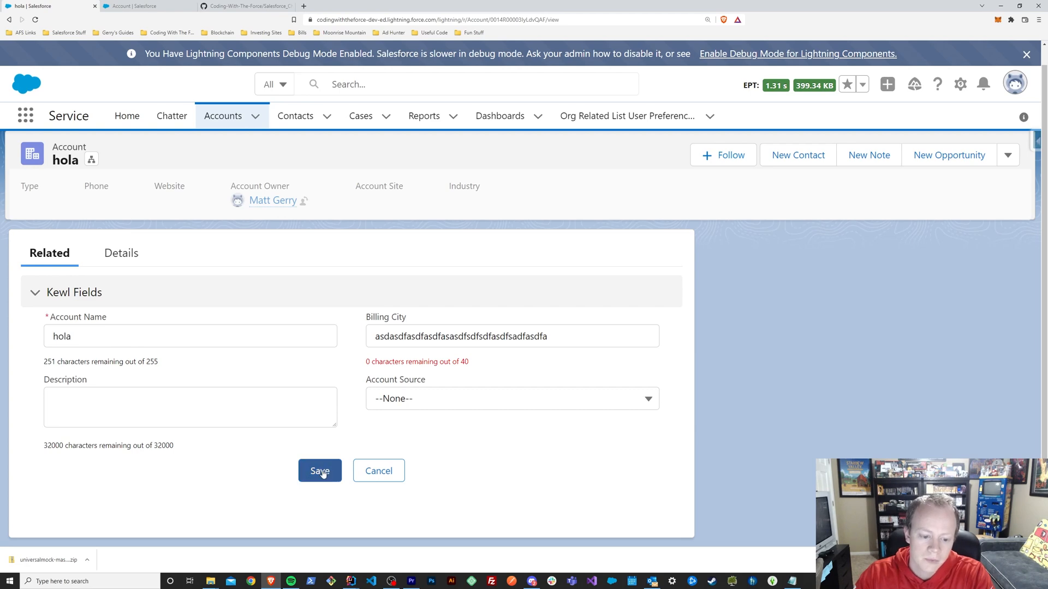
Save the edited fields, check the Details tab, and bring up the page's Setup menu
left_click(319, 471)
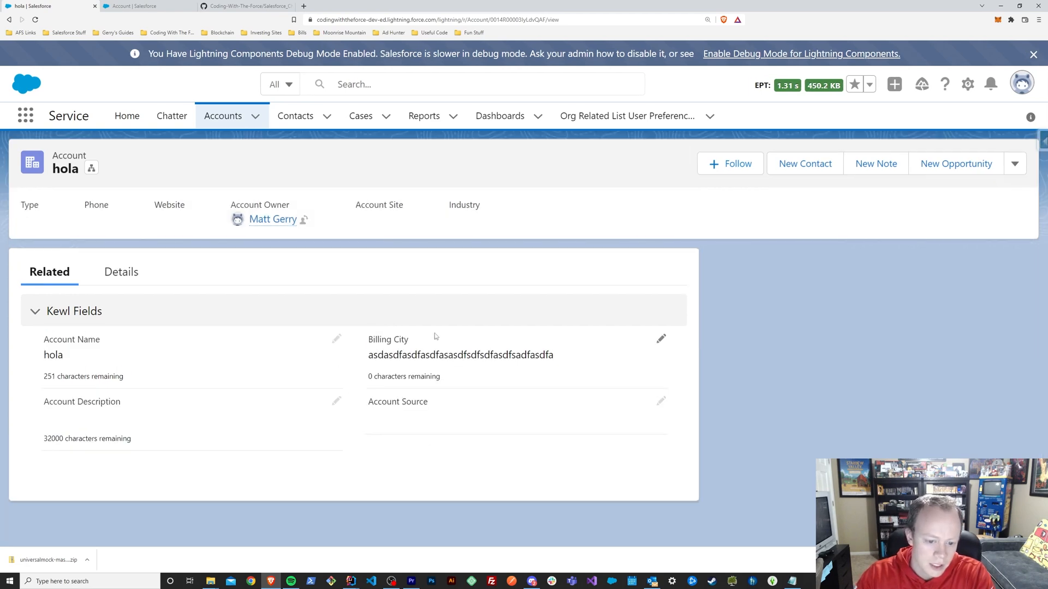
mouse_move(348, 301)
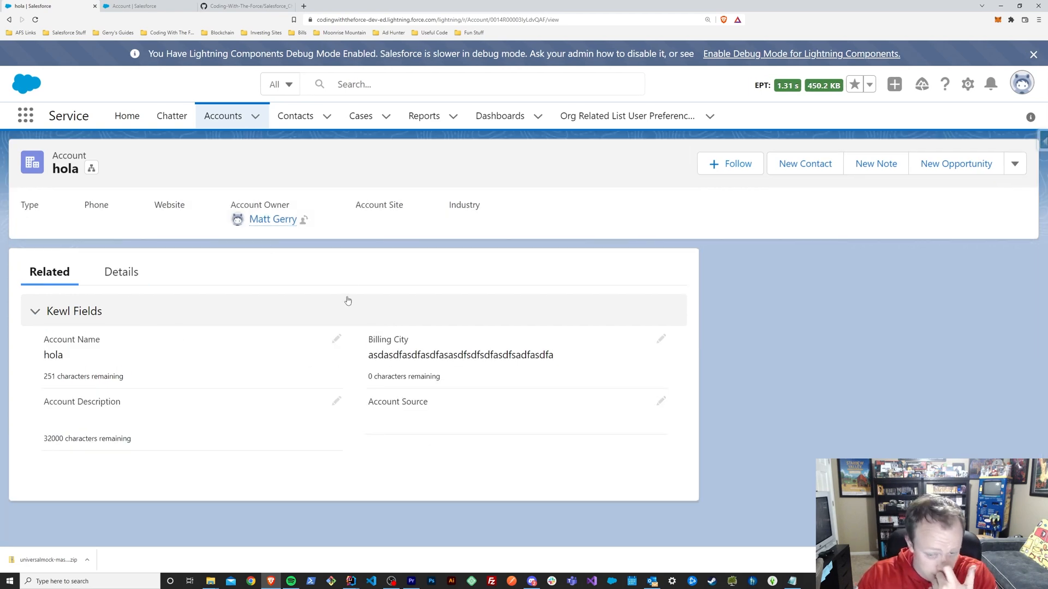
mouse_move(432, 309)
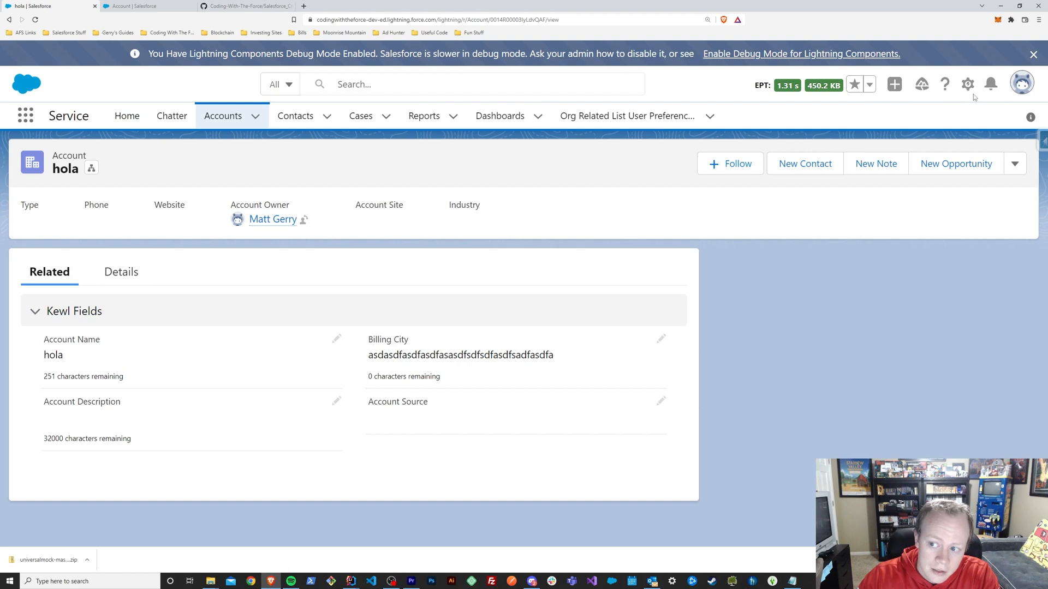
mouse_move(315, 304)
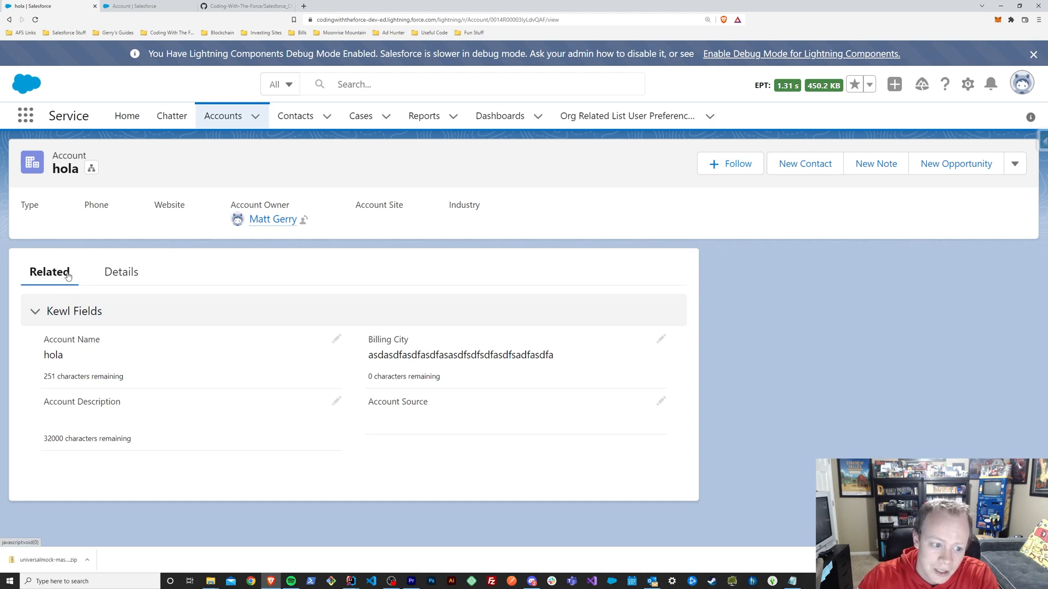
left_click(119, 273)
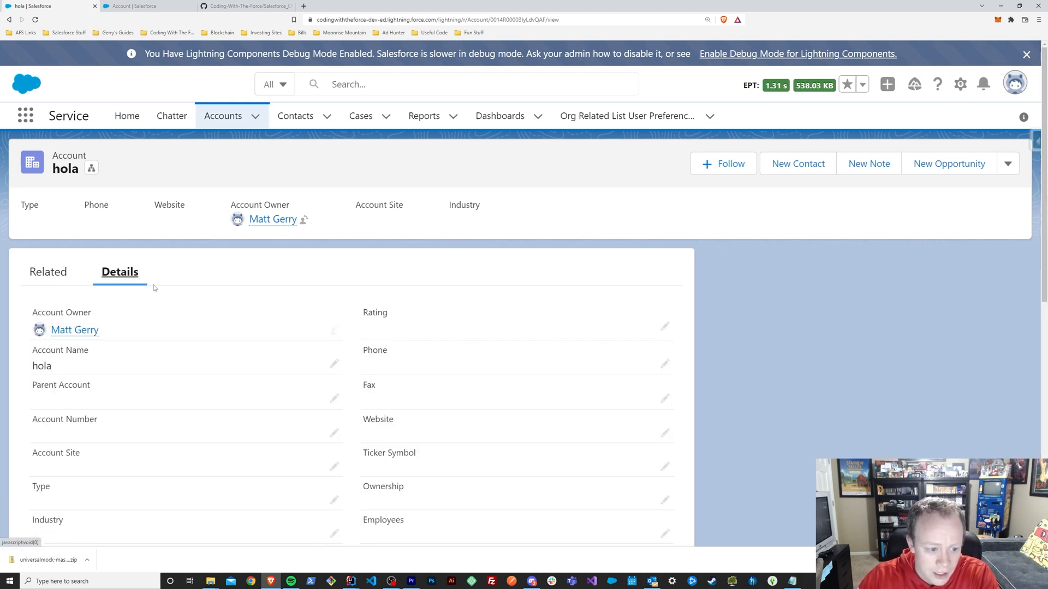
mouse_move(532, 345)
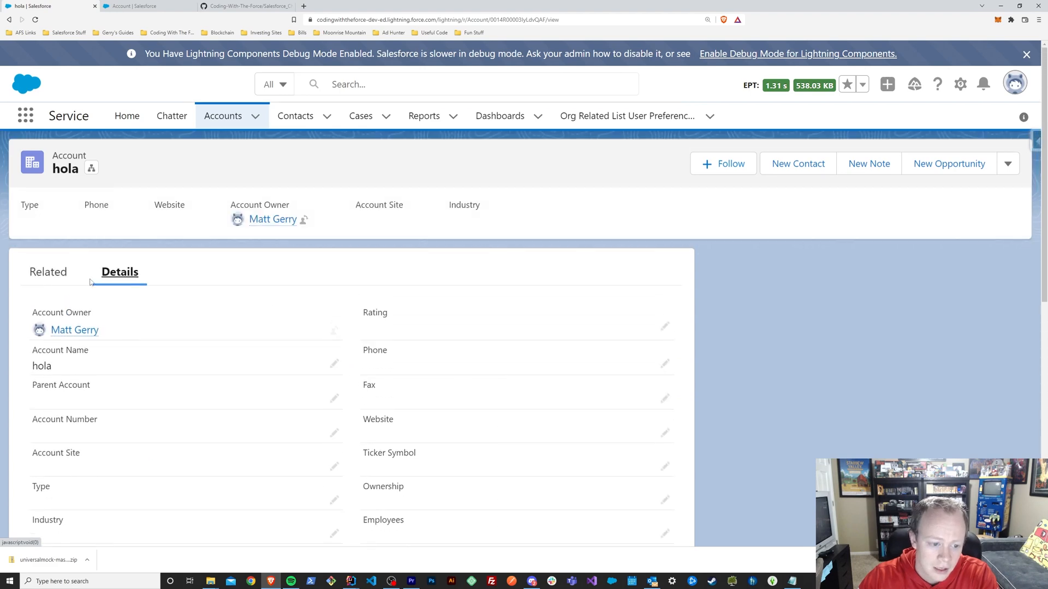
left_click(48, 272)
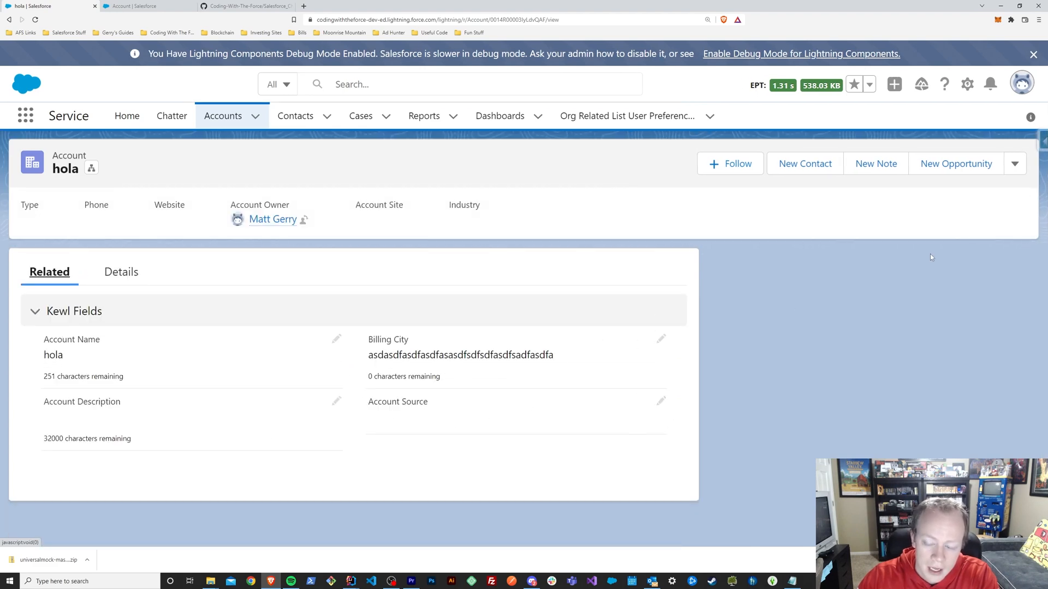
mouse_move(1022, 83)
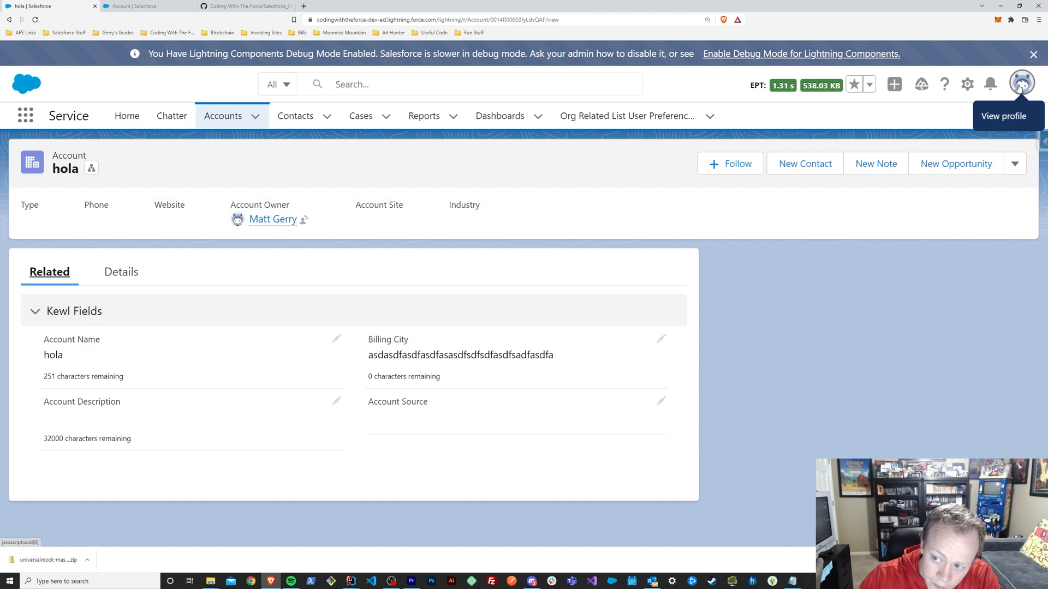
left_click(966, 84)
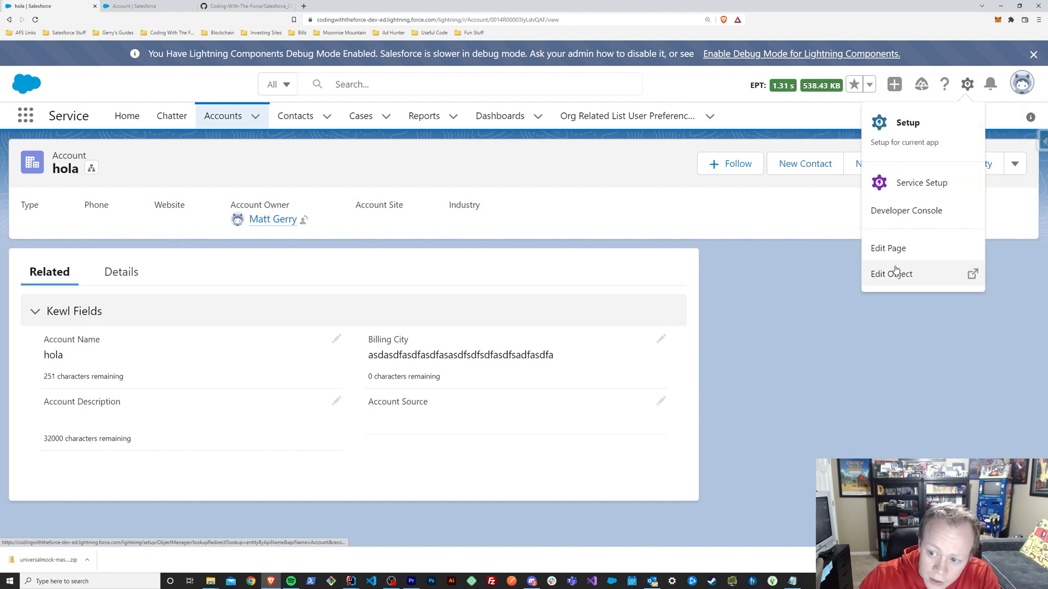
Edit the Account Page in Lightning App Builder and select the Kewl Fields component's properties
left_click(890, 274)
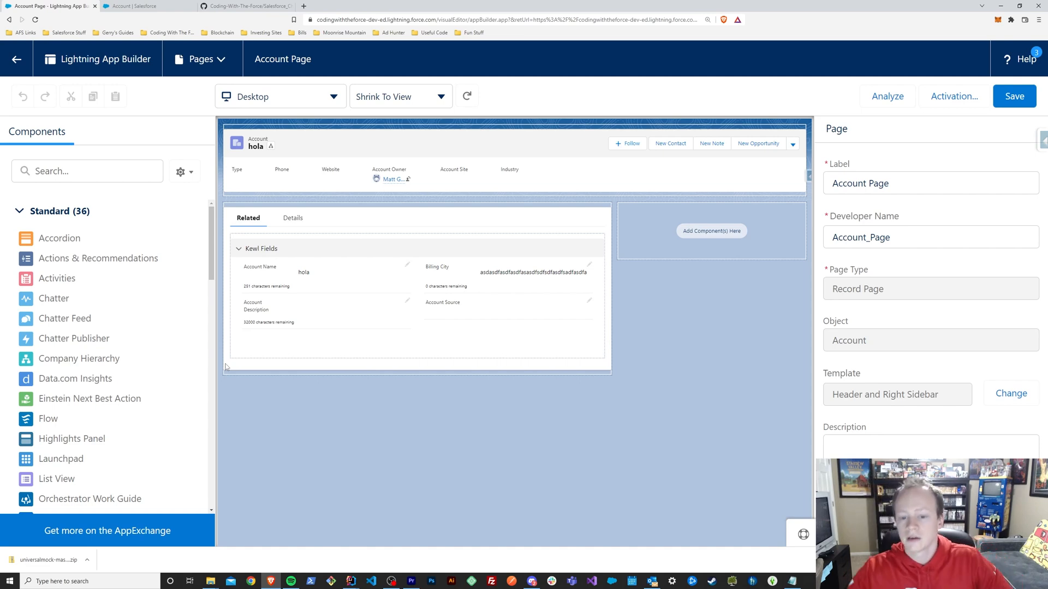
left_click(378, 298)
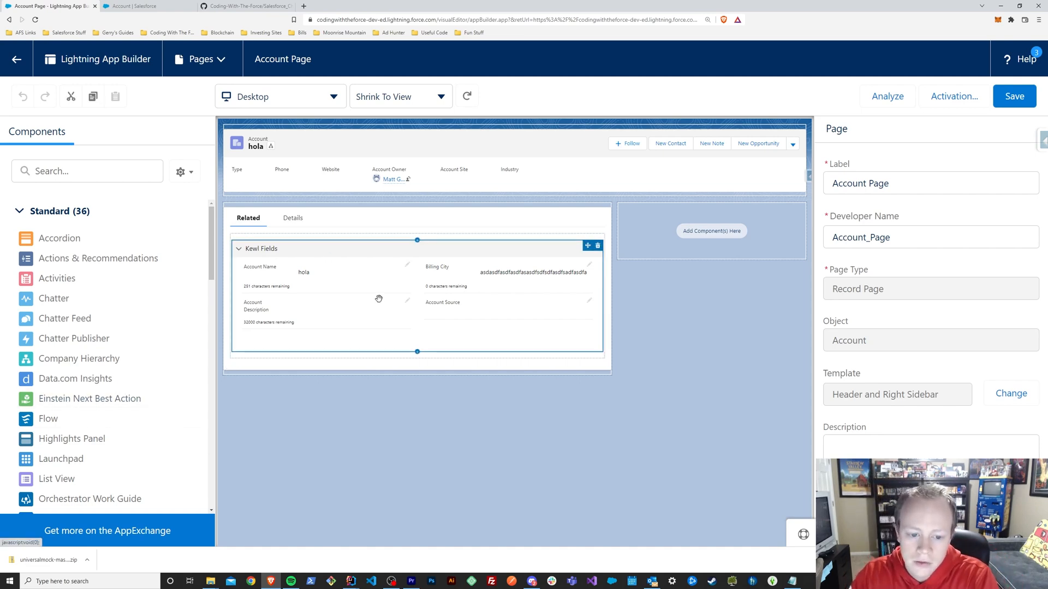
left_click(379, 298)
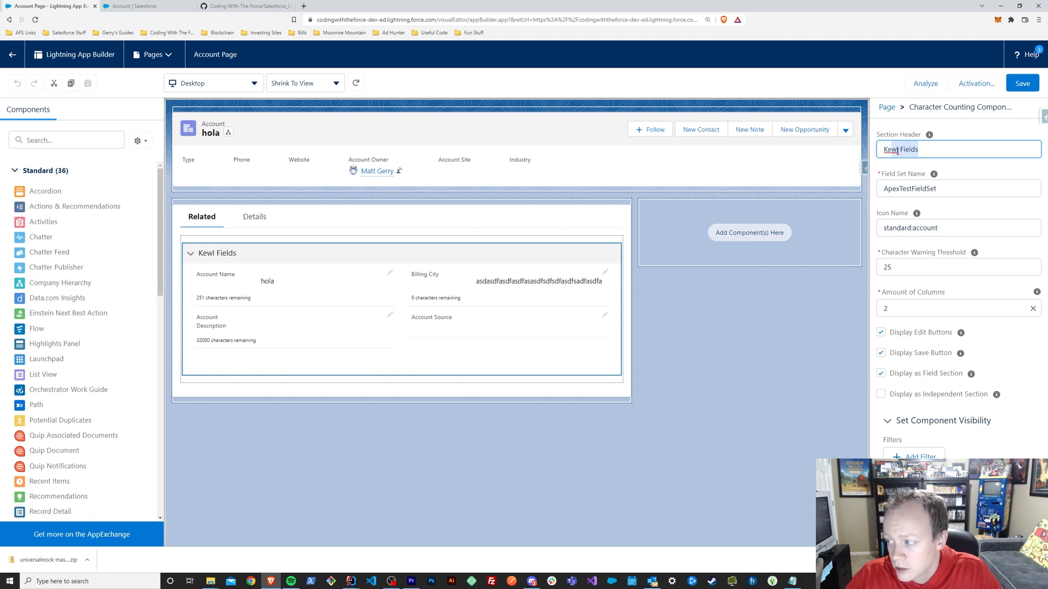
left_click(66, 140)
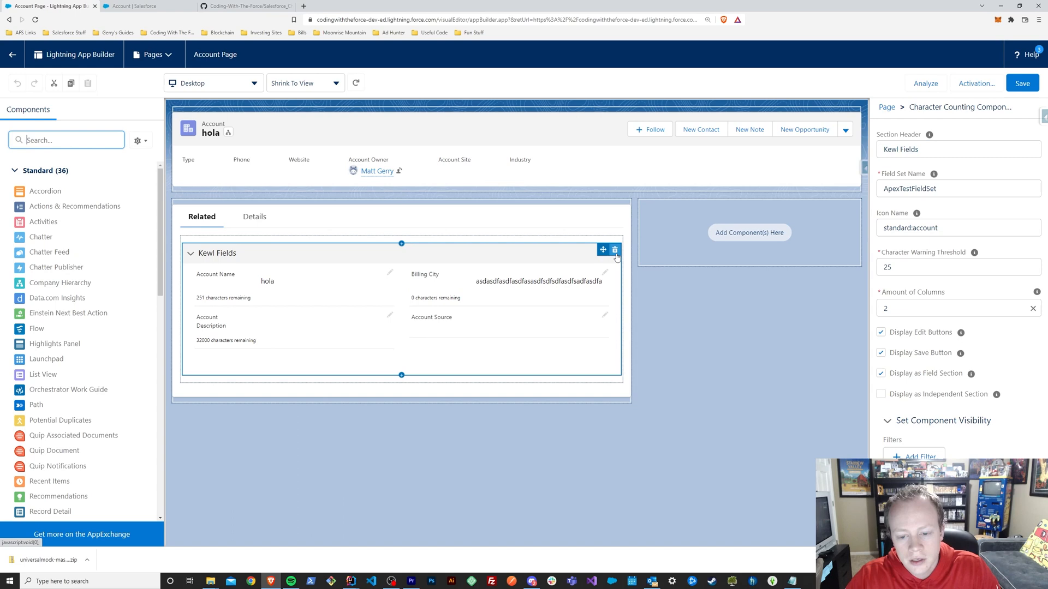
Delete Kewl Fields and add a fresh Character Counting Component found by searching 'Charad'
left_click(616, 249)
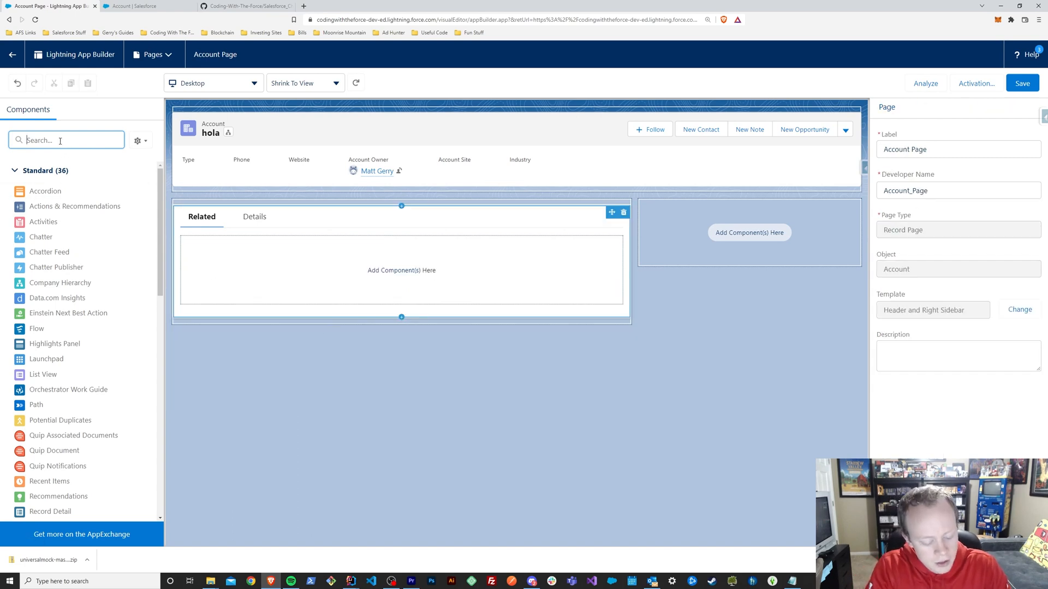
type("Charad")
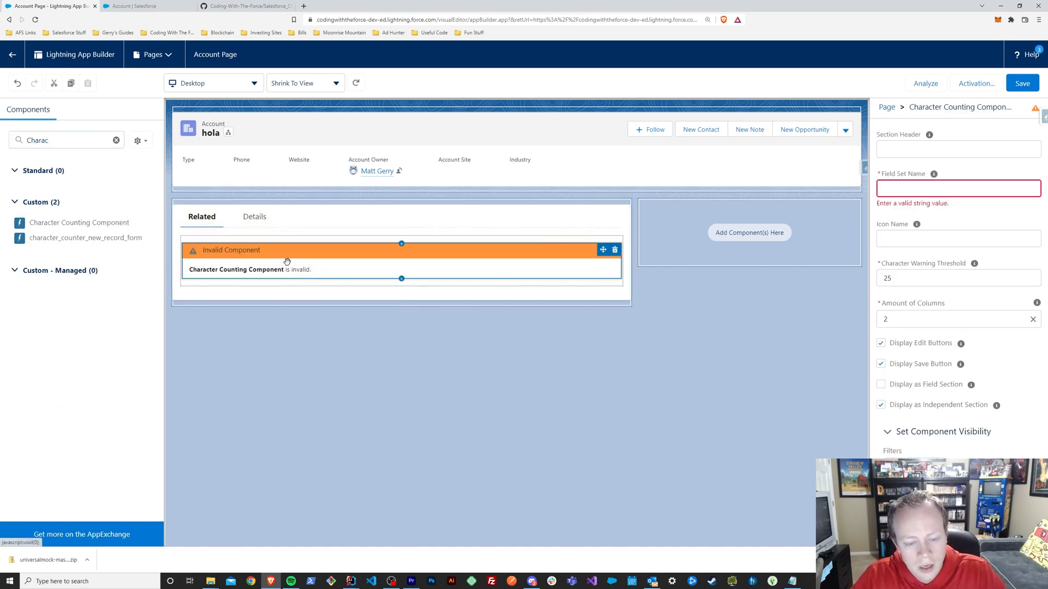
left_click(958, 148)
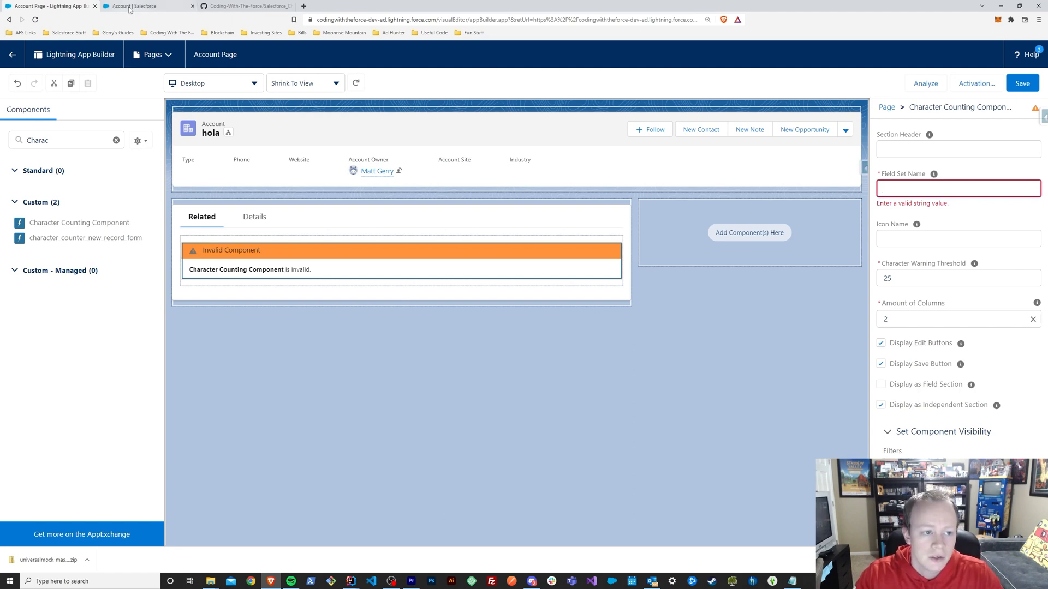
Review the AccountFields field set in Setup, move Employees below Active, and copy its API name
left_click(131, 7)
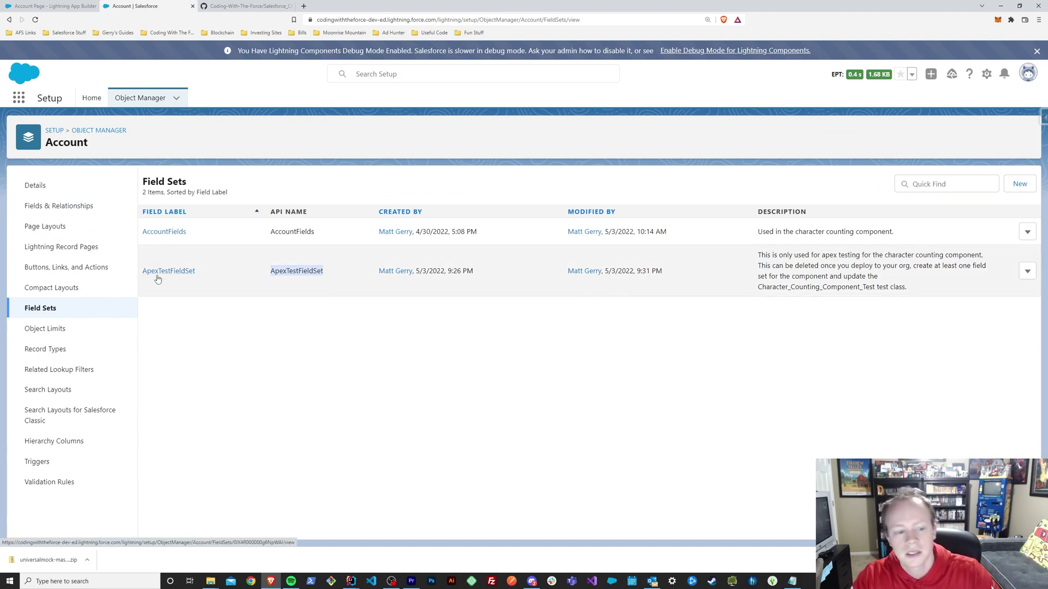
mouse_move(192, 231)
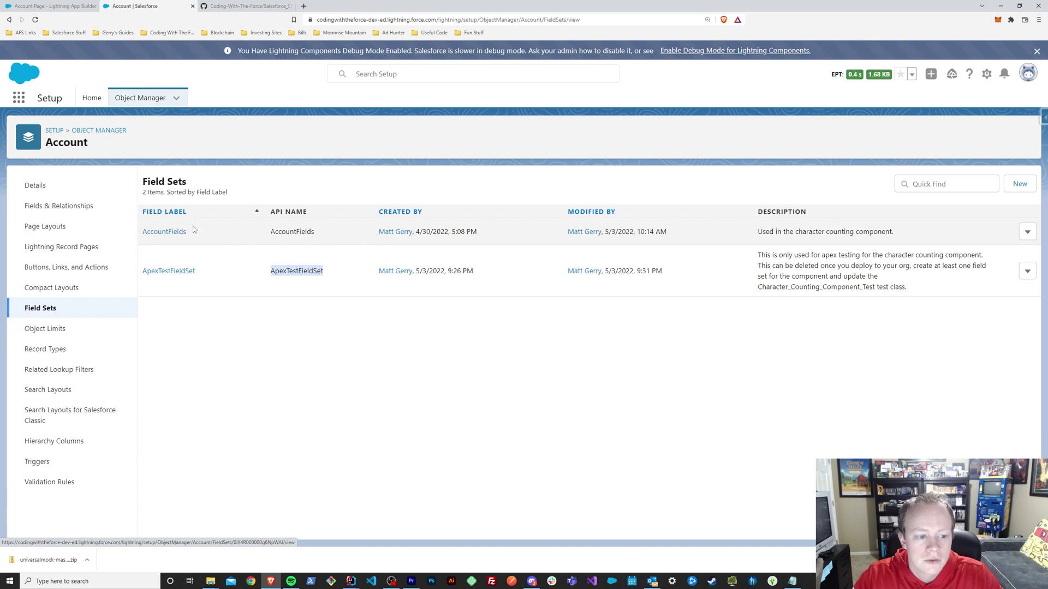
mouse_move(249, 232)
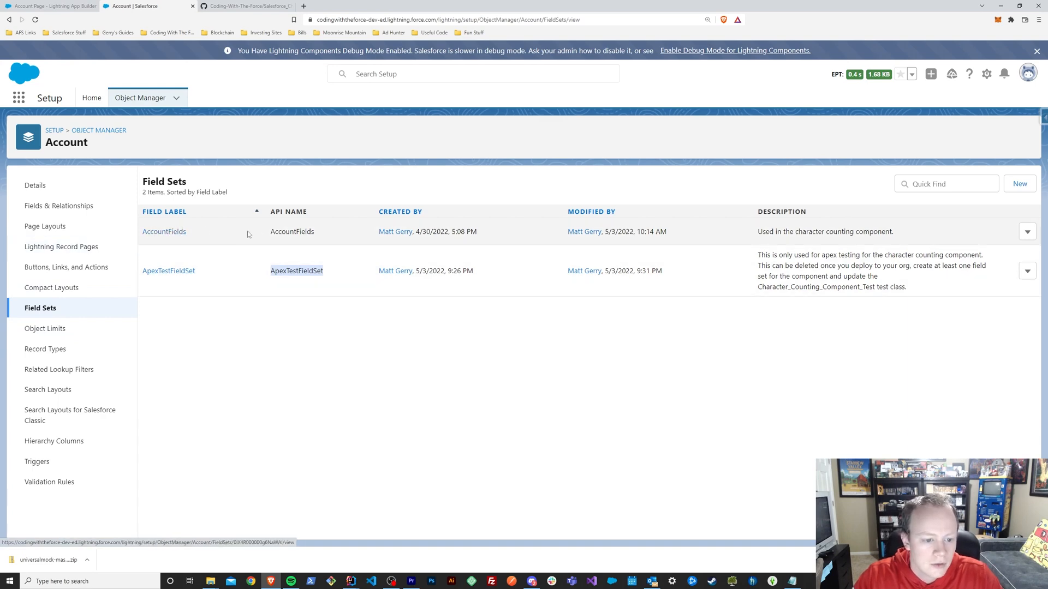
left_click(164, 231)
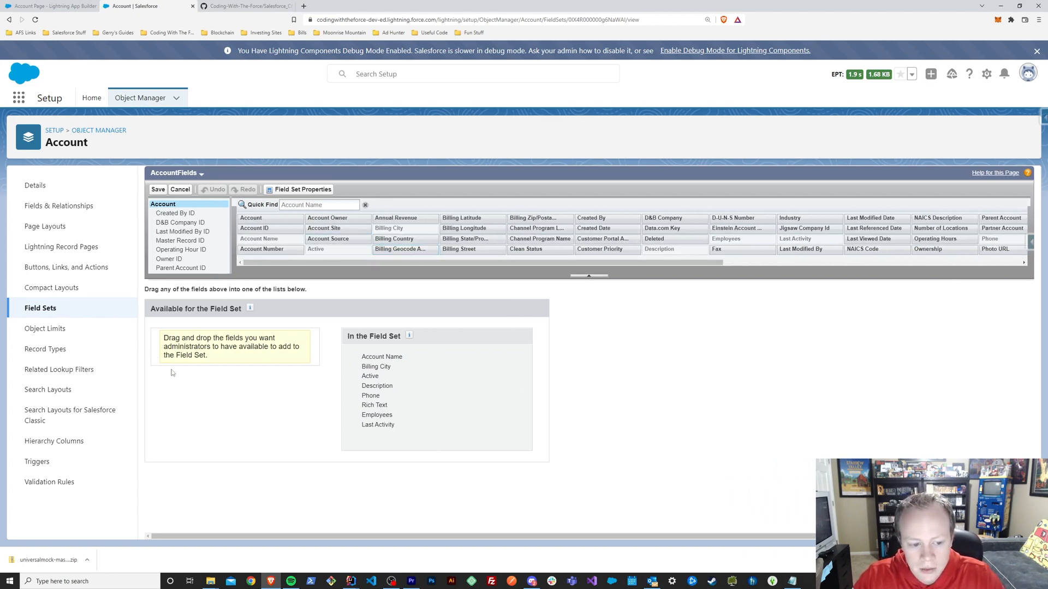
mouse_move(466, 363)
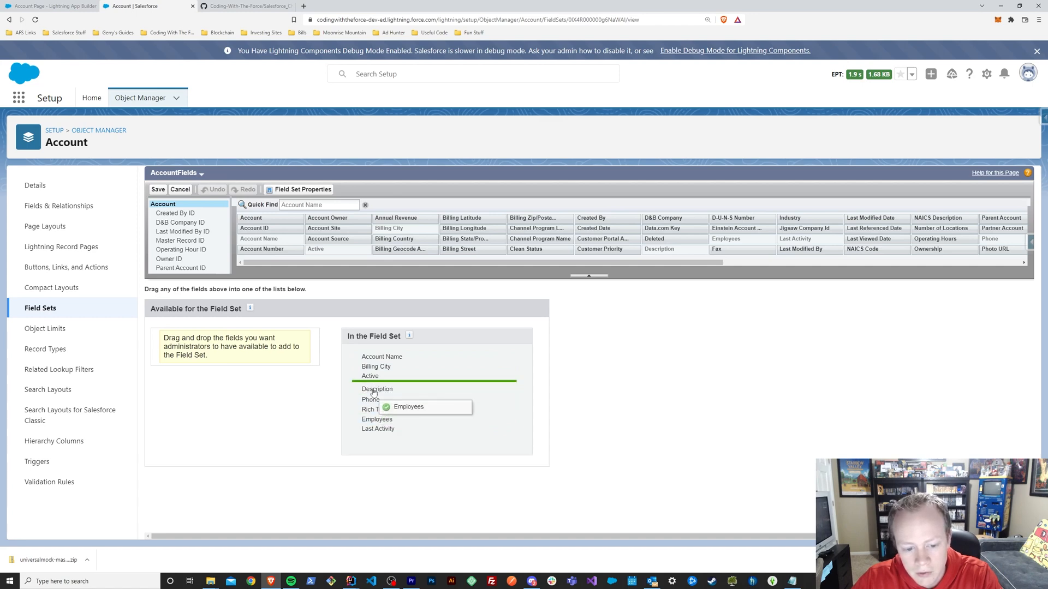
left_click_drag(408, 406, 376, 415)
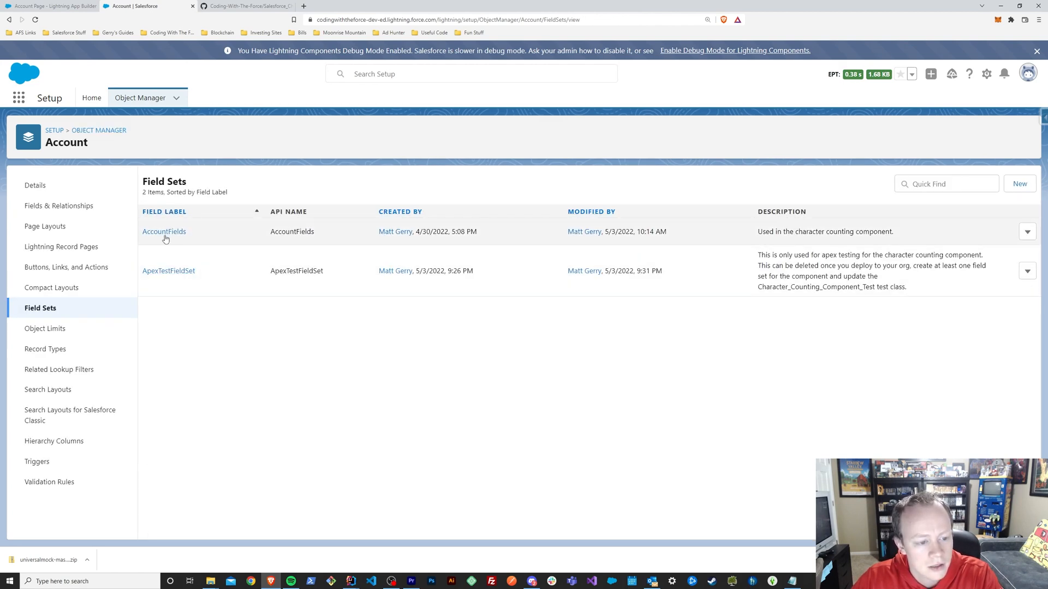
double_click(292, 232)
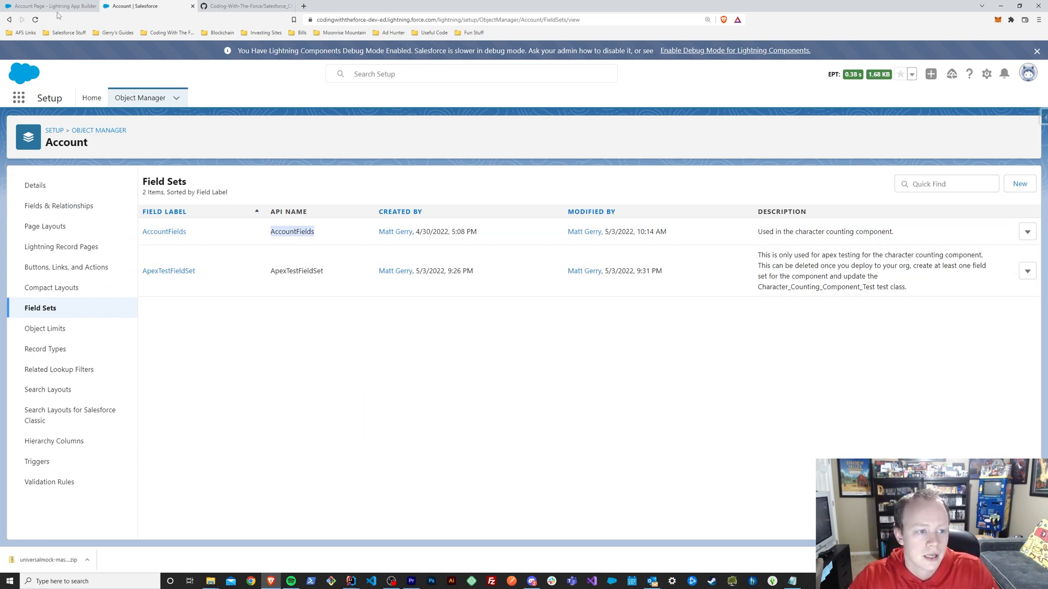
left_click(44, 4)
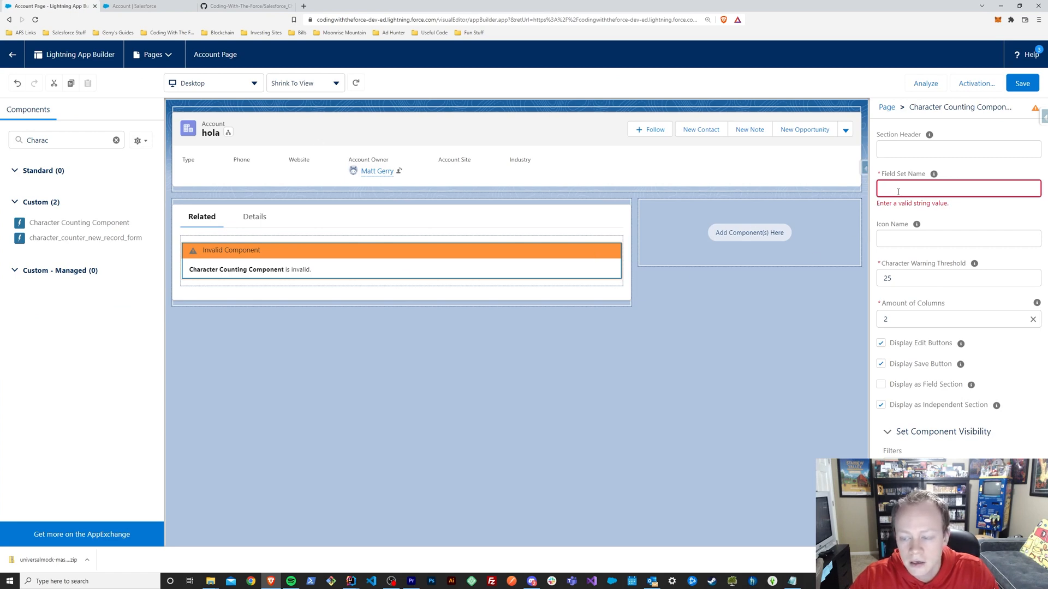
Enter AccountFields as Field Set Name and Account Fields as the section header
type("AccountFields")
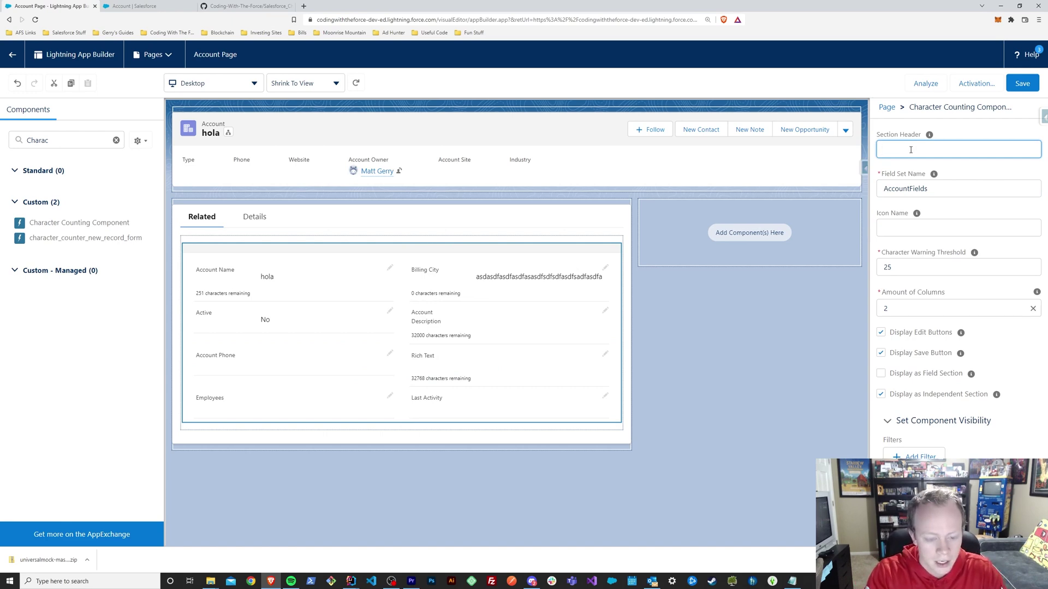
type("Account Fields")
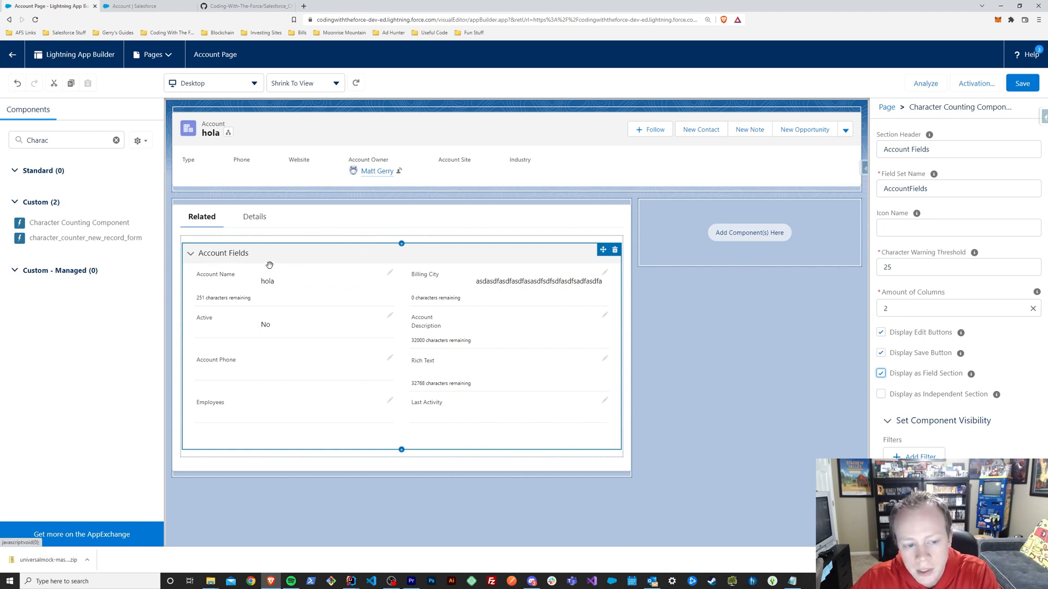
mouse_move(274, 255)
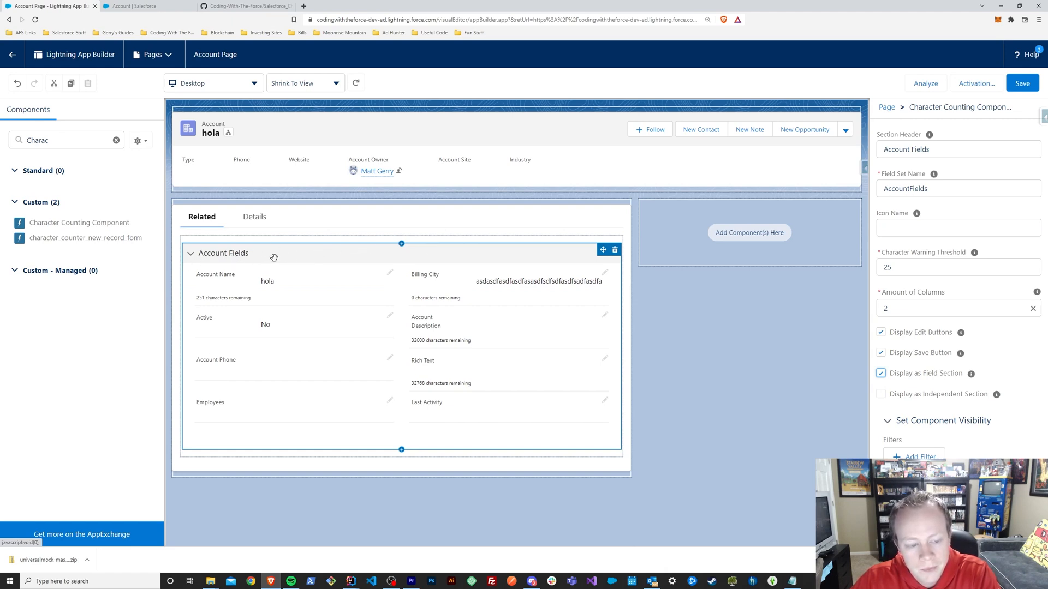
mouse_move(286, 271)
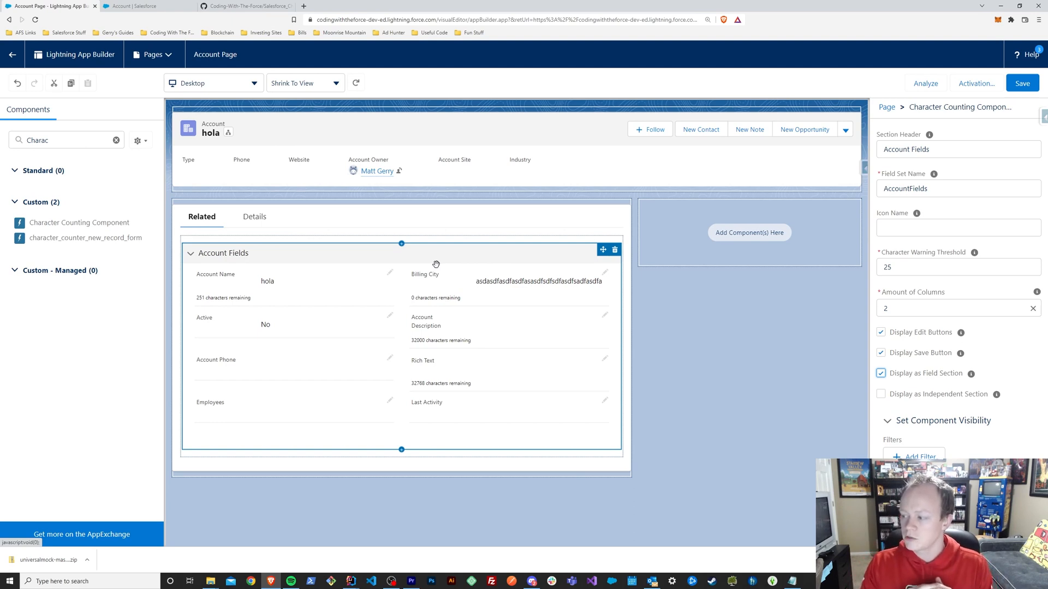
mouse_move(524, 378)
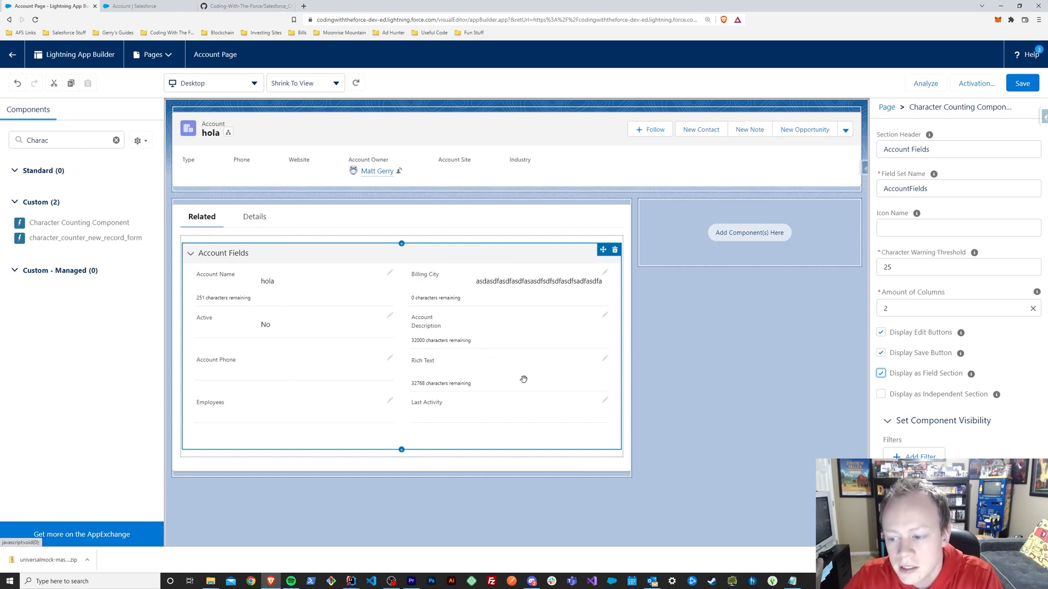
Uncheck Display as Field Section and check Display as Independent Section
left_click(880, 373)
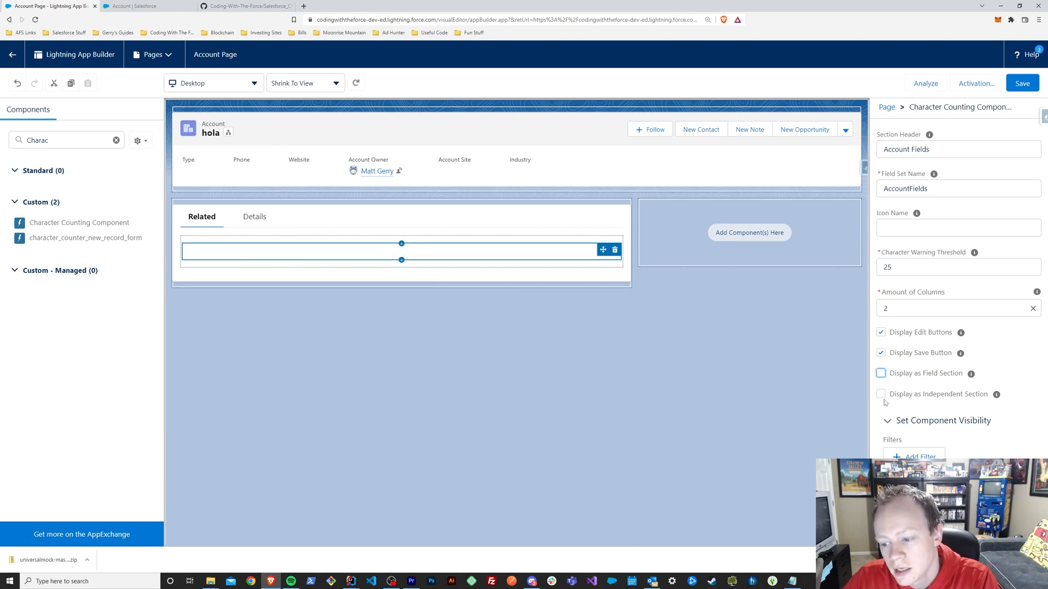
left_click(881, 394)
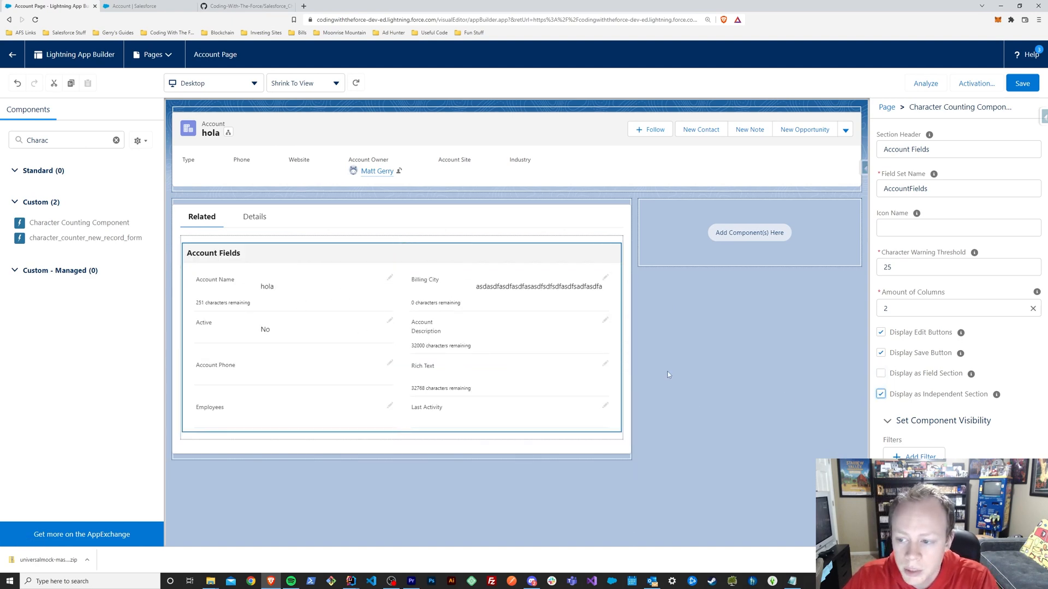
mouse_move(484, 261)
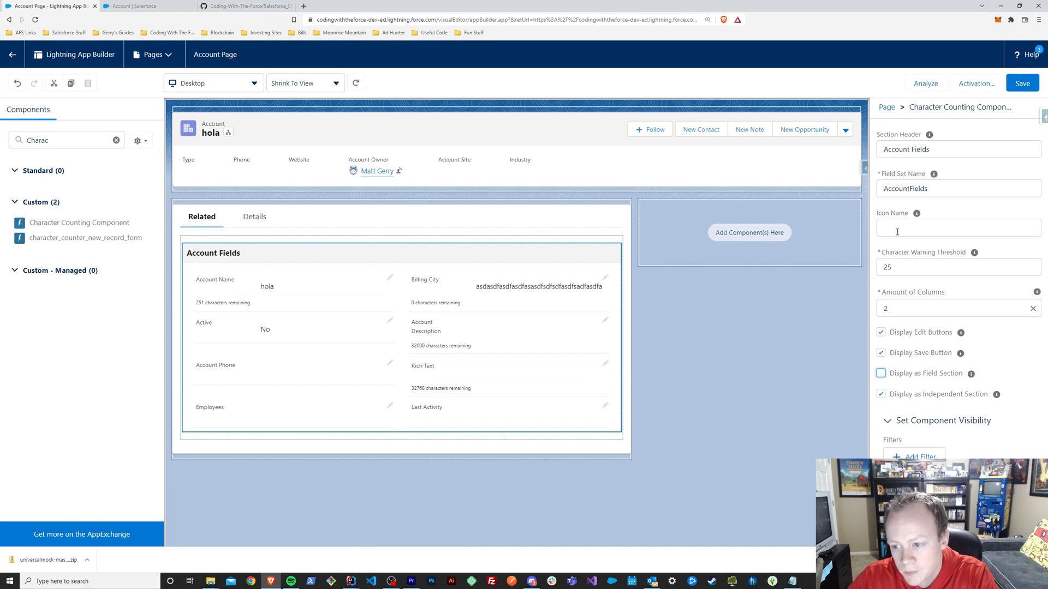
Enter standard:account as the component's Icon Name
left_click(958, 227)
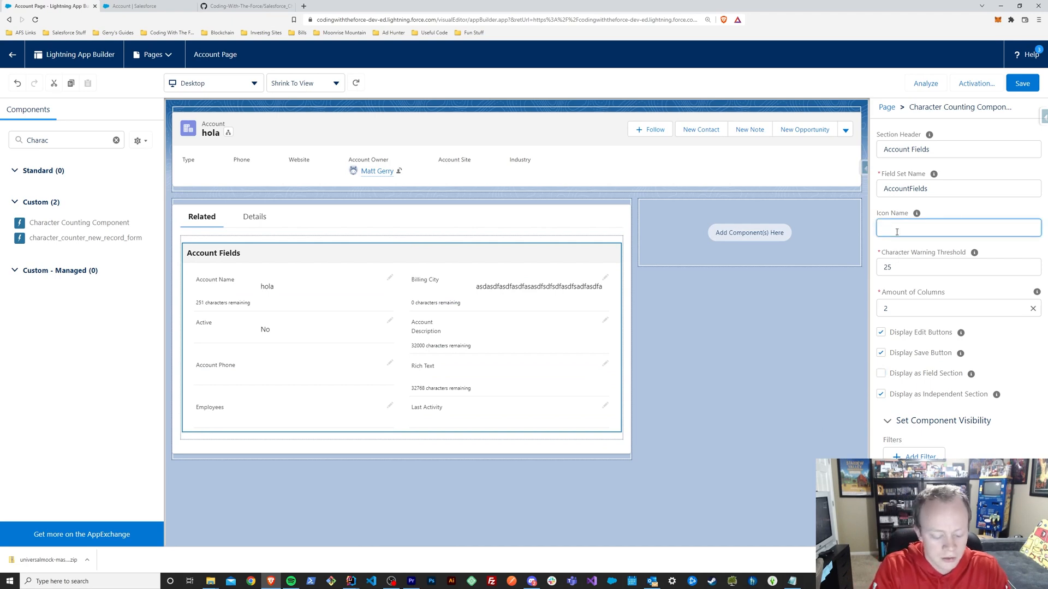
type("s")
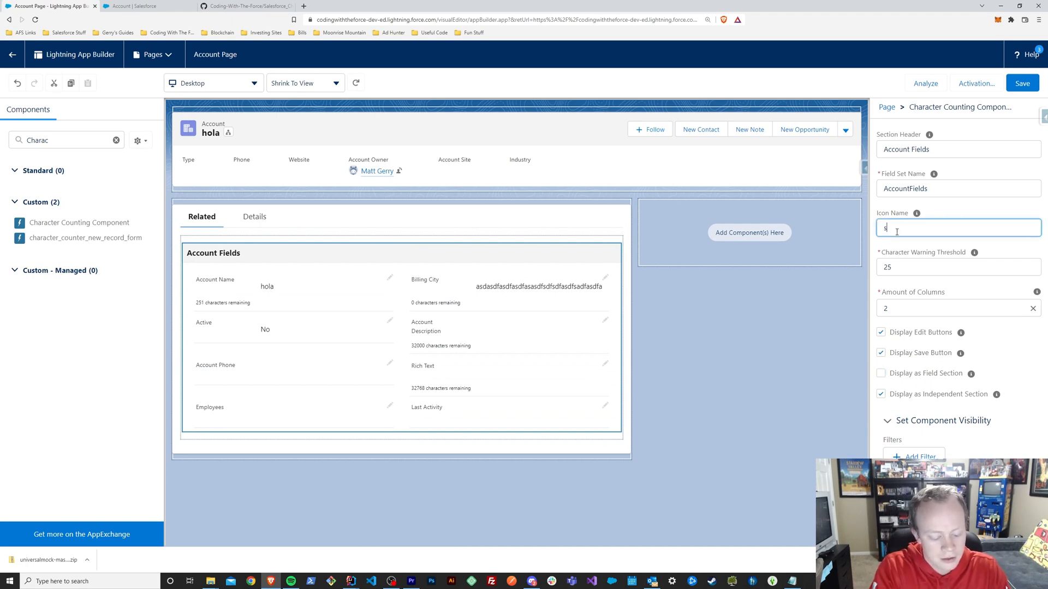
type("standard:account")
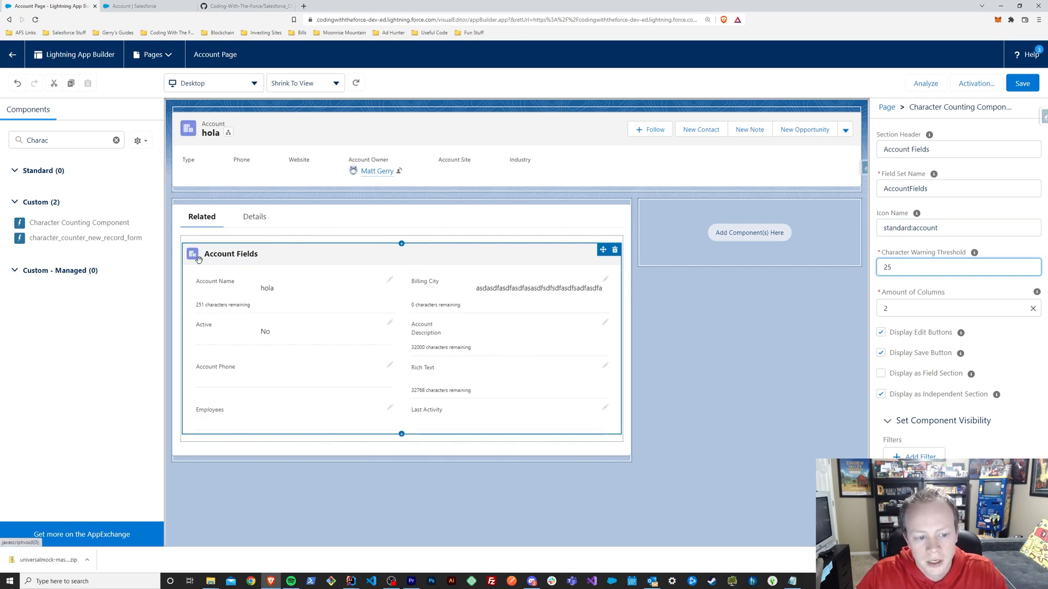
mouse_move(225, 260)
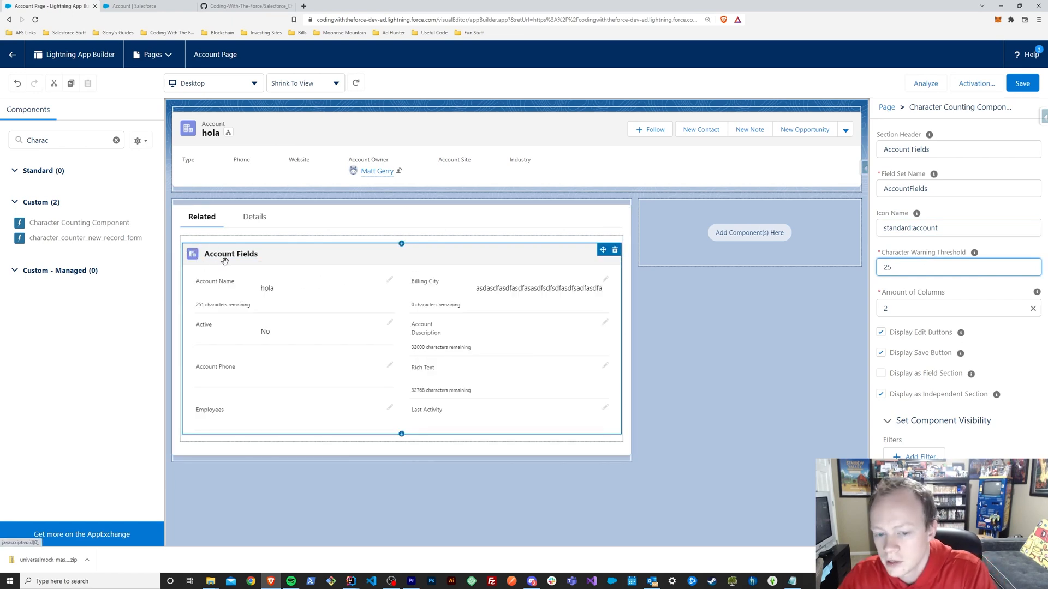
mouse_move(243, 262)
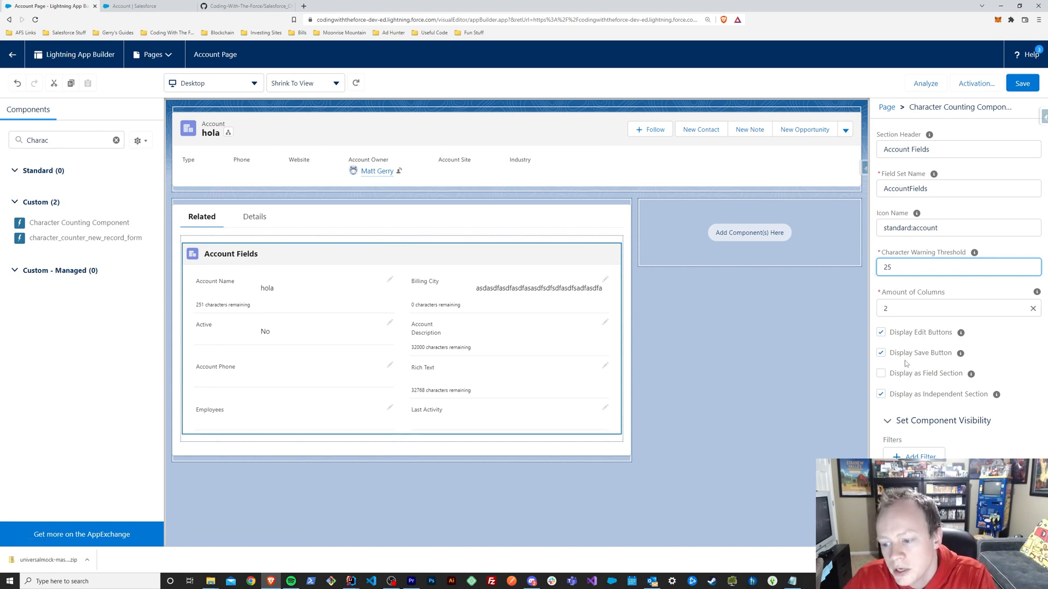
Toggle Display Edit Buttons and Display Save Button off then back on, then return to Setup
left_click(880, 331)
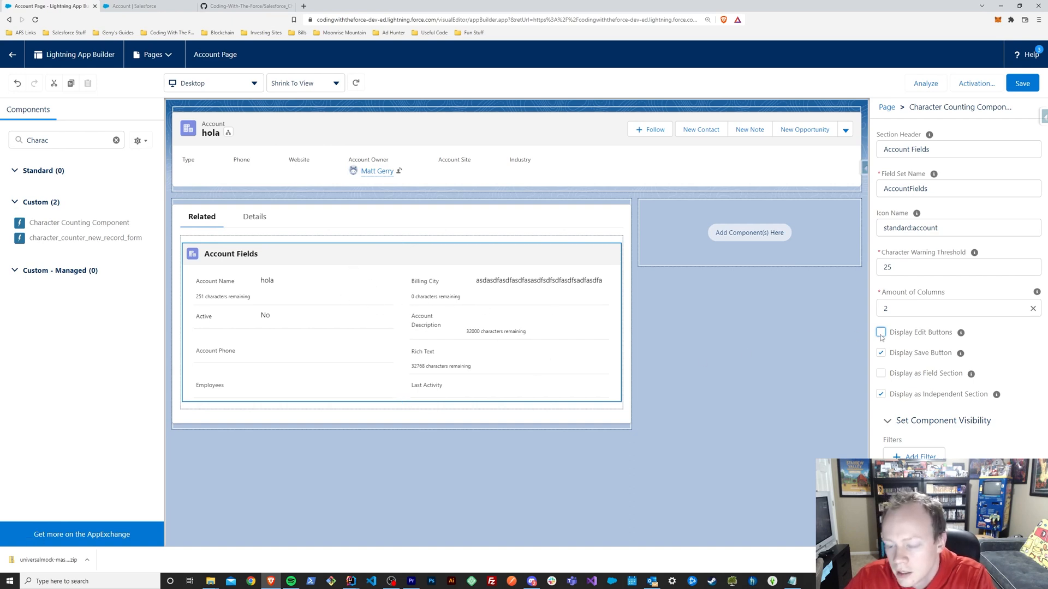
left_click(880, 331)
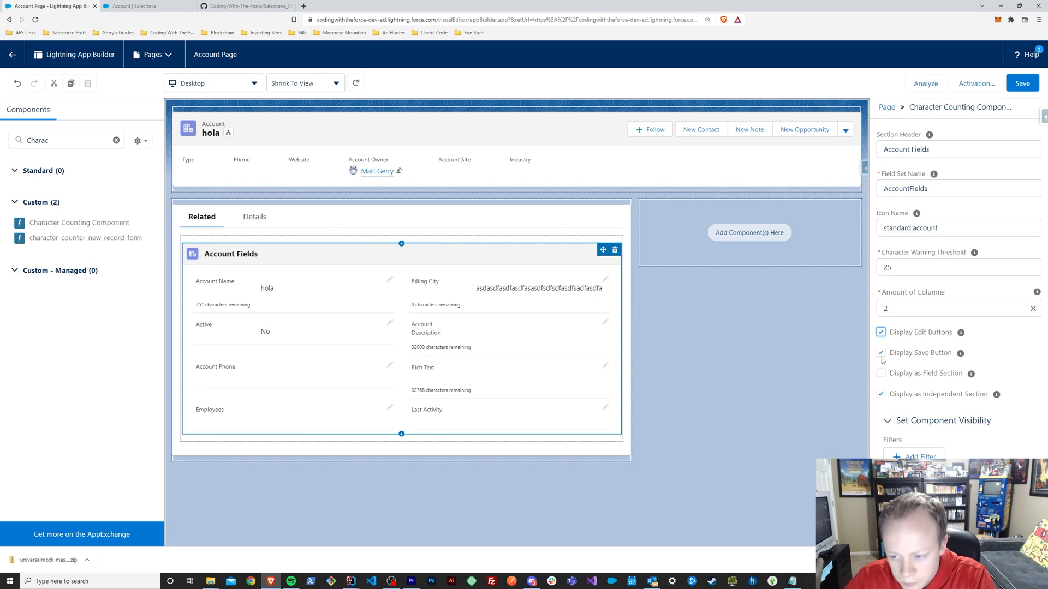
mouse_move(950, 354)
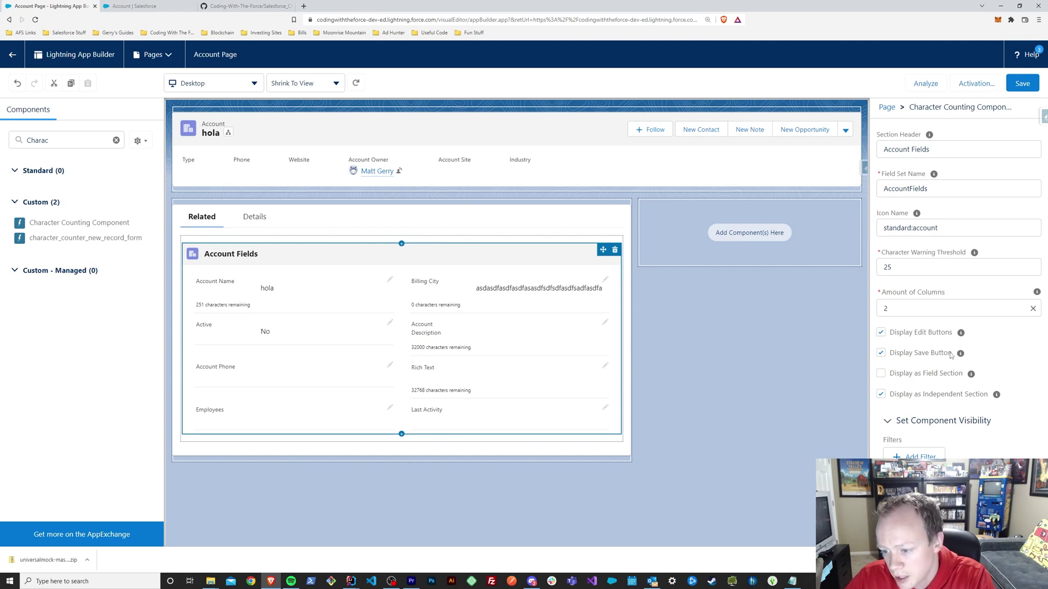
left_click(881, 353)
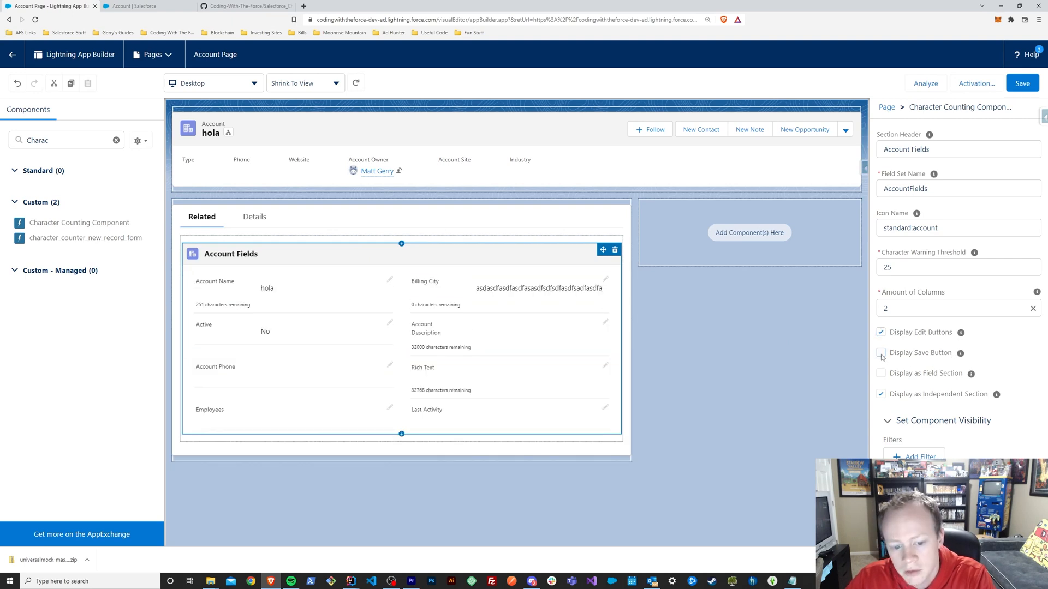
left_click(880, 353)
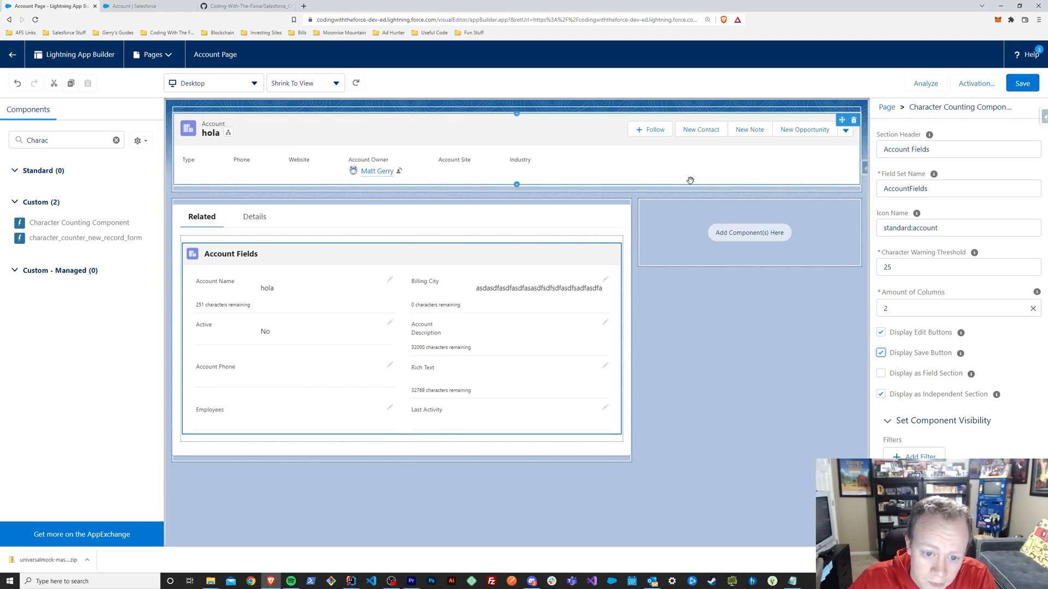
left_click(293, 318)
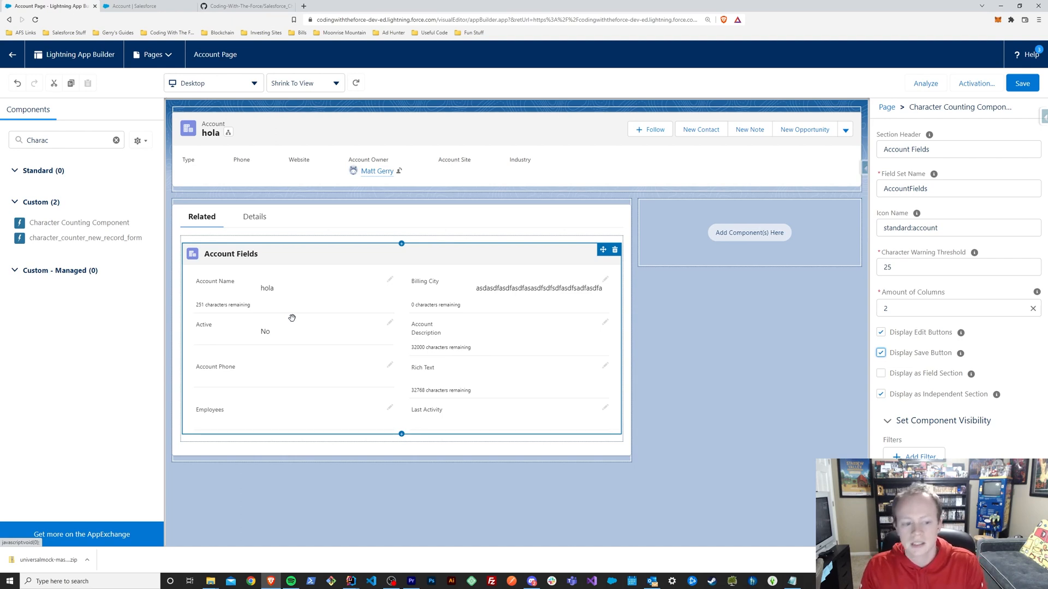
left_click(122, 4)
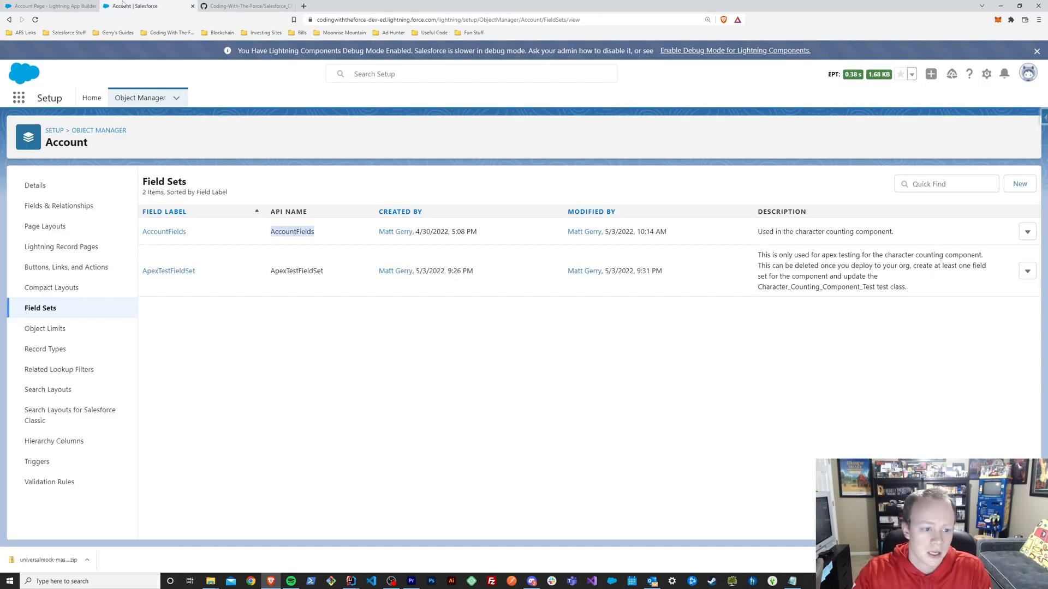
Return to the Account page in Lightning App Builder showing the Character Counting Component settings
left_click(164, 232)
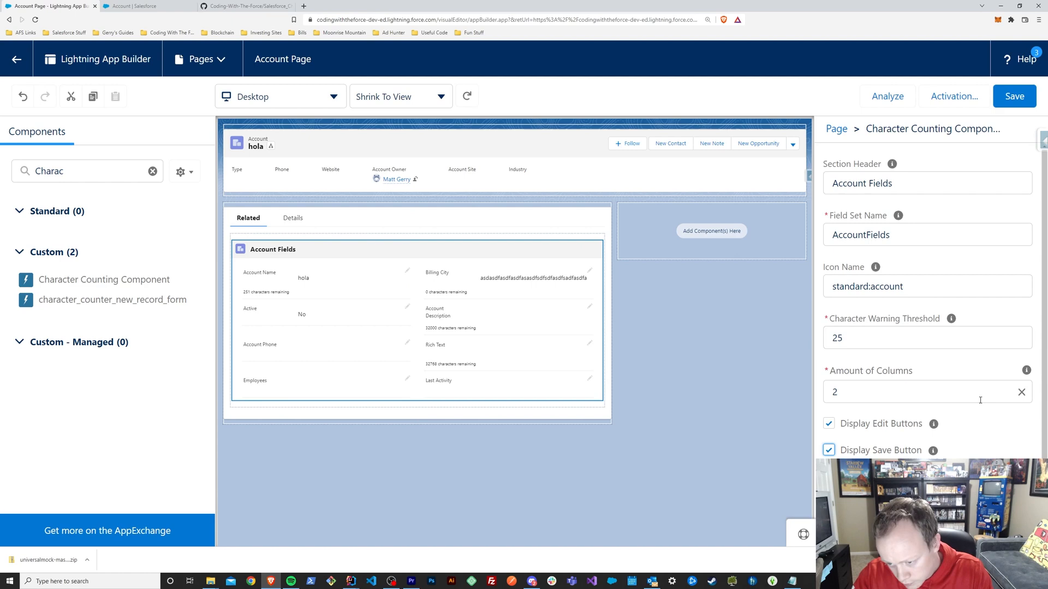
Try Amount of Columns 2 on the Character Counting Component, settle on 1, and head back toward the record pages
scroll("down", 3)
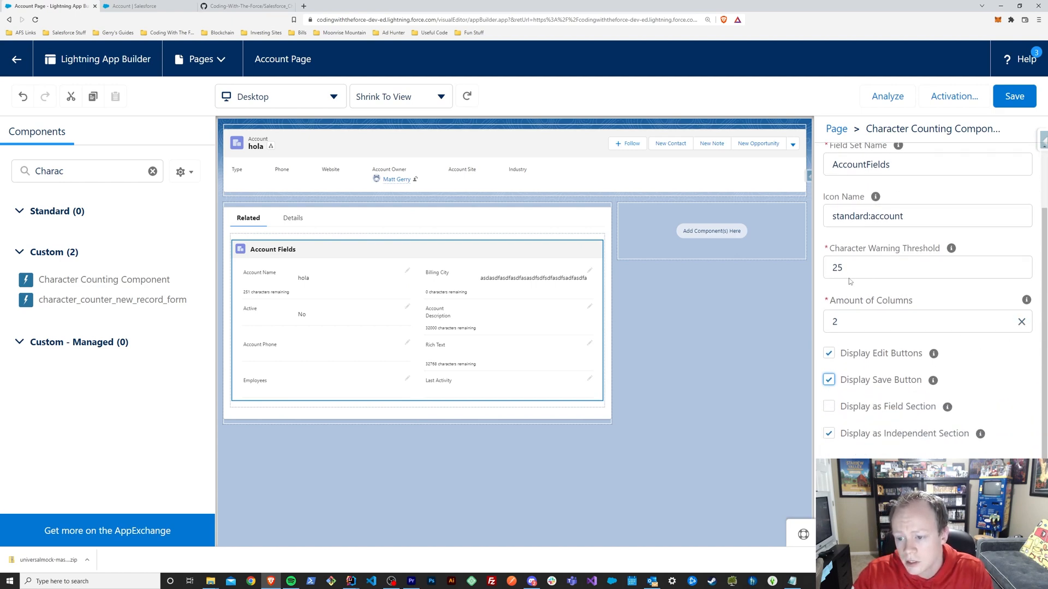
type("1")
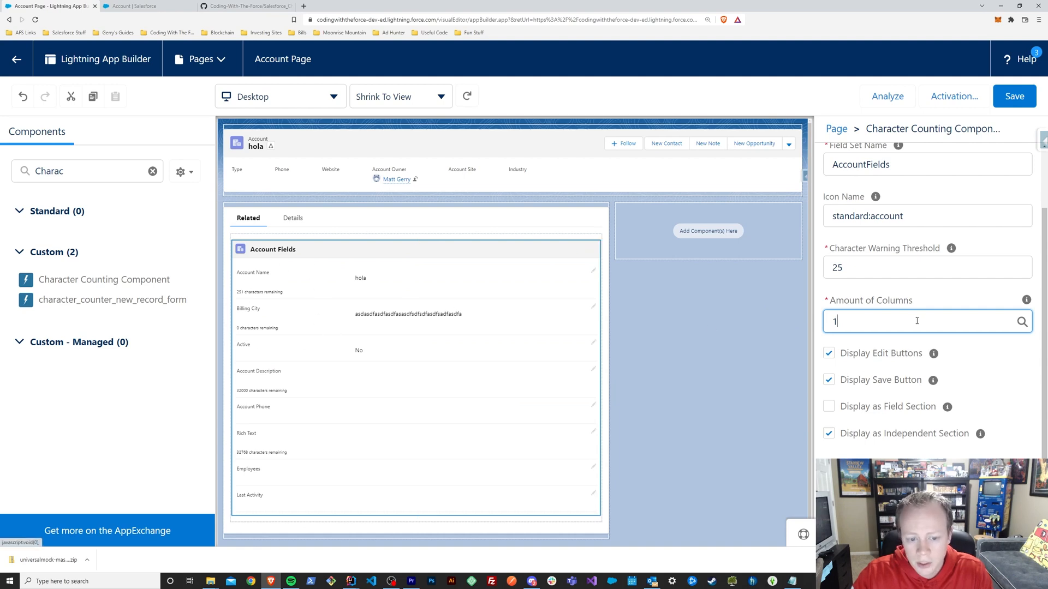
type("2")
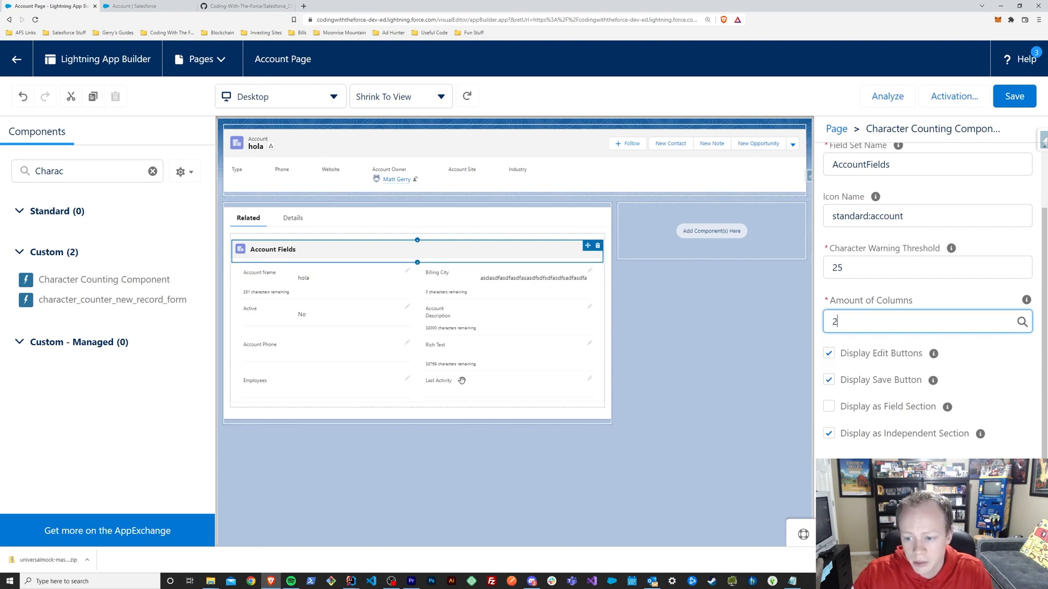
type("1")
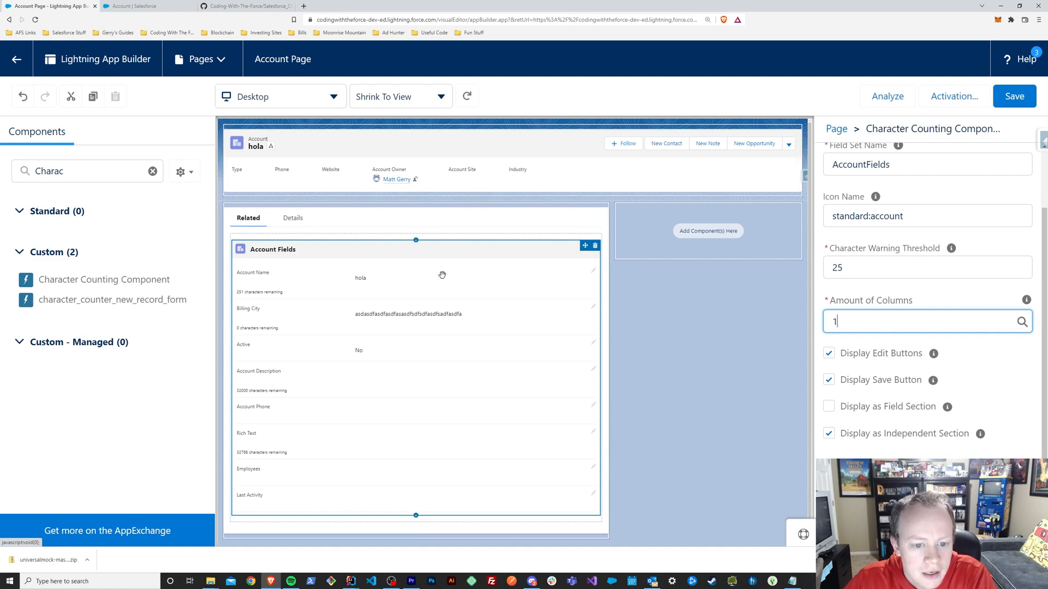
mouse_move(482, 272)
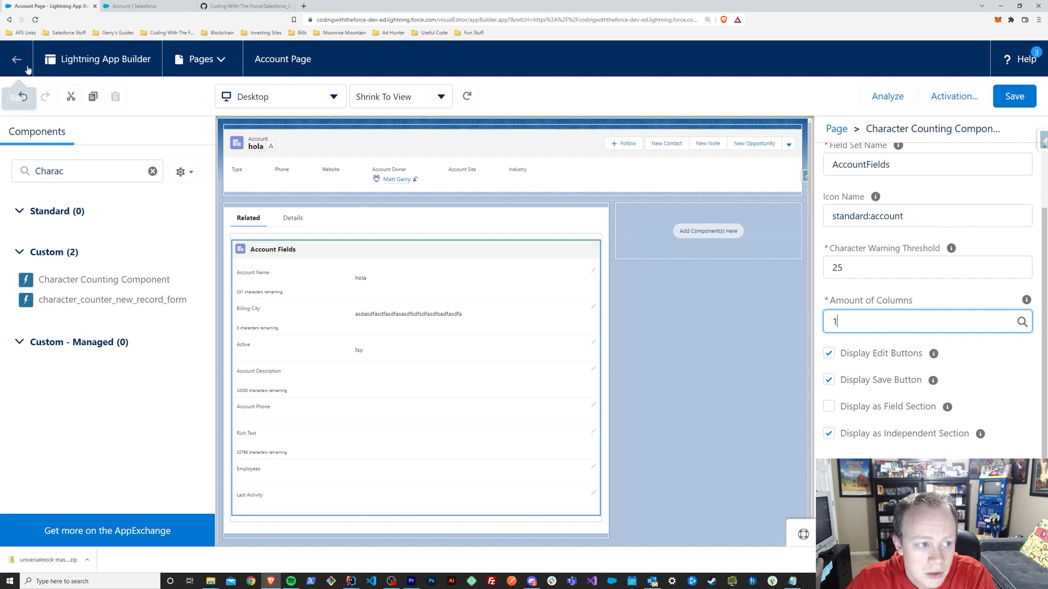
left_click(19, 59)
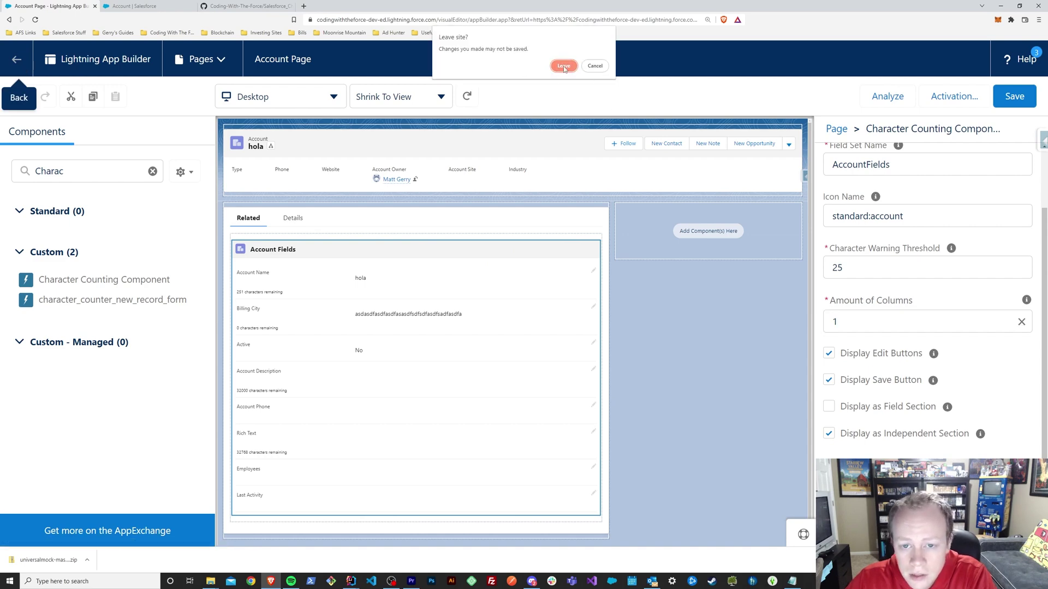
Stay in the builder, save the single-column Account page, return to Accounts and start a New Account
left_click(563, 66)
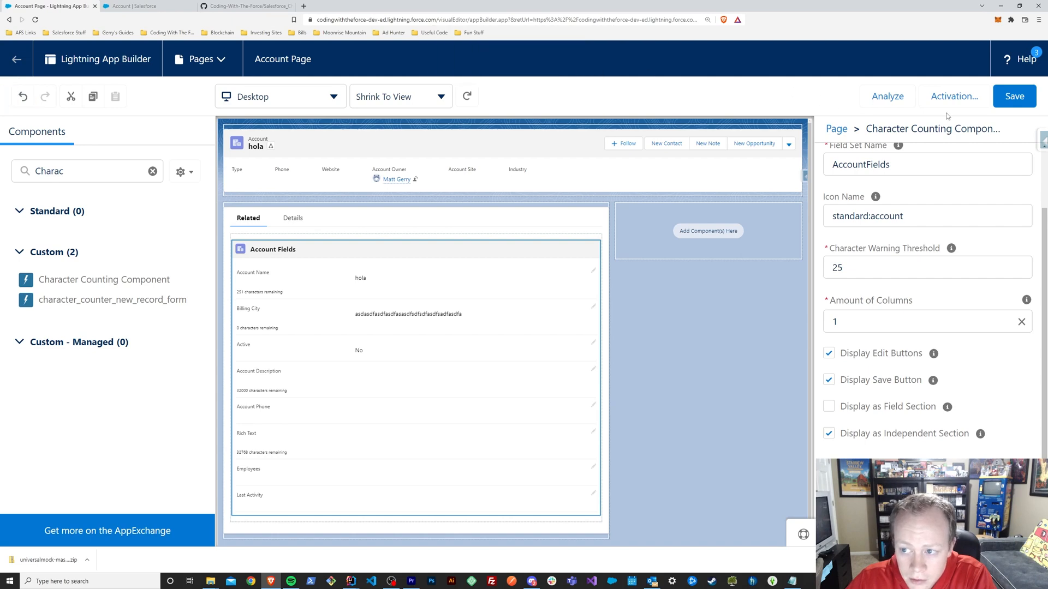
left_click(1014, 96)
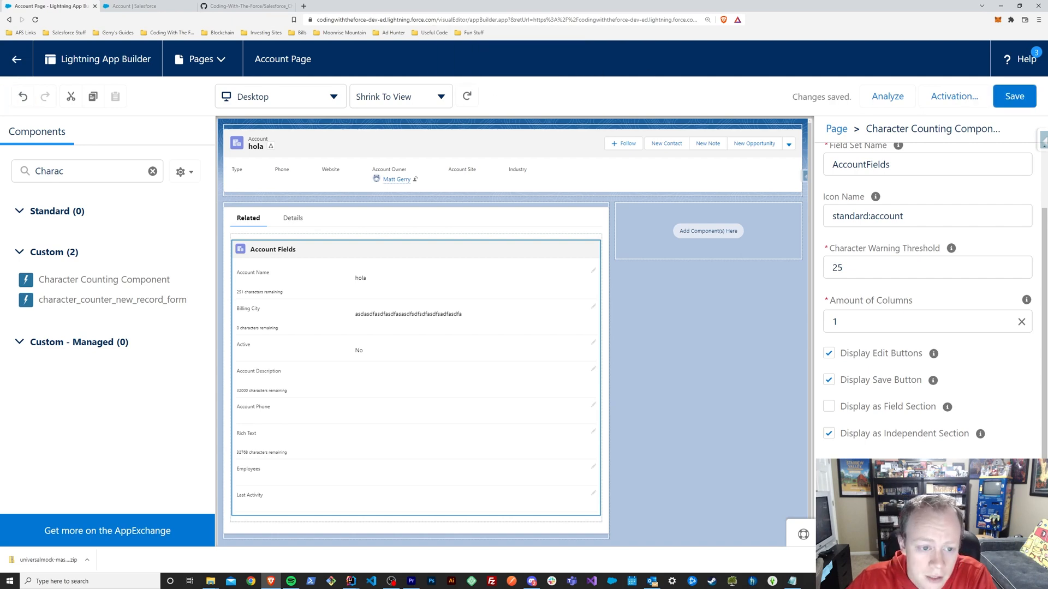
left_click(20, 59)
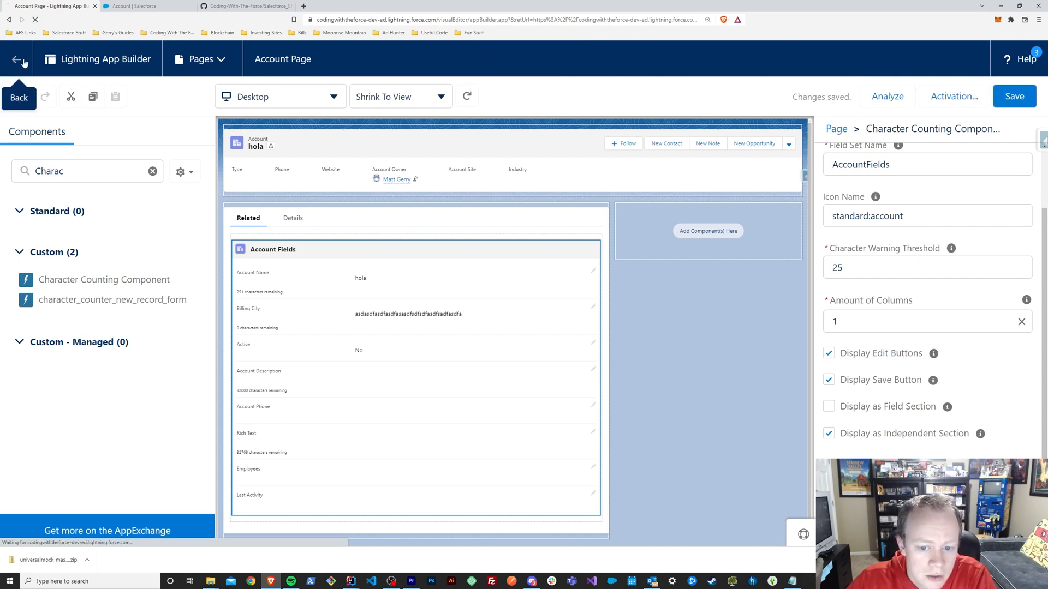
left_click(17, 59)
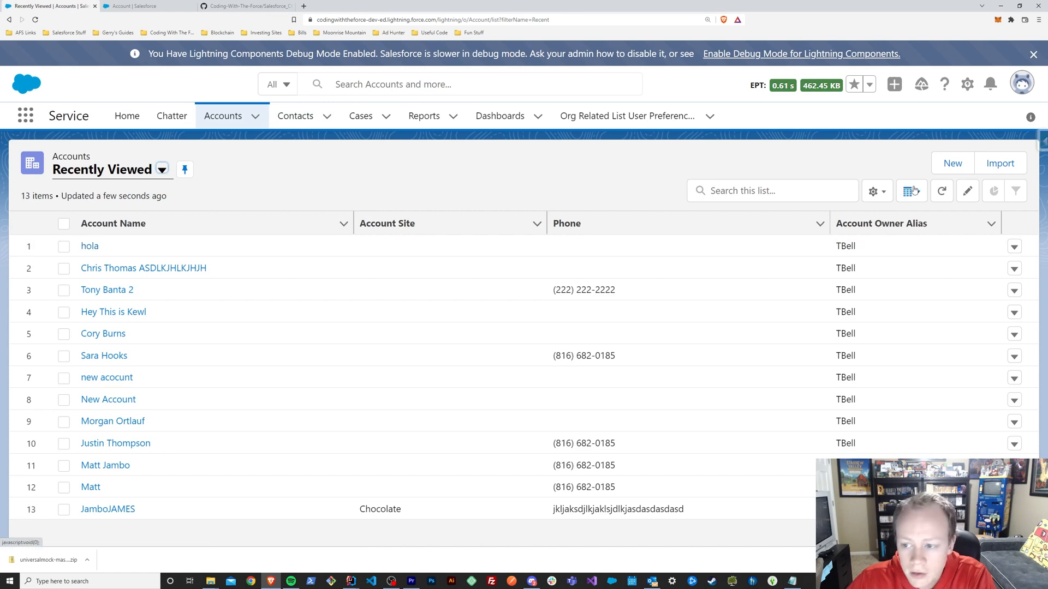
left_click(951, 164)
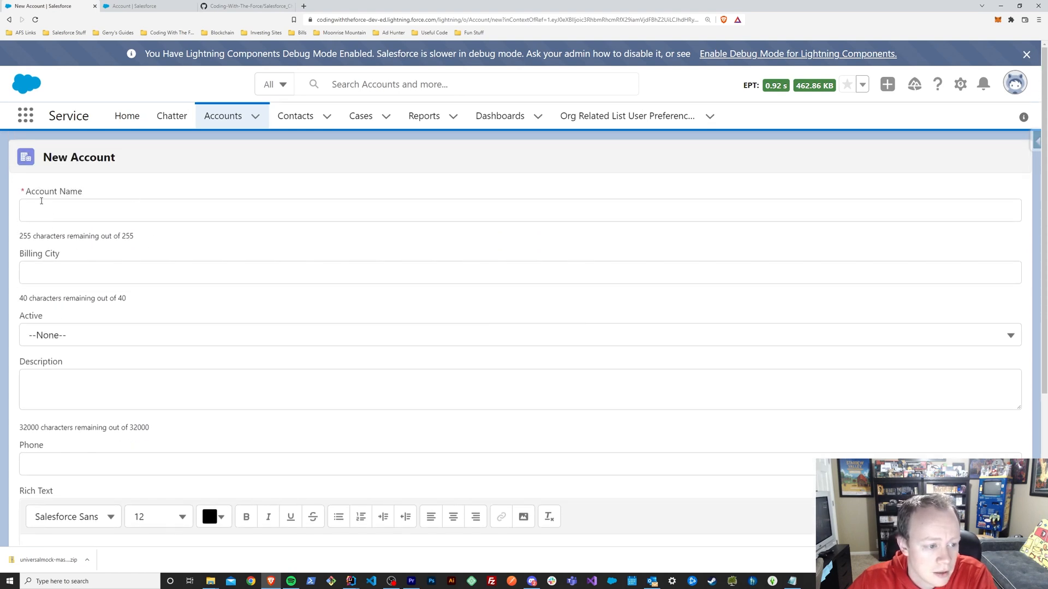
Look over the New Account form's remaining-character counts and bring up a fresh New Account form
scroll("down", 3)
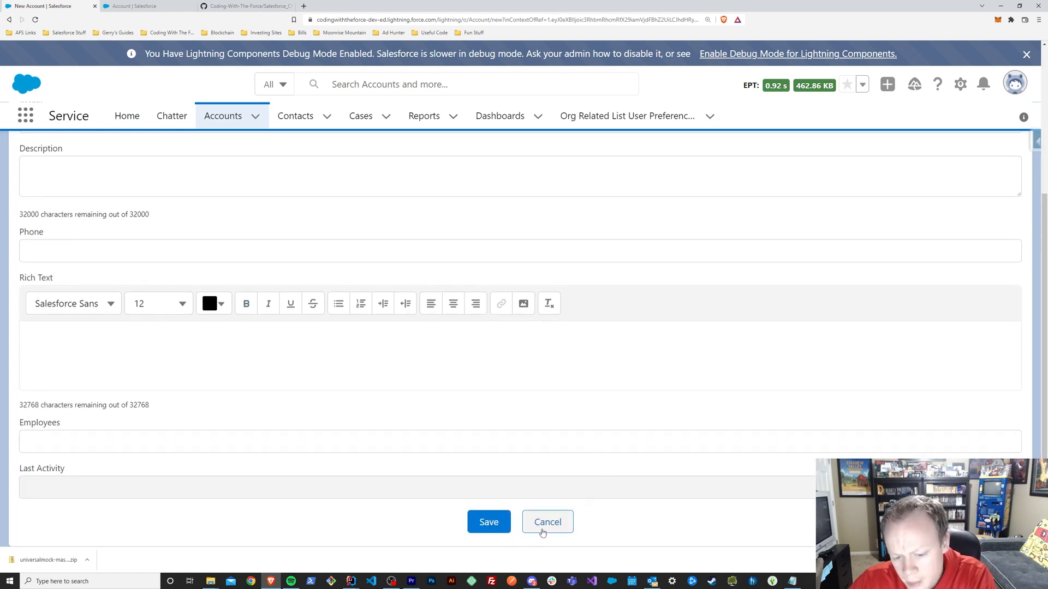
mouse_move(450, 342)
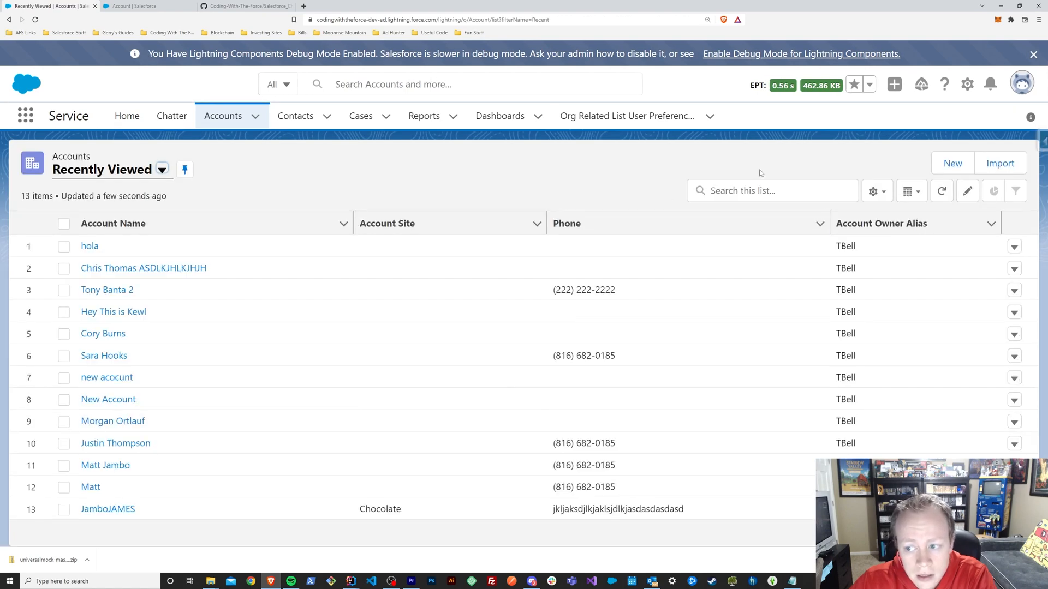
mouse_move(283, 140)
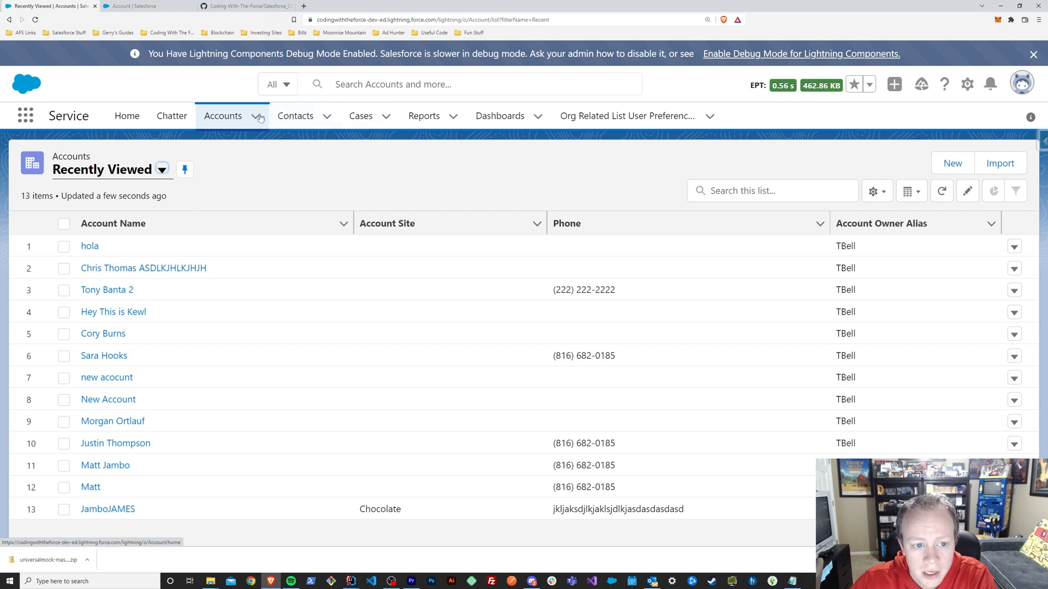
mouse_move(310, 124)
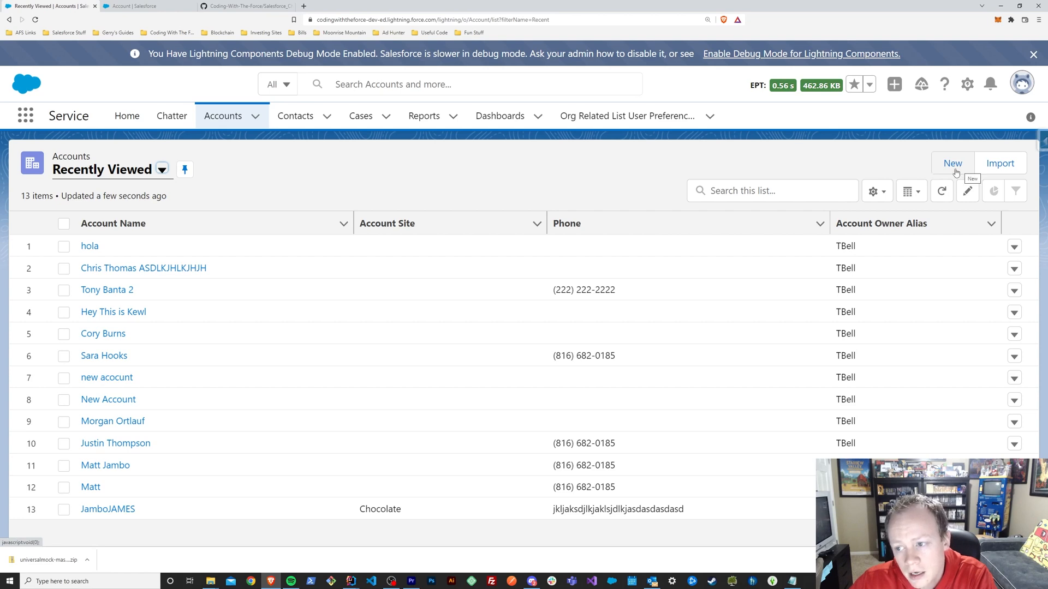
left_click(952, 164)
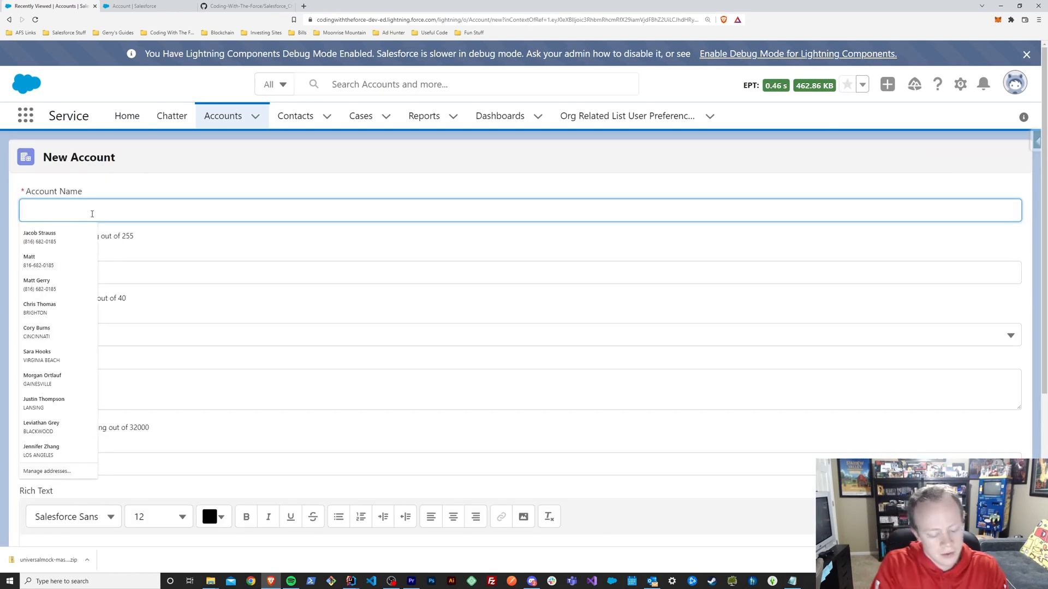
Create an account named 'Taco Bell' and save it to show its record page
type("Taco Bell")
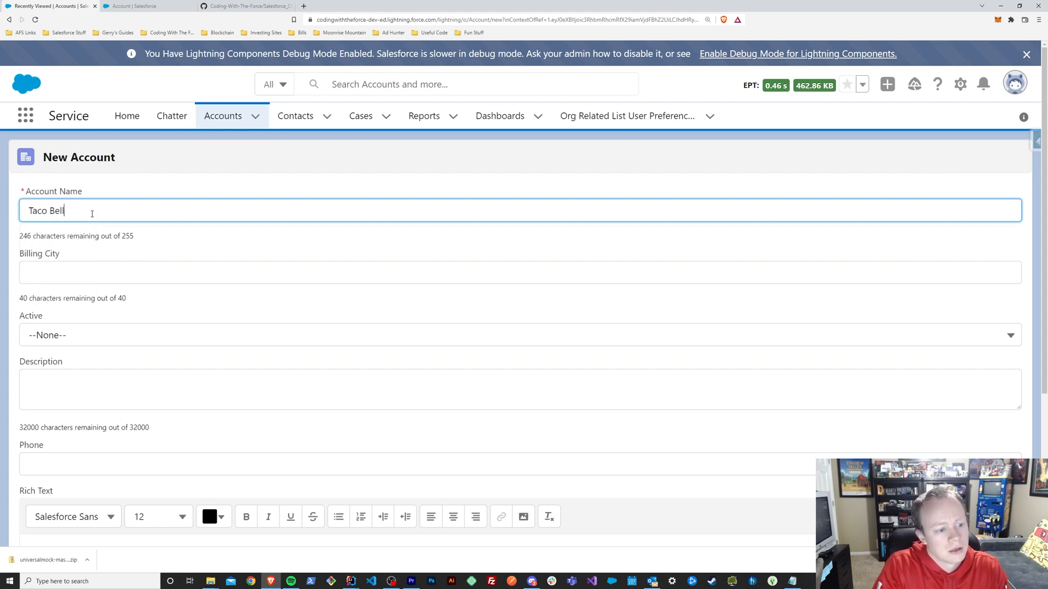
scroll("down", 3)
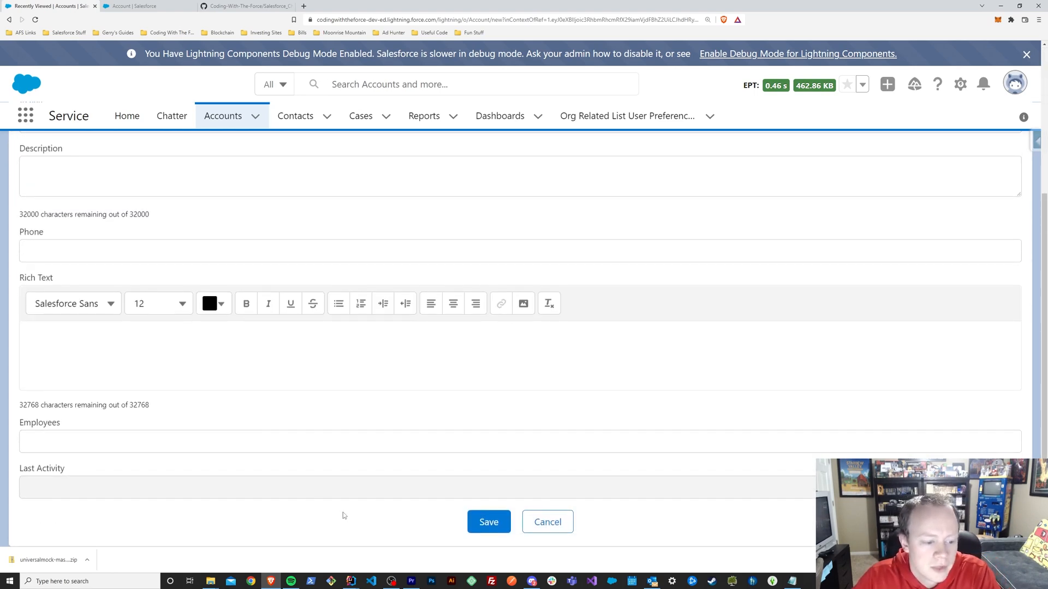
left_click(489, 522)
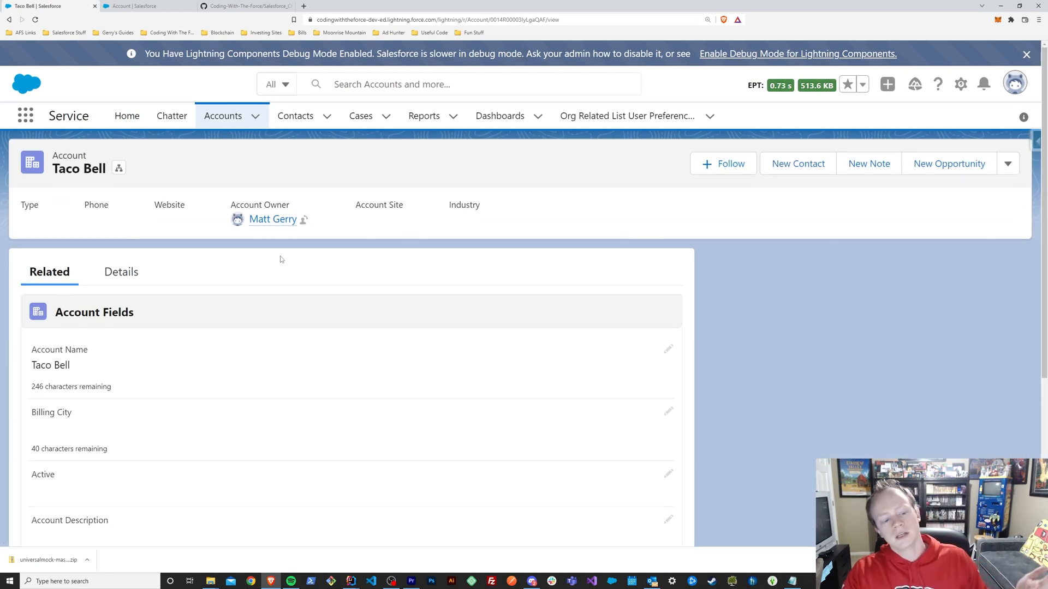
mouse_move(639, 363)
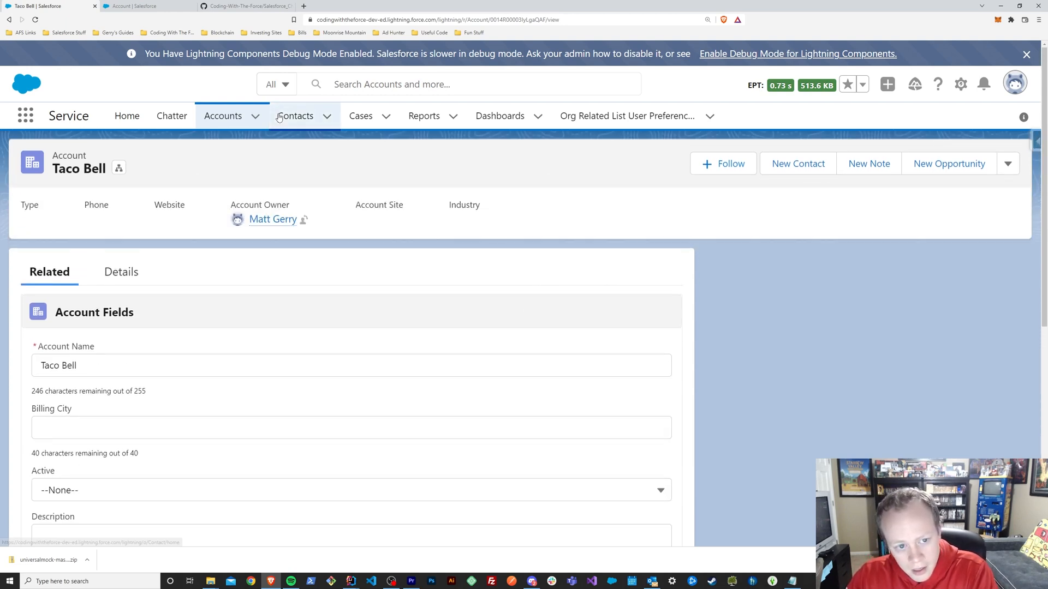
mouse_move(283, 106)
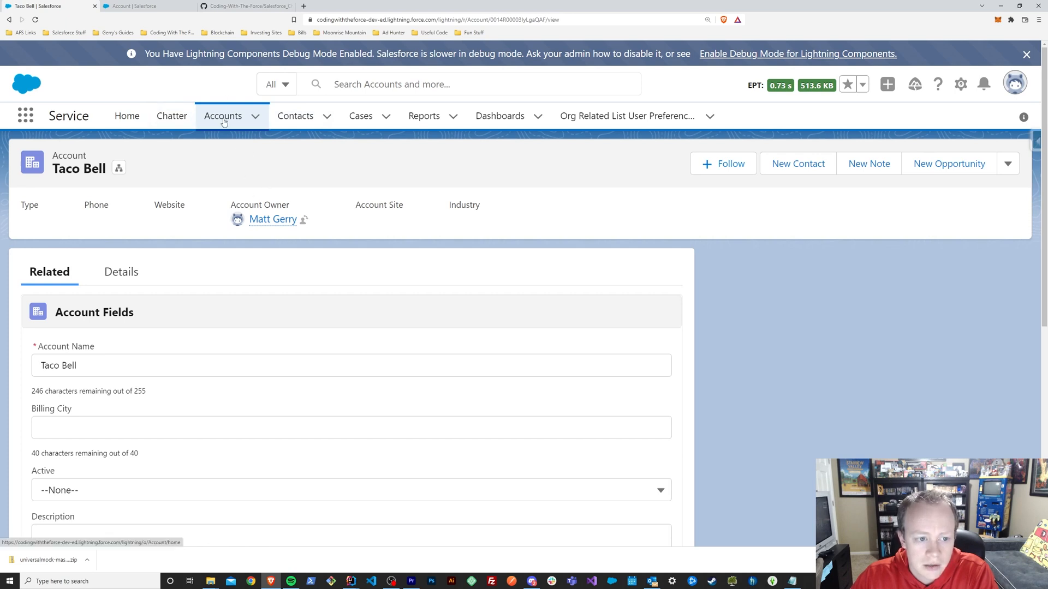
mouse_move(325, 172)
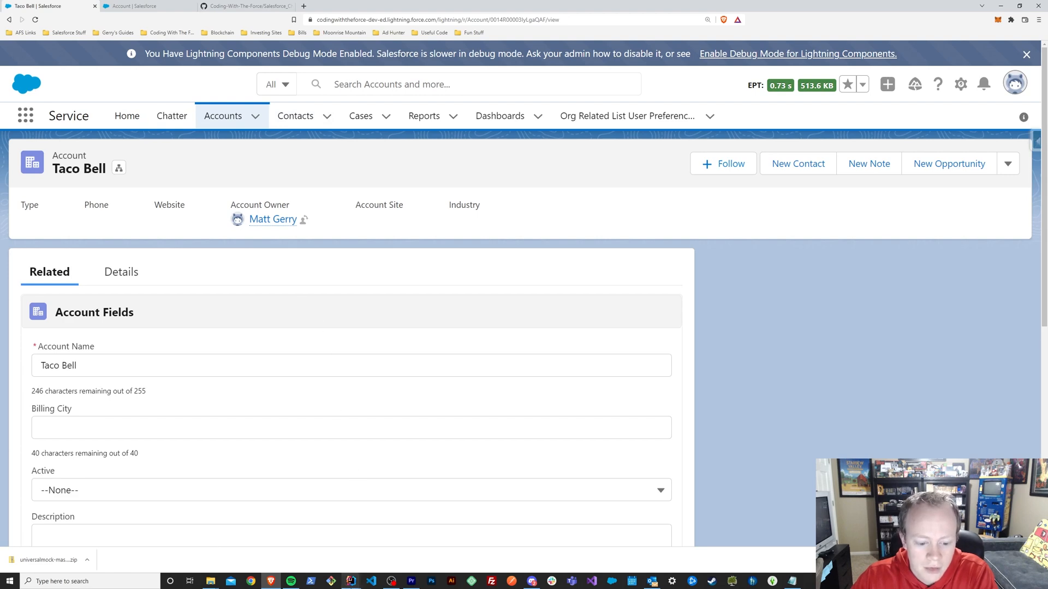
mouse_move(347, 578)
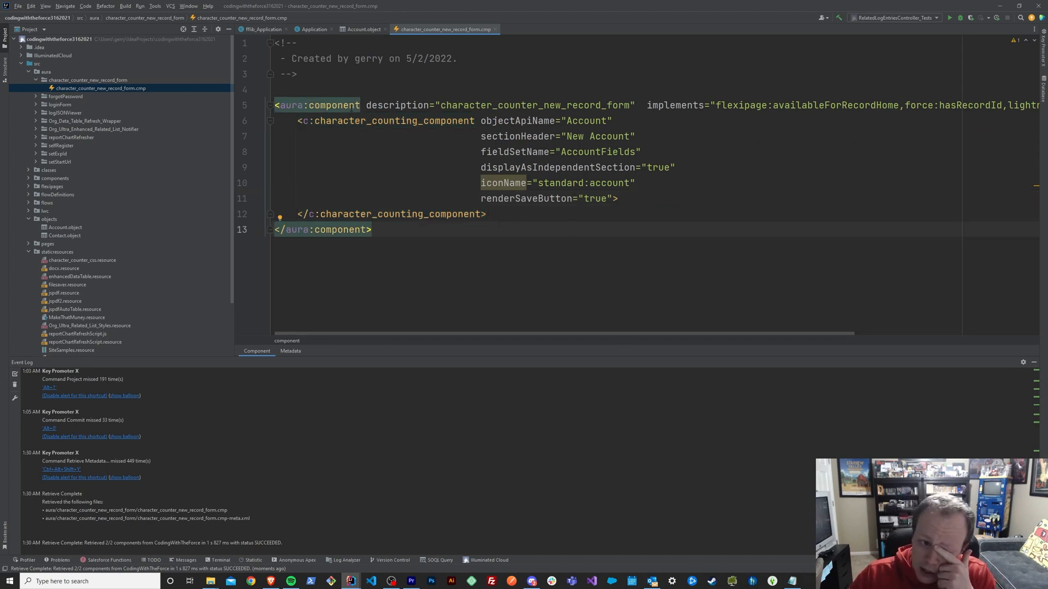
mouse_move(752, 339)
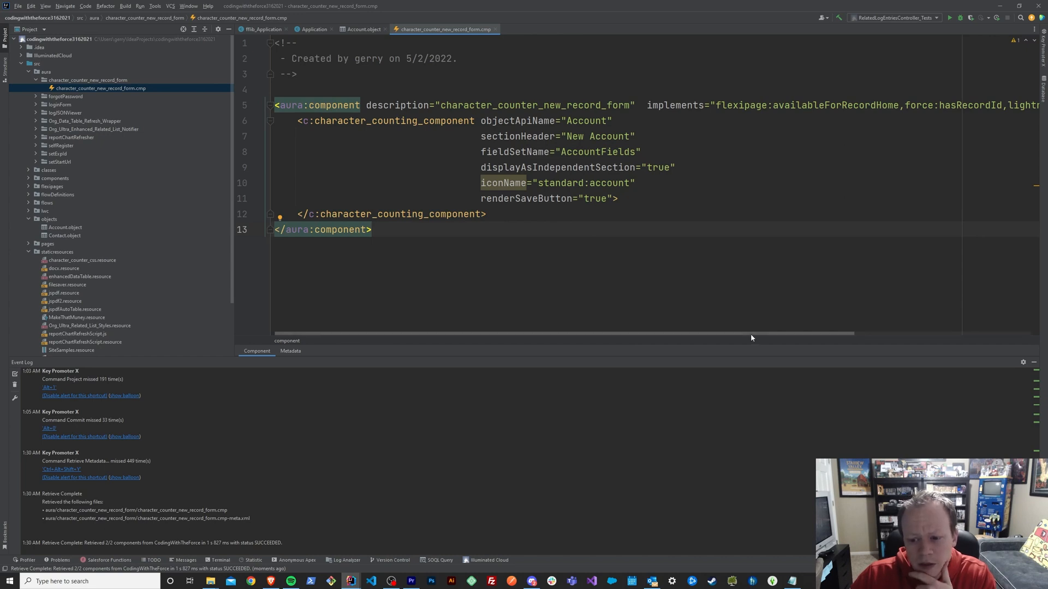
Highlight the character_counter_new_record_form component's attribute lines wrapping AccountFields in the Aura markup
scroll("right", 3)
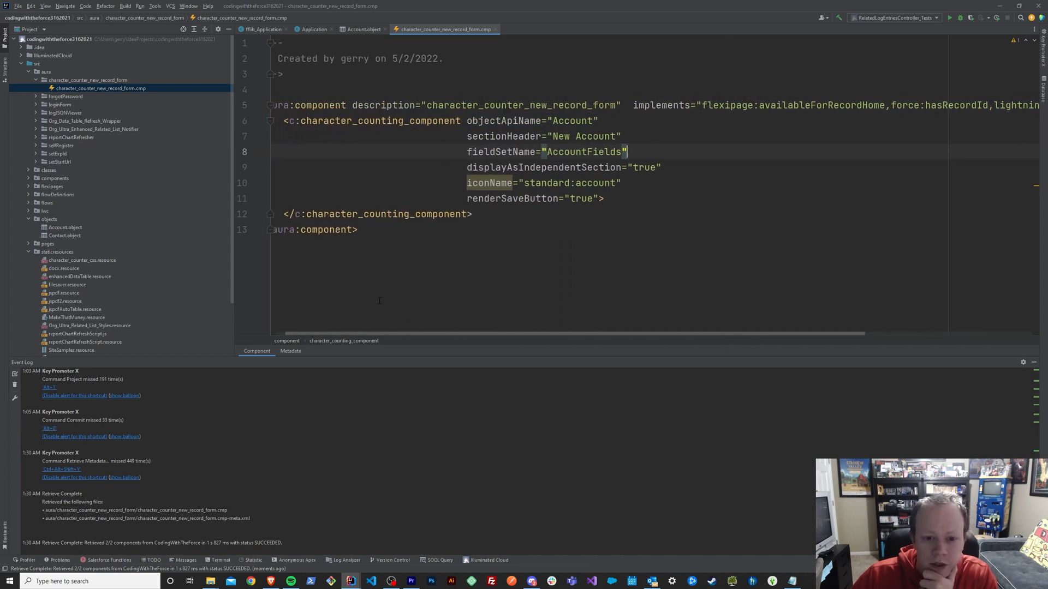
left_click_drag(284, 120, 471, 214)
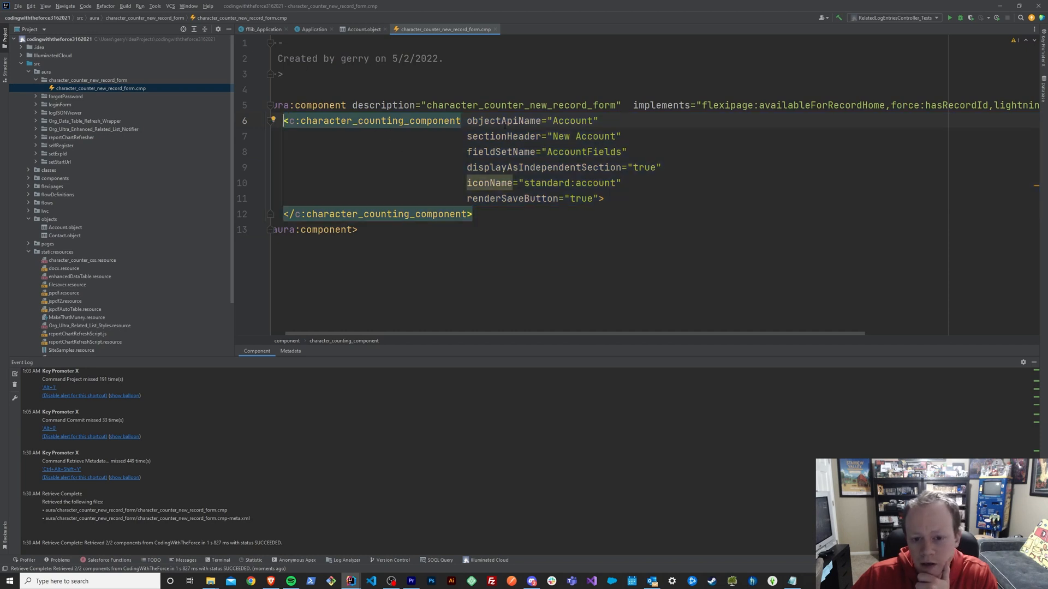
left_click_drag(283, 120, 604, 197)
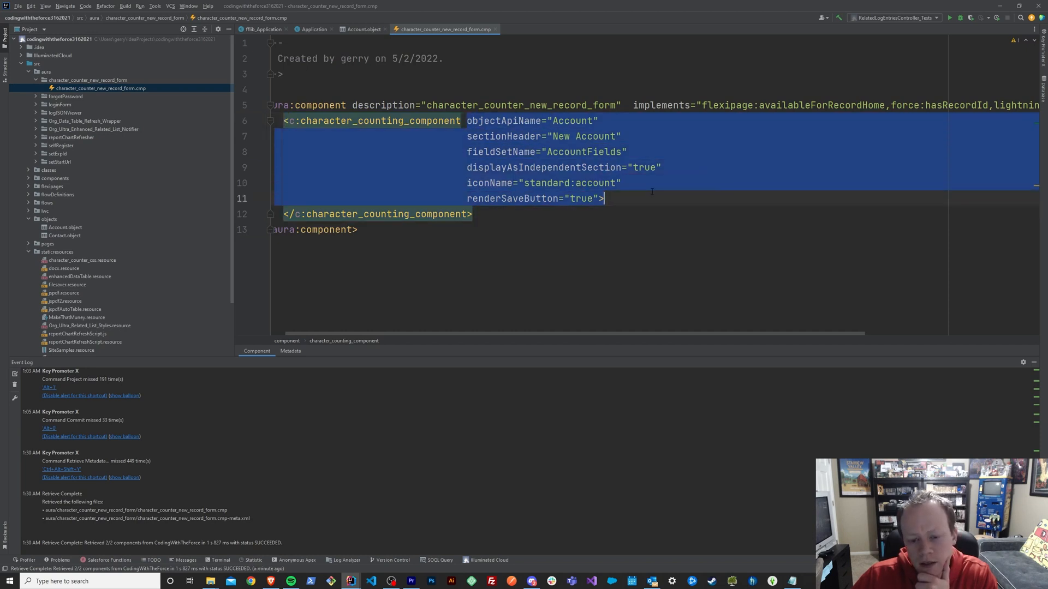
double_click(571, 120)
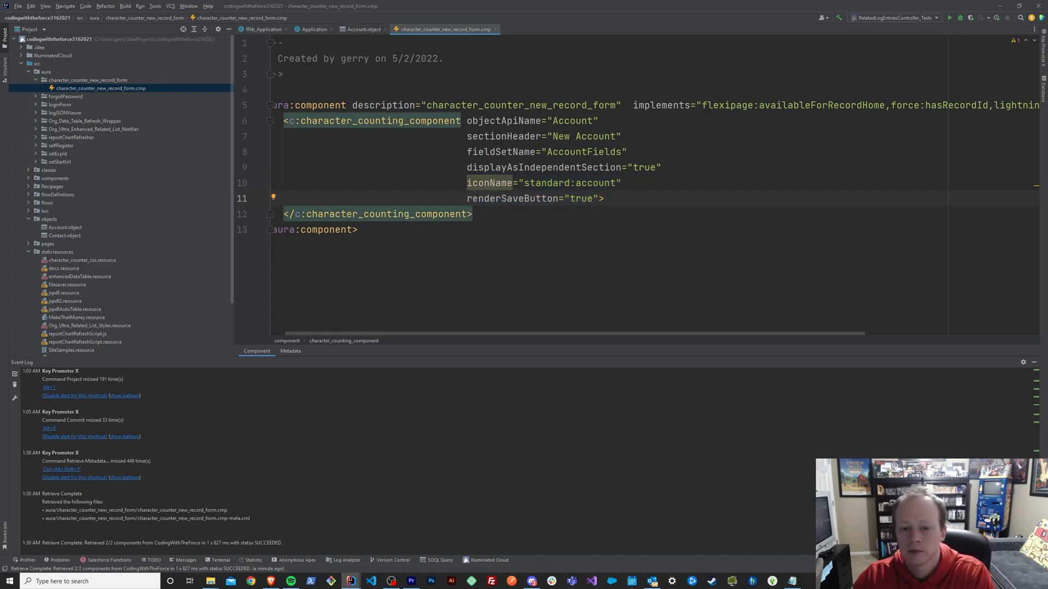
double_click(489, 183)
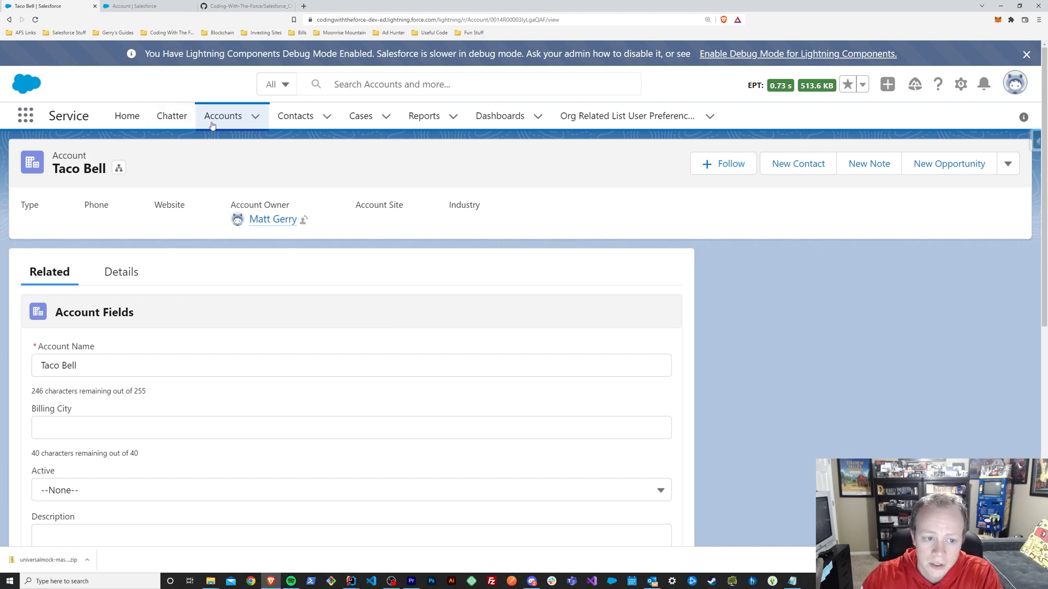
From Setup's Object Manager, reach the Account New action override under Buttons, Links, and Actions
left_click(960, 84)
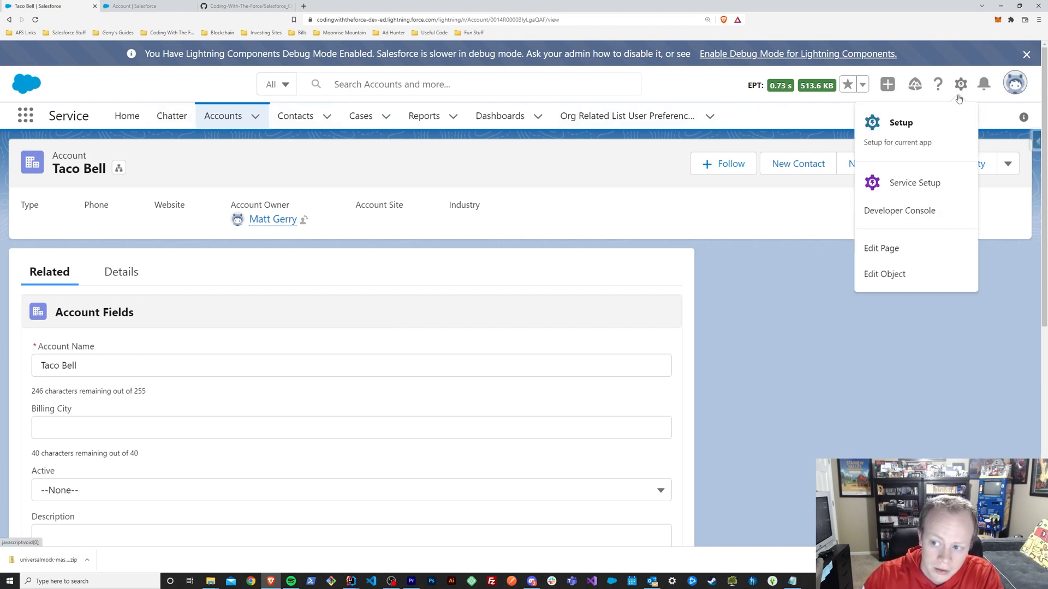
mouse_move(884, 274)
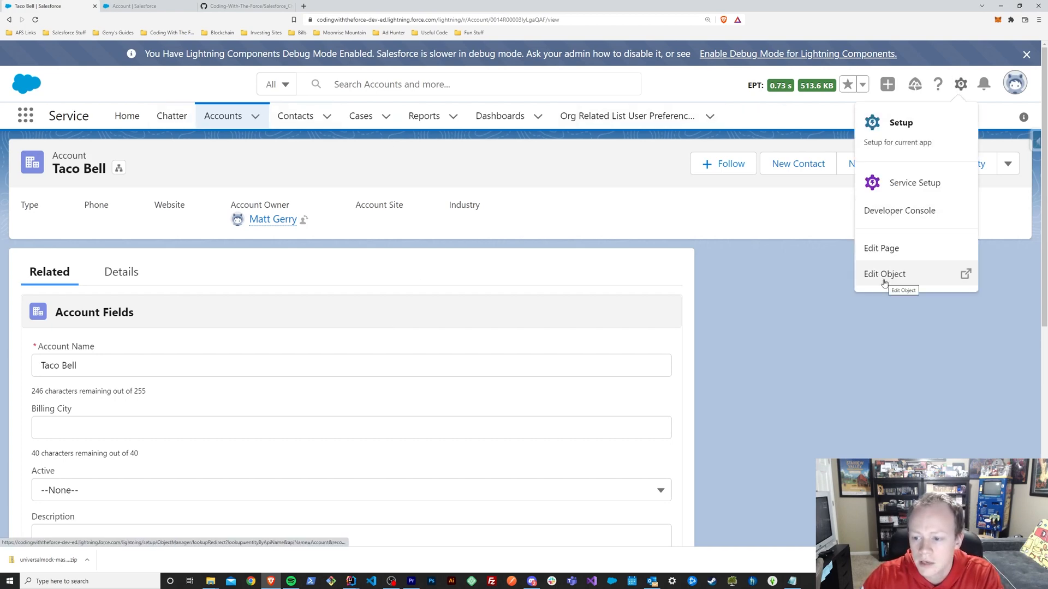
left_click(884, 274)
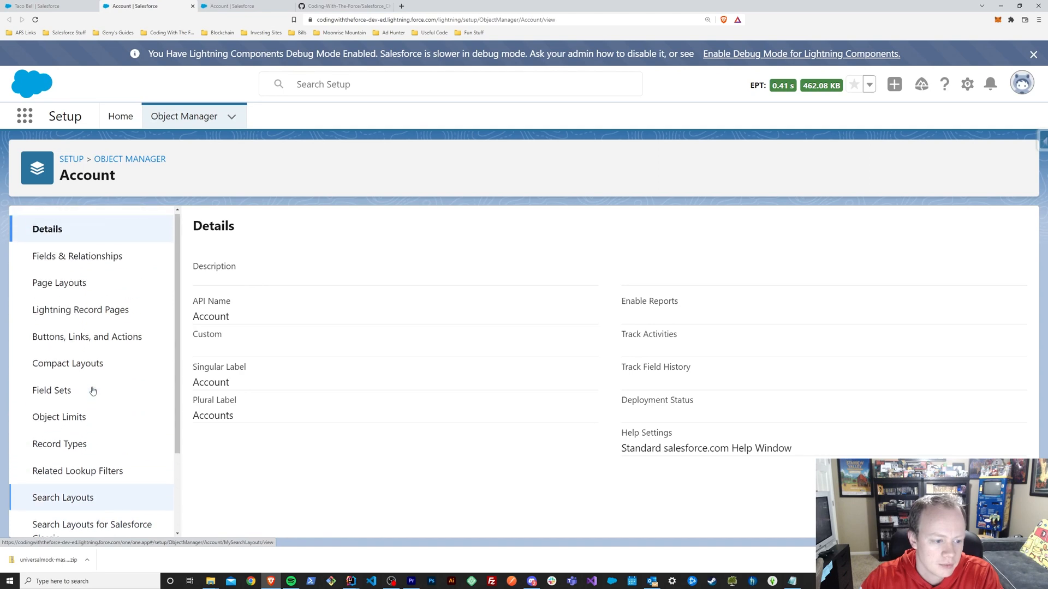
left_click(88, 336)
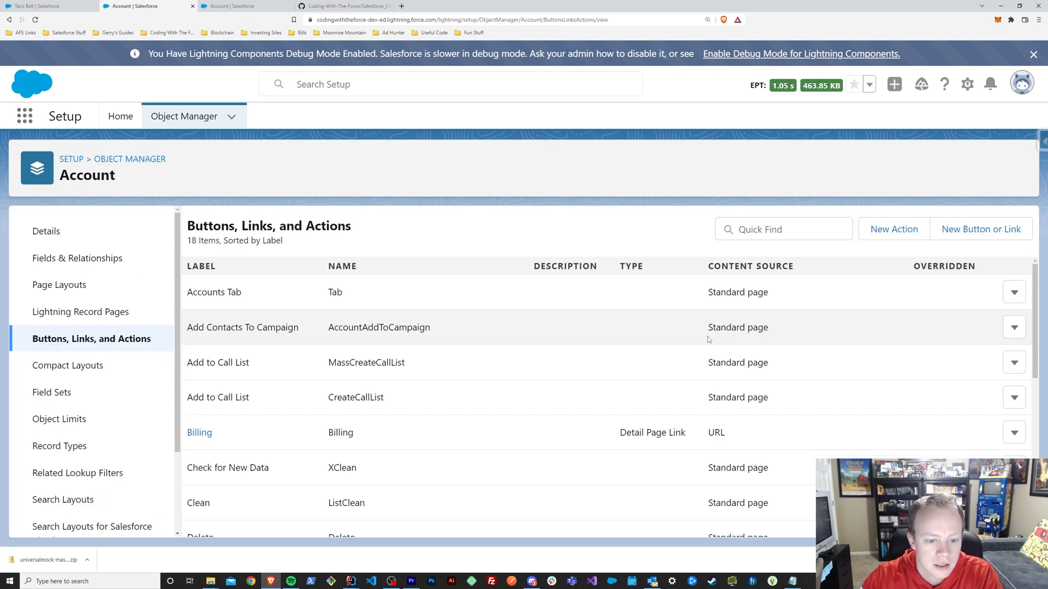
scroll("down", 3)
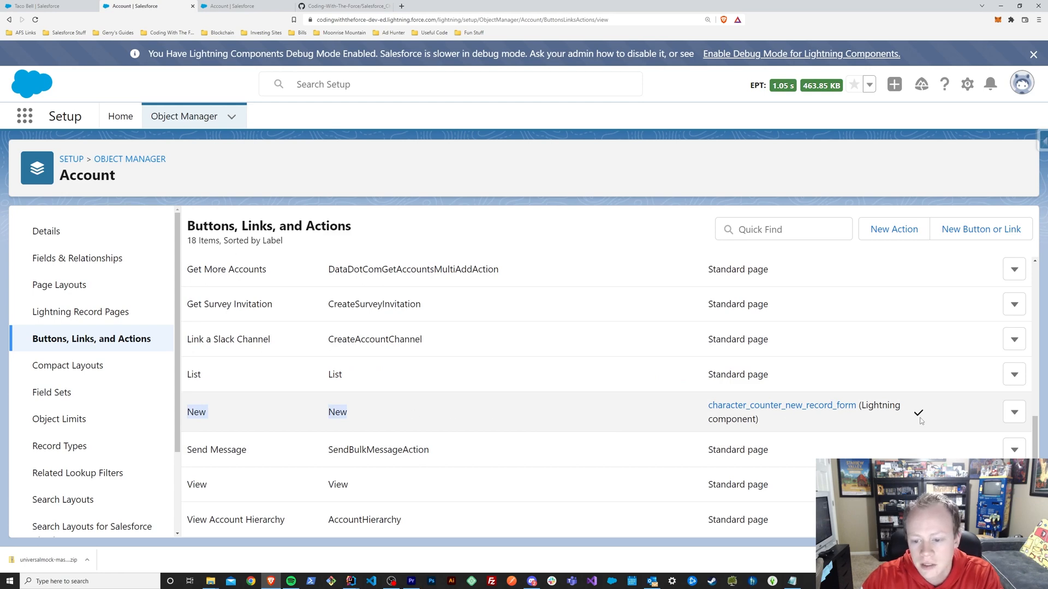
left_click(196, 413)
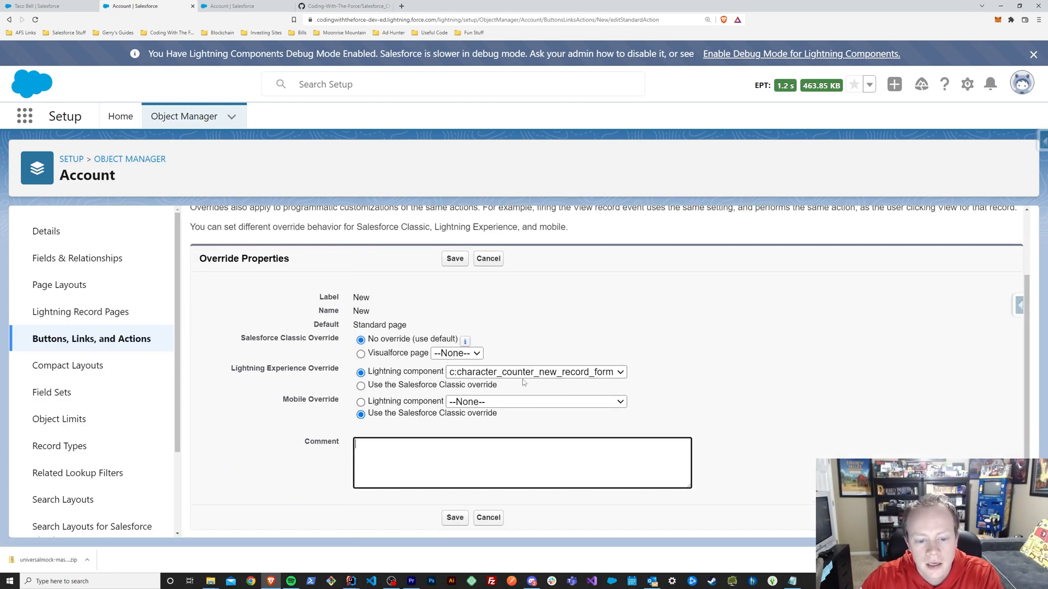
Inspect the character_counter_new_record_form Lightning component choice for the override, then return to the Taco Bell record
left_click(535, 371)
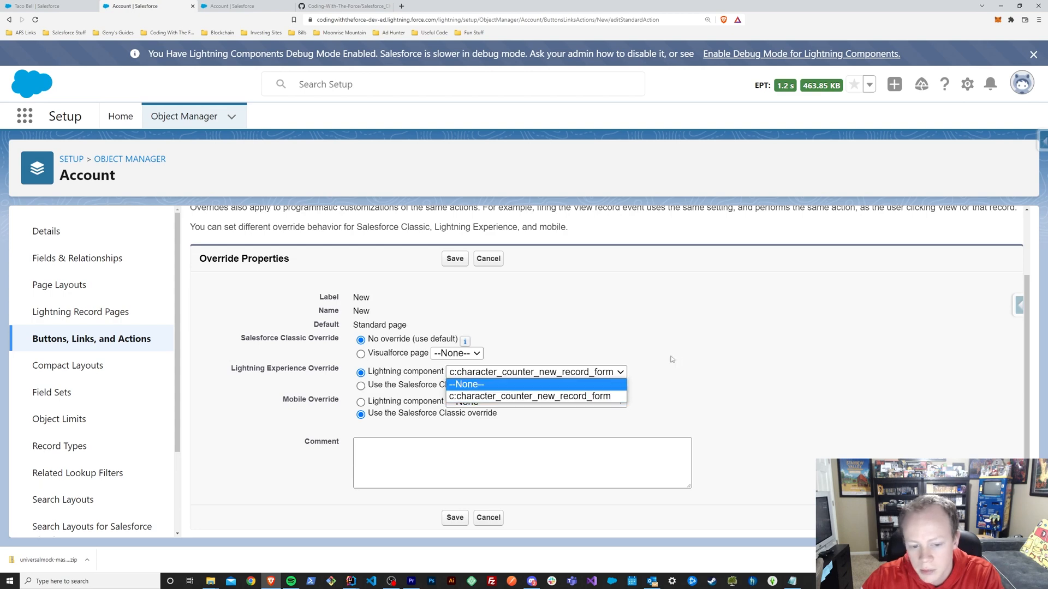
left_click(535, 396)
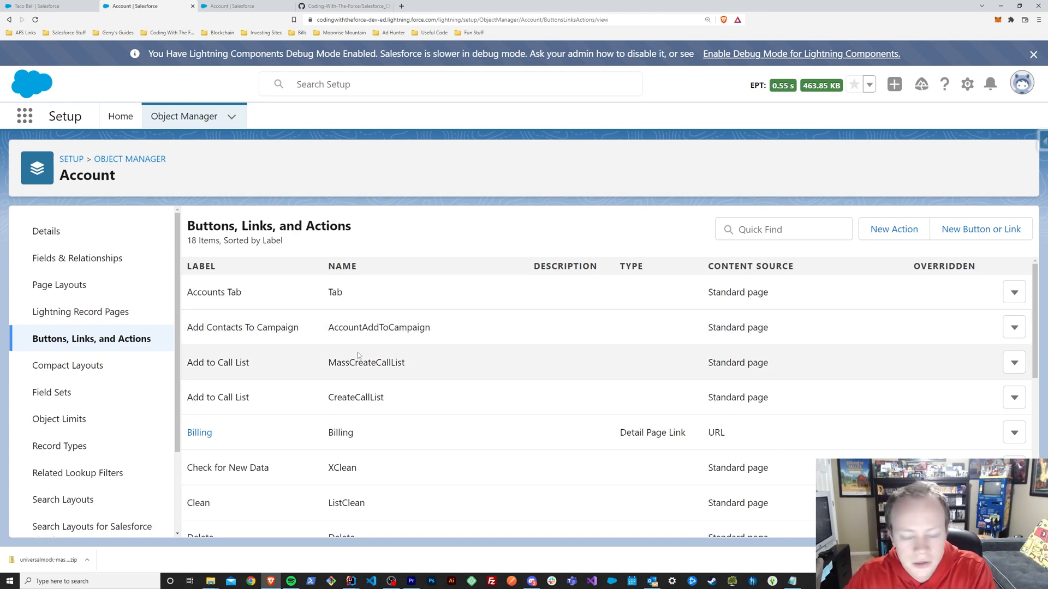
scroll("down", 3)
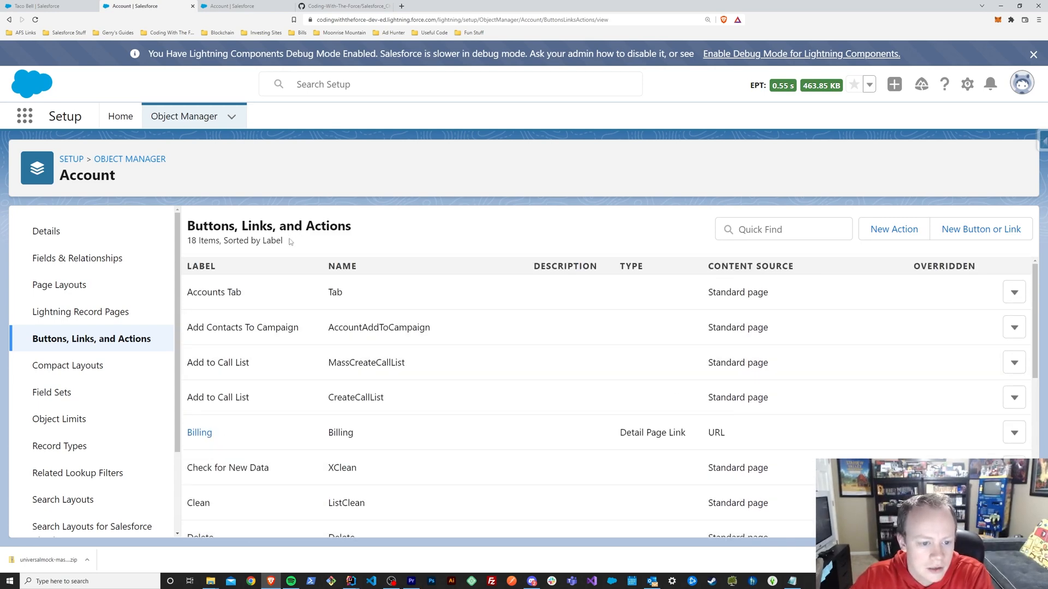
mouse_move(172, 131)
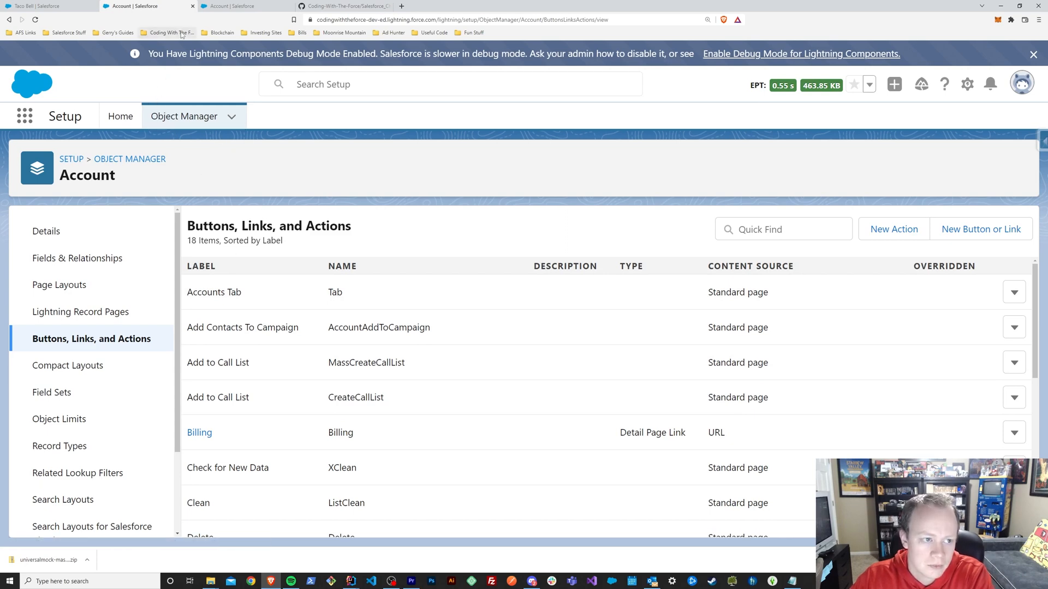
left_click(33, 4)
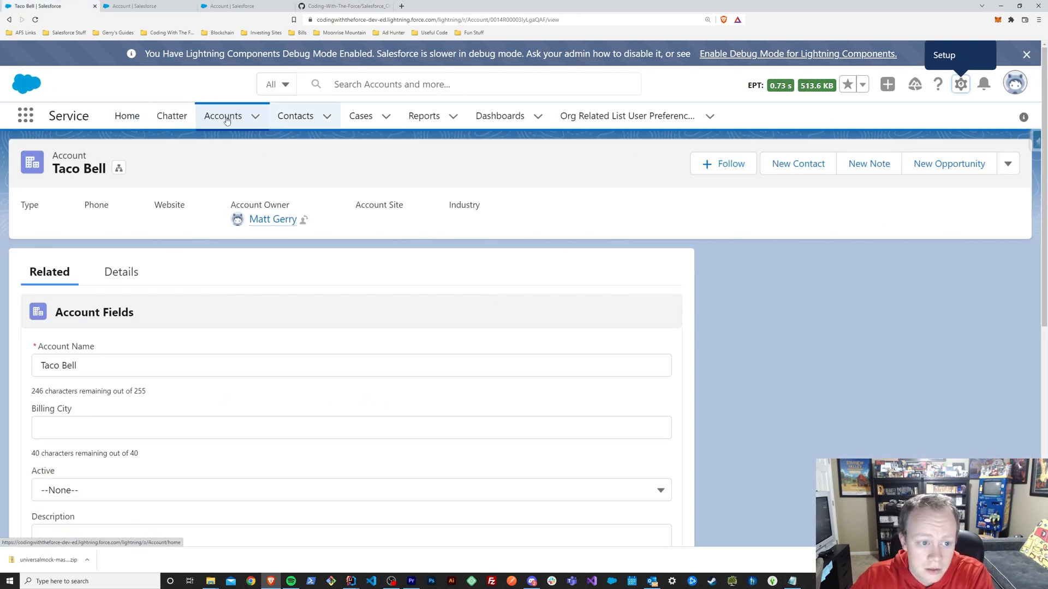
View the Jambette Scheduler contact's flow component in its page builder, then go to Setup Home
left_click(295, 116)
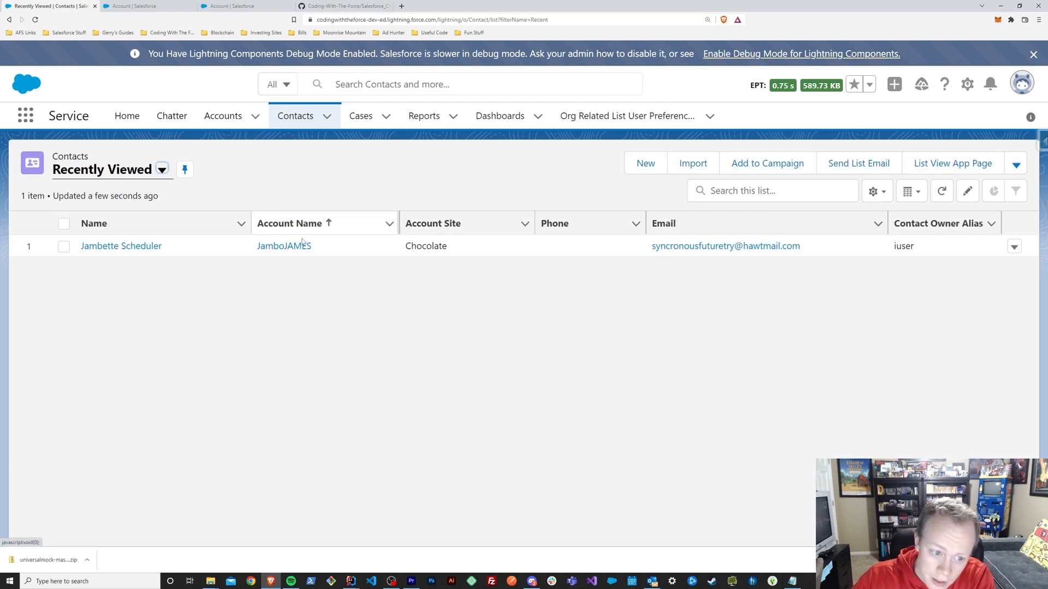
left_click(120, 245)
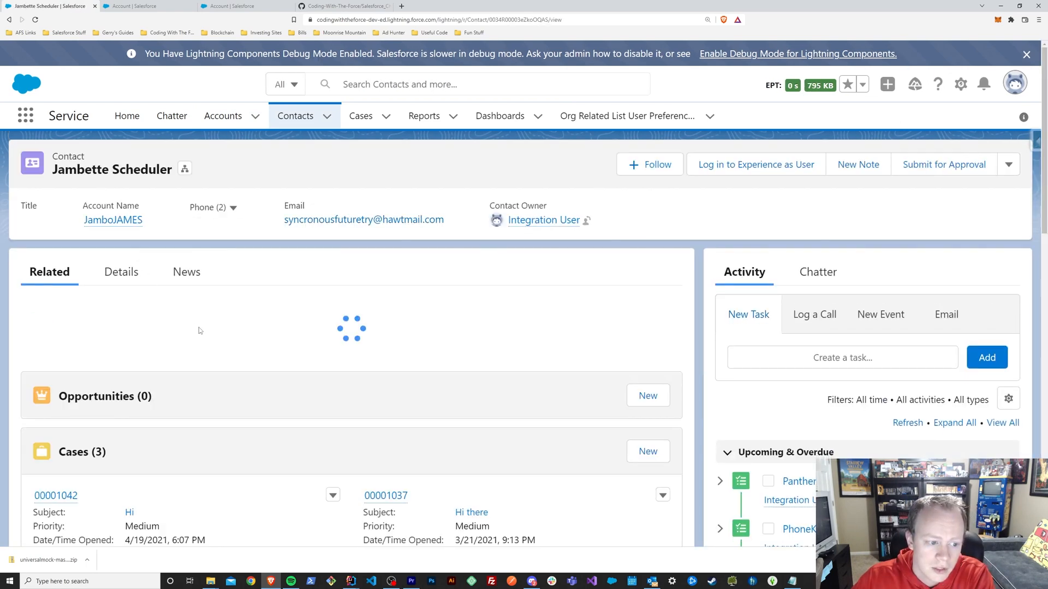
scroll("down", 3)
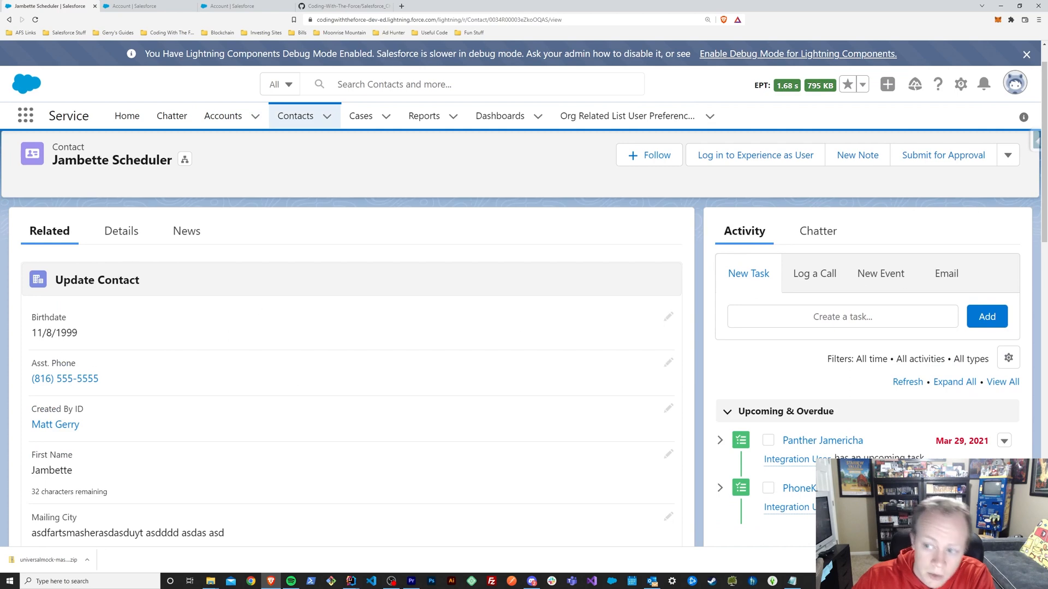
mouse_move(959, 85)
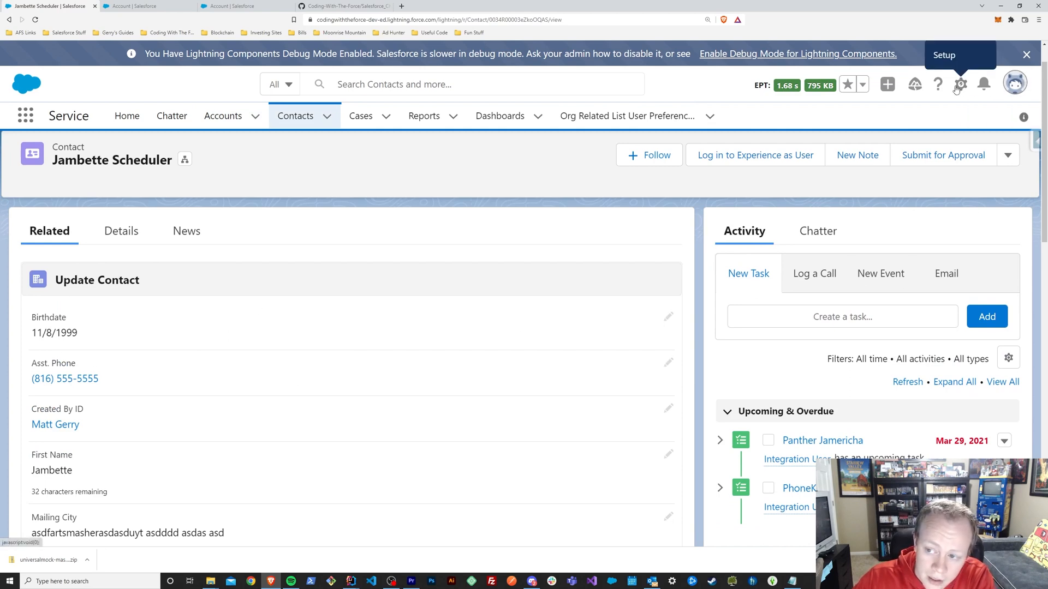
left_click(960, 85)
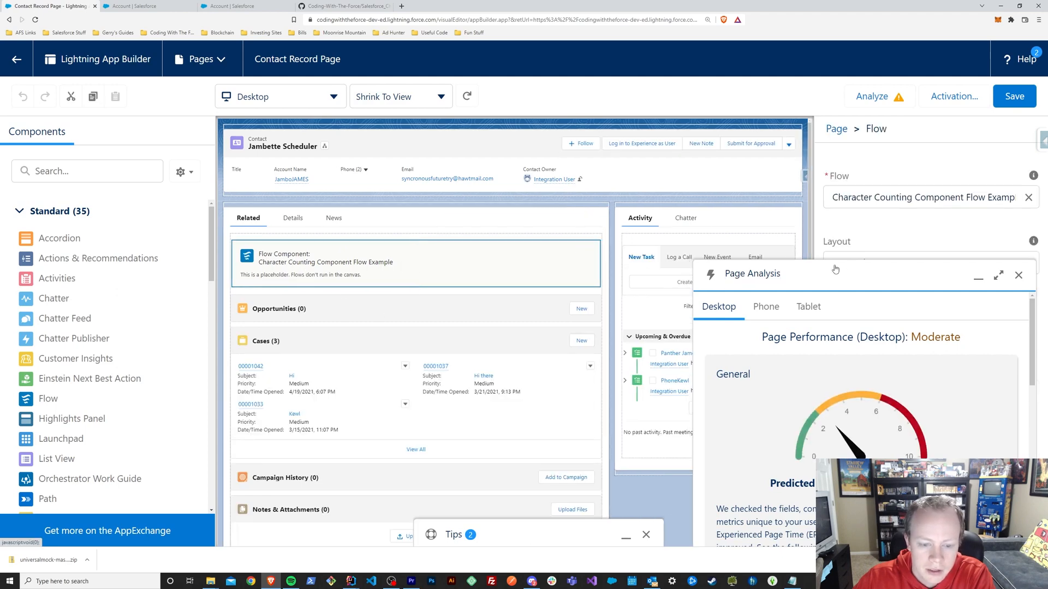
left_click(1018, 275)
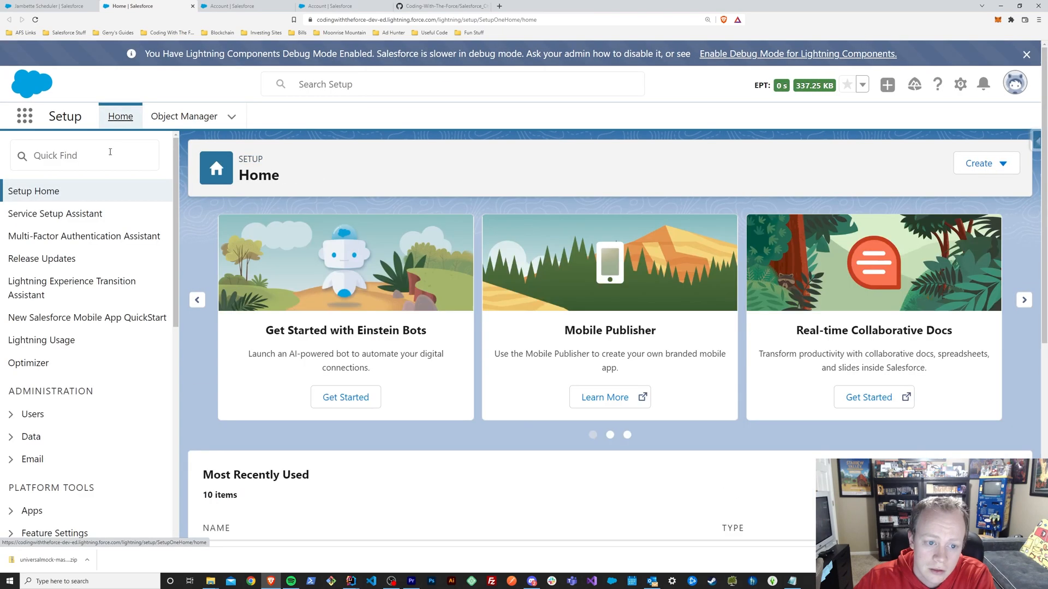
Find Flows via Quick Find 'flow' and bring up the Character Counter Screen of the example flow for editing
left_click(84, 155)
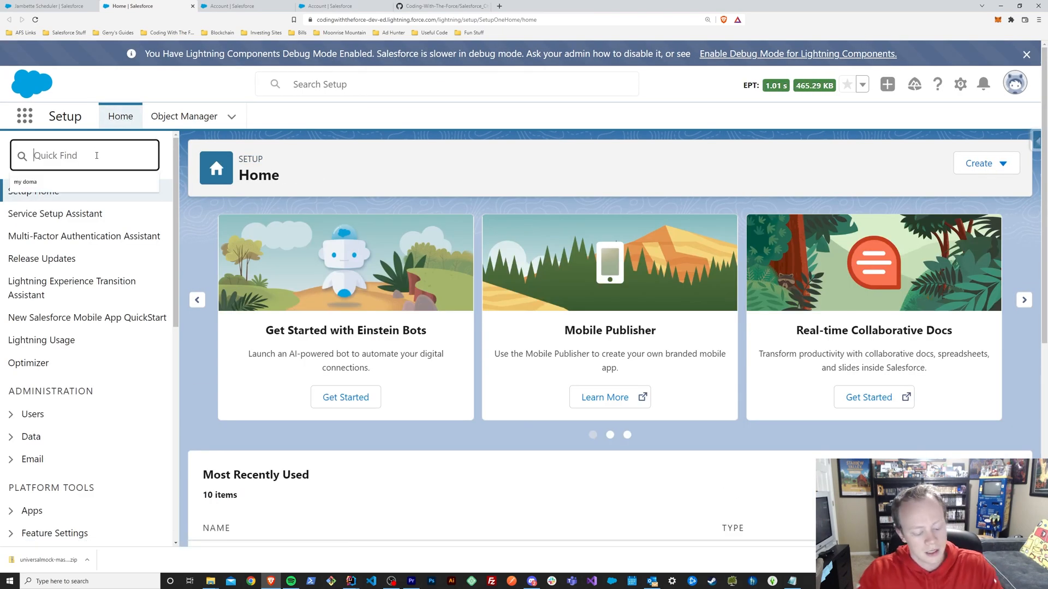
type("flow")
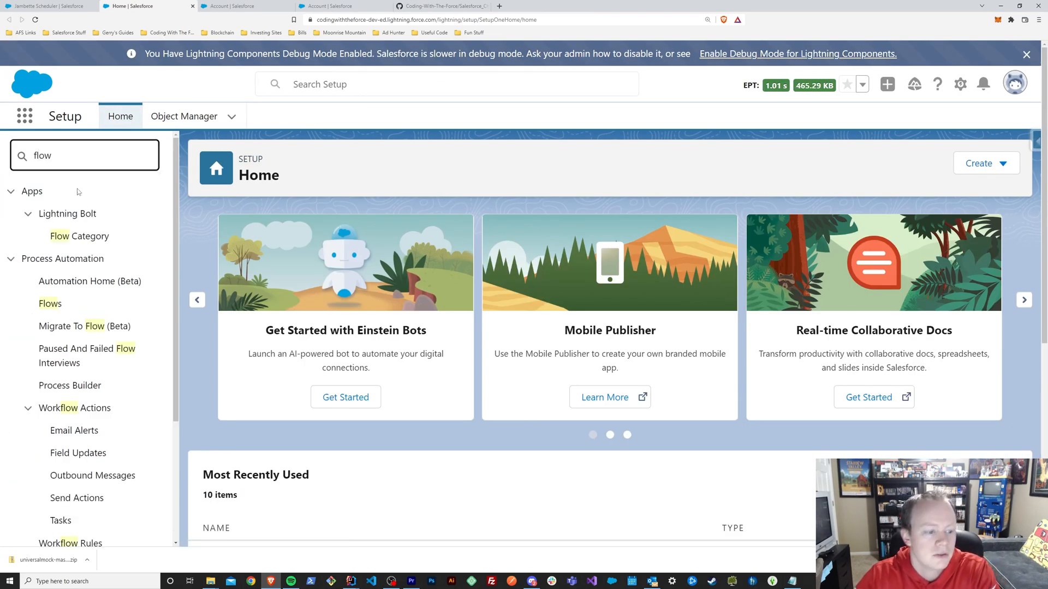
left_click(50, 303)
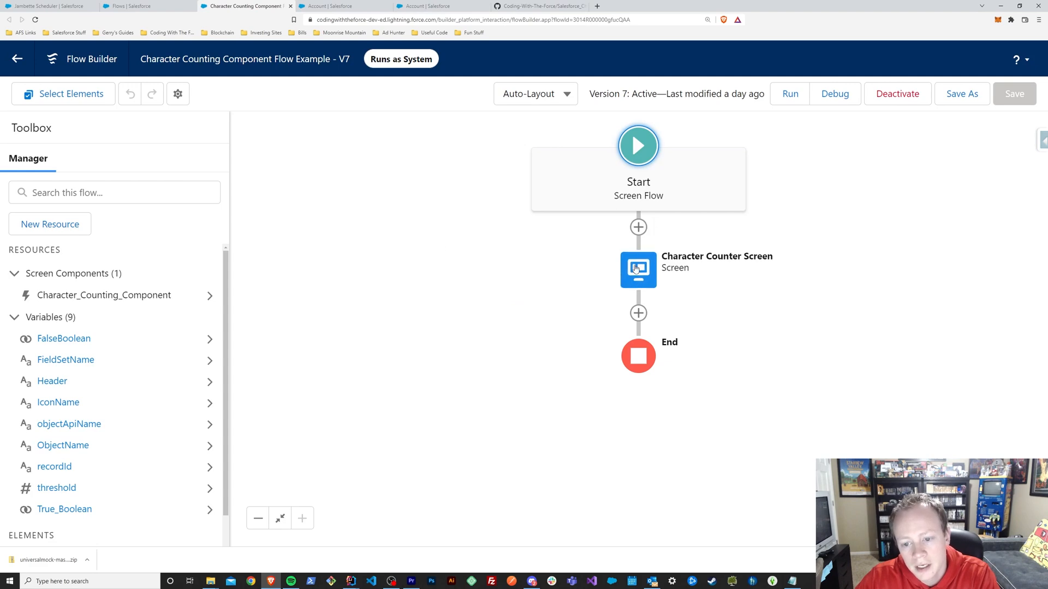
mouse_move(652, 279)
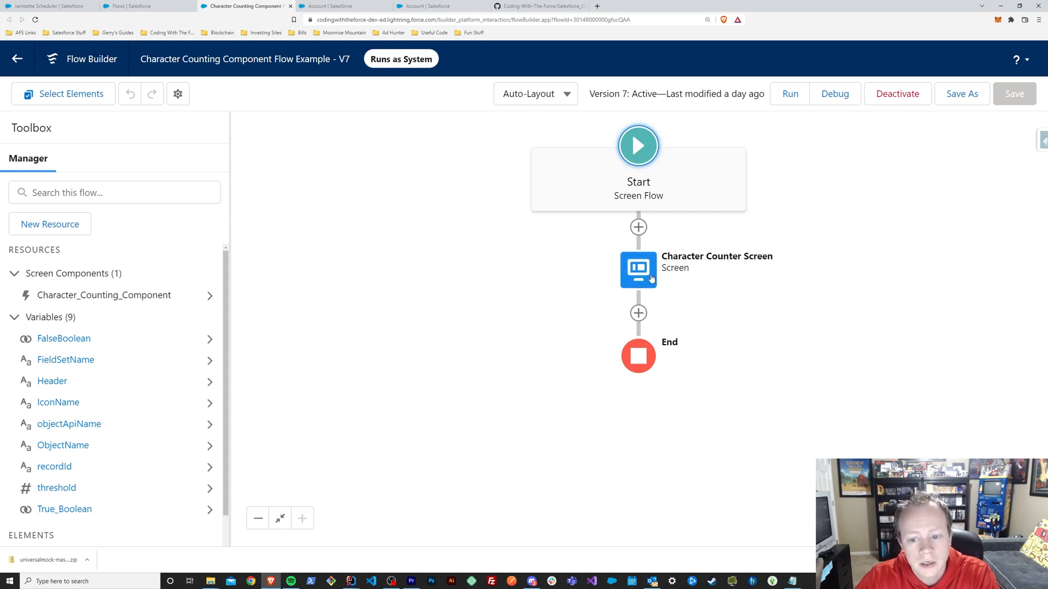
double_click(637, 270)
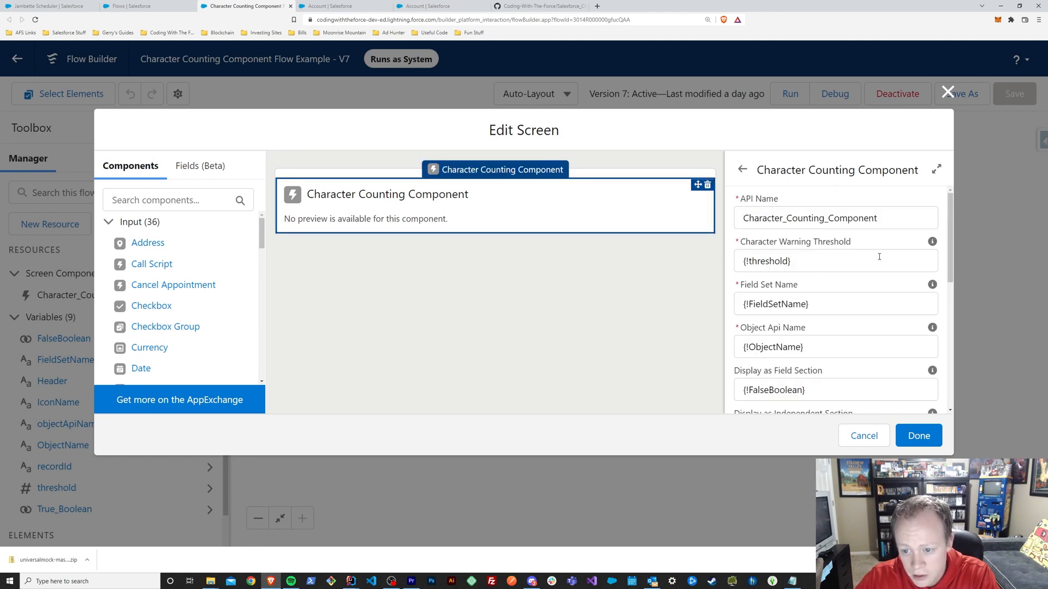
Review the screen's variable mappings and properties, then switch to the component's GitHub repository
scroll("down", 3)
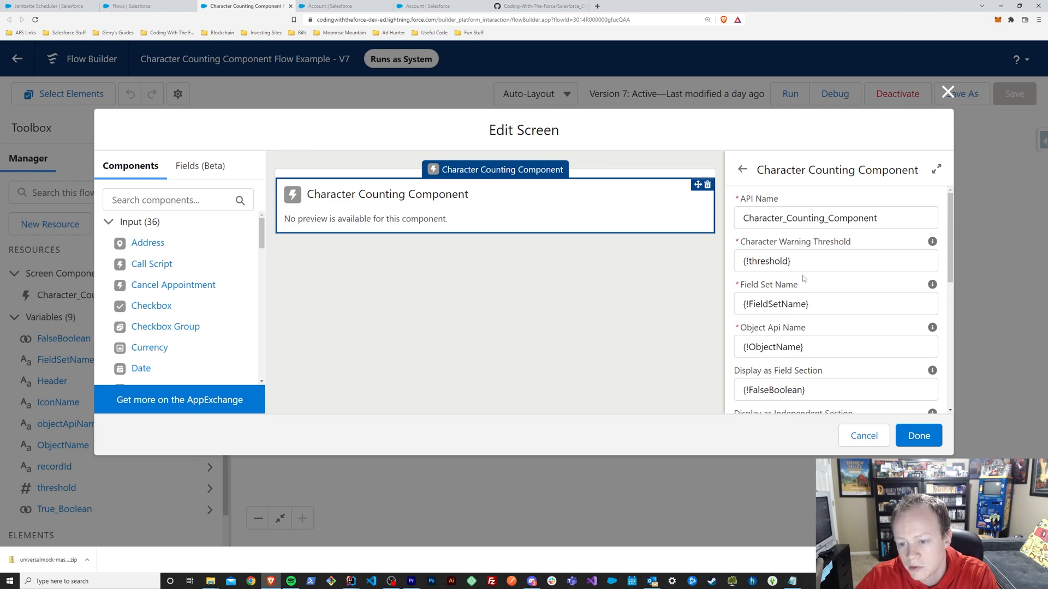
scroll("down", 3)
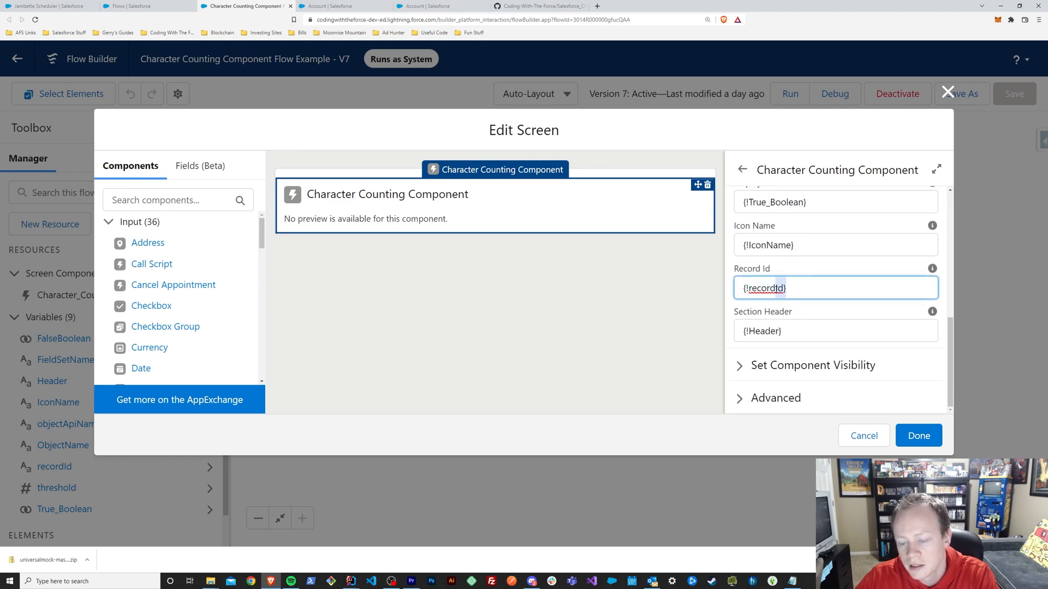
left_click(836, 289)
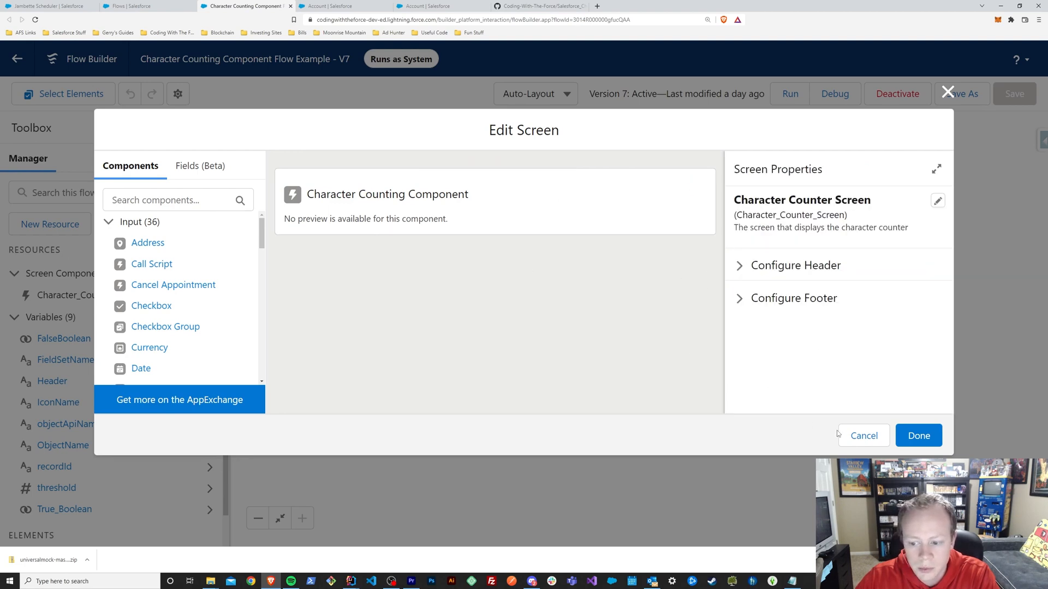
mouse_move(947, 93)
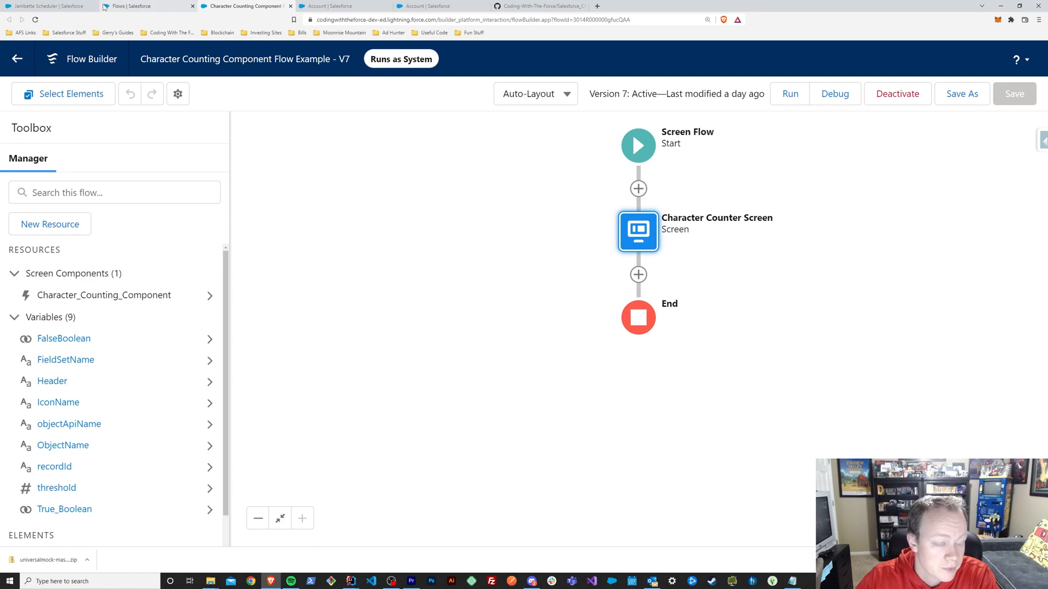
left_click(553, 5)
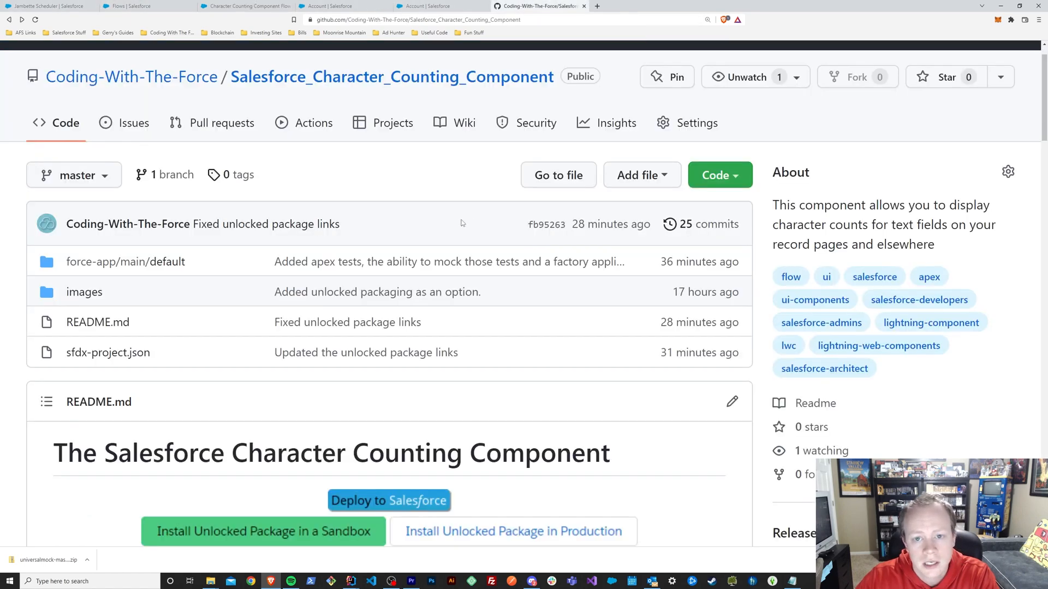
mouse_move(303, 194)
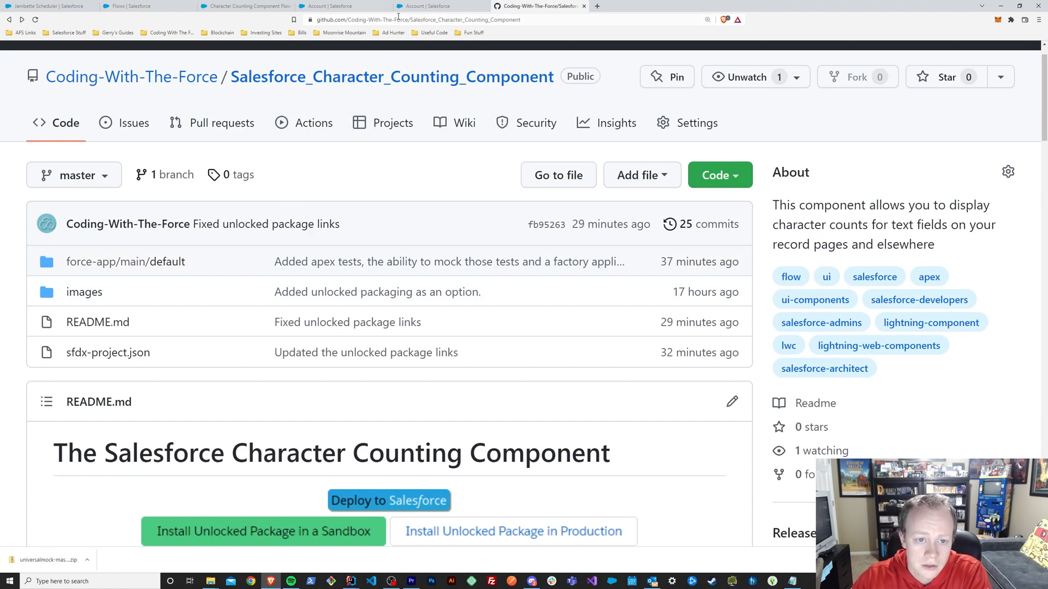
mouse_move(393, 173)
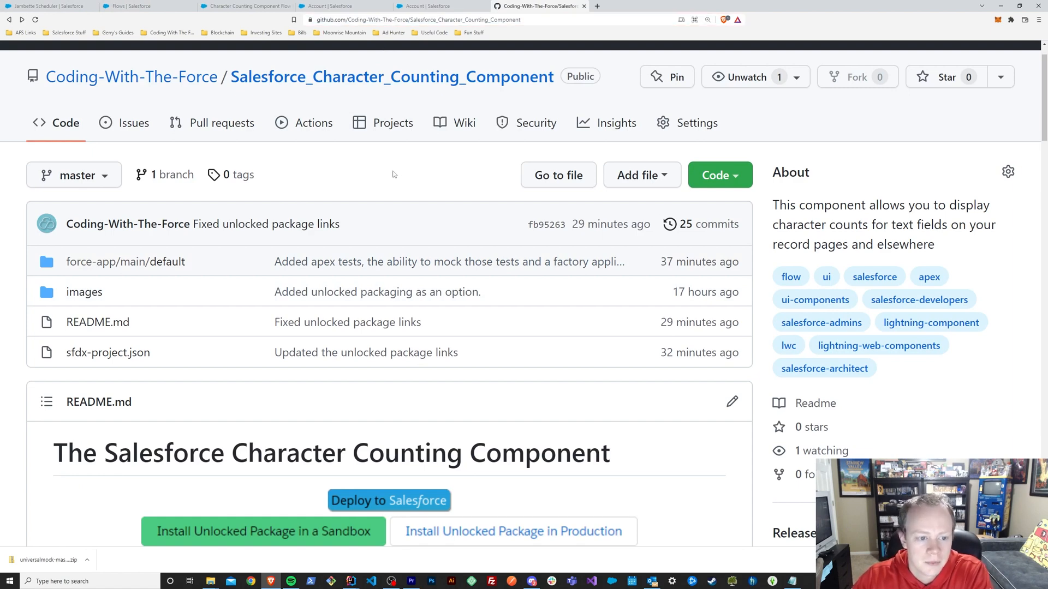
Highlight the Salesforce Character Counting Component name in the README heading while reviewing it
scroll("down", 3)
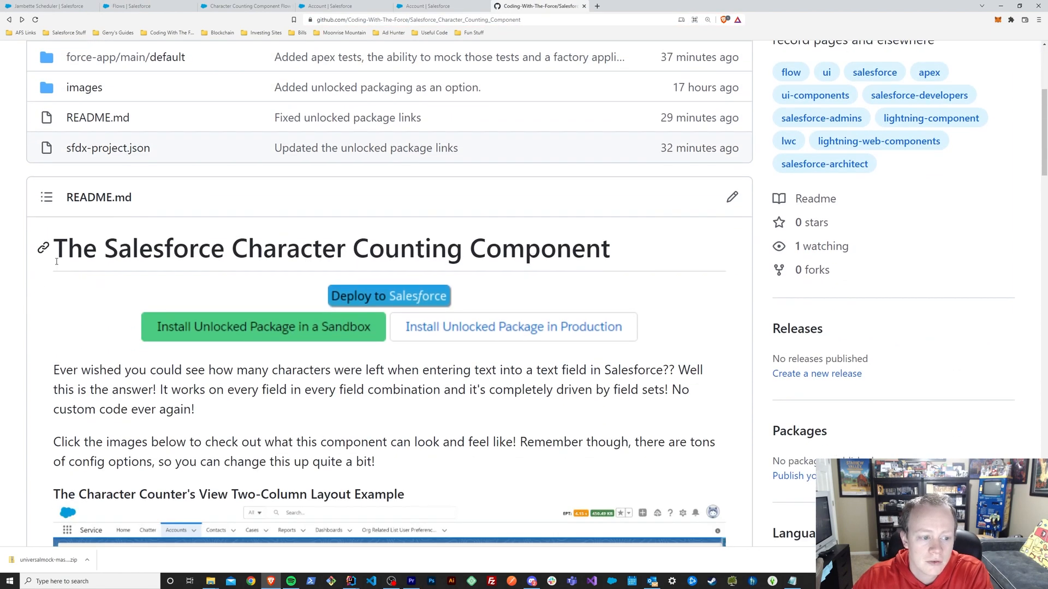
left_click_drag(53, 248, 347, 248)
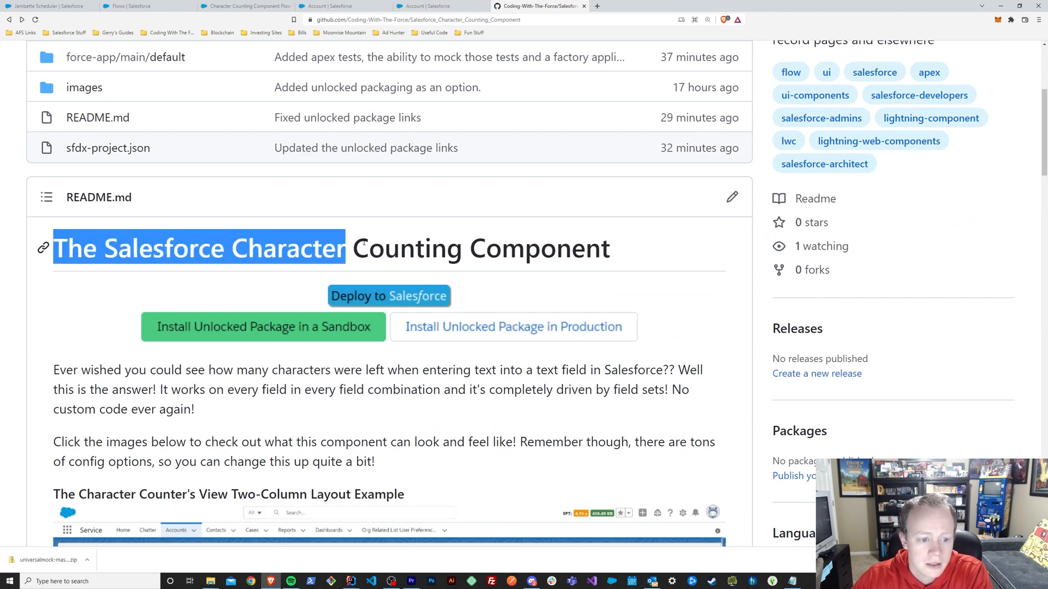
left_click(629, 245)
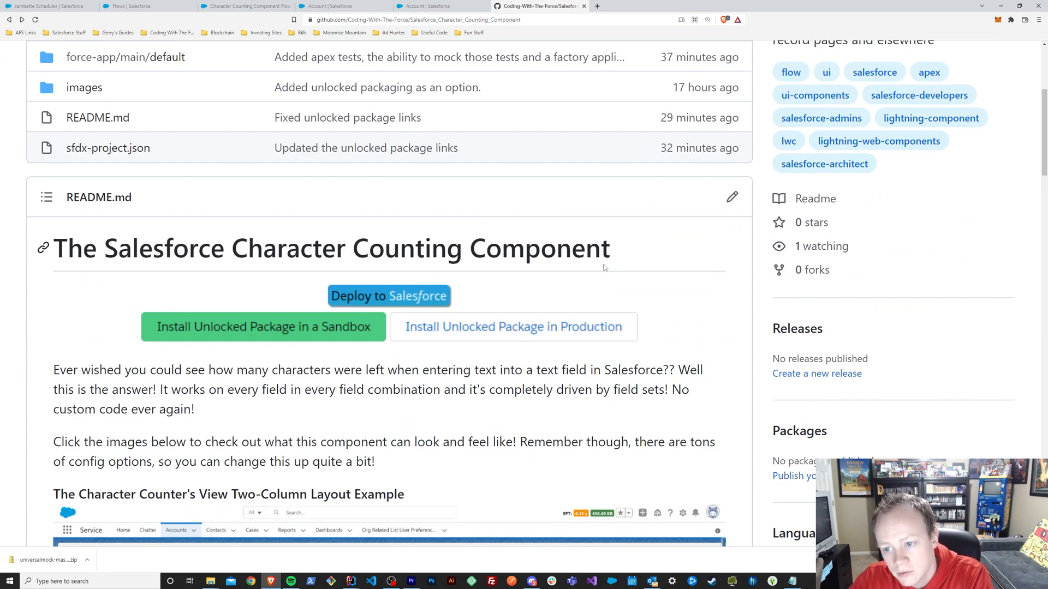
left_click_drag(211, 249, 609, 249)
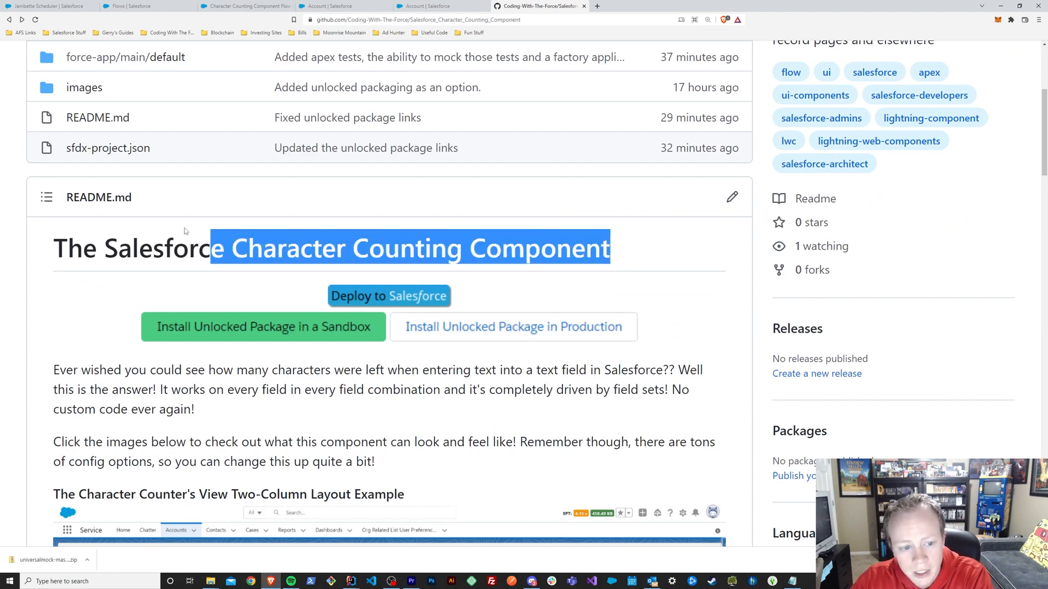
left_click(633, 264)
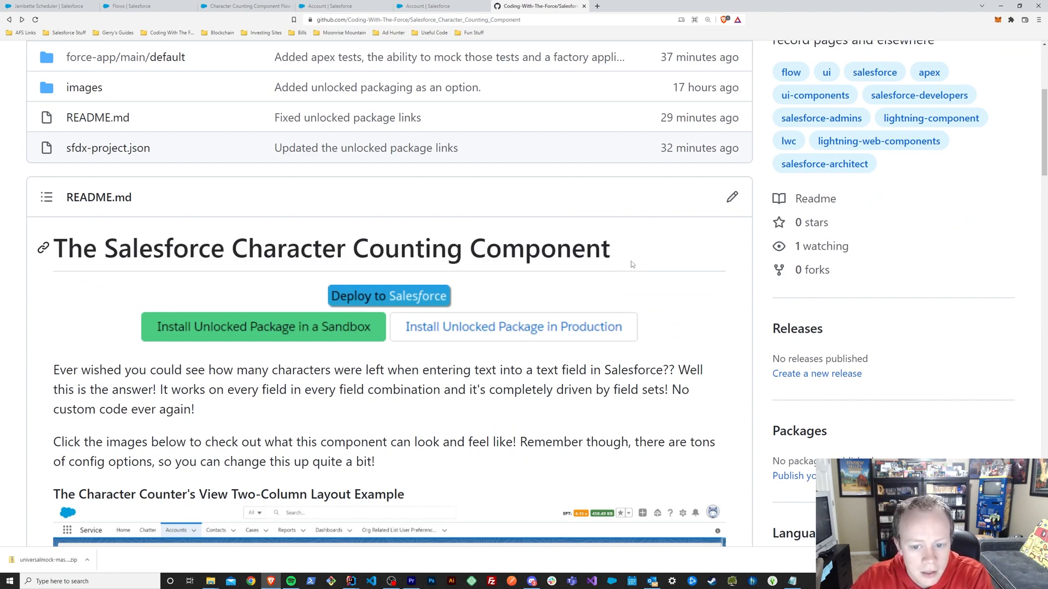
mouse_move(602, 270)
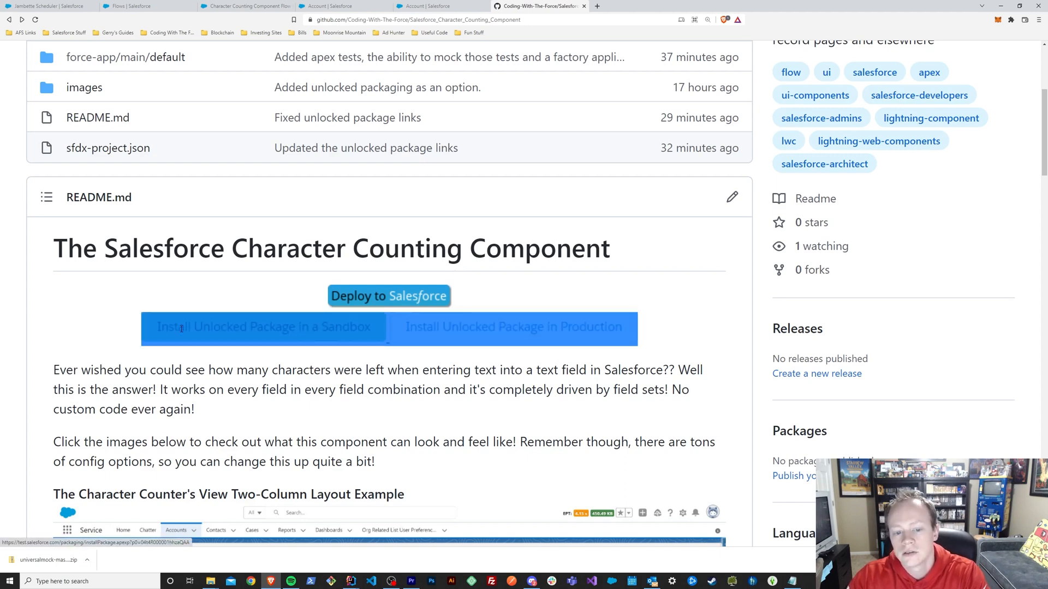
mouse_move(212, 338)
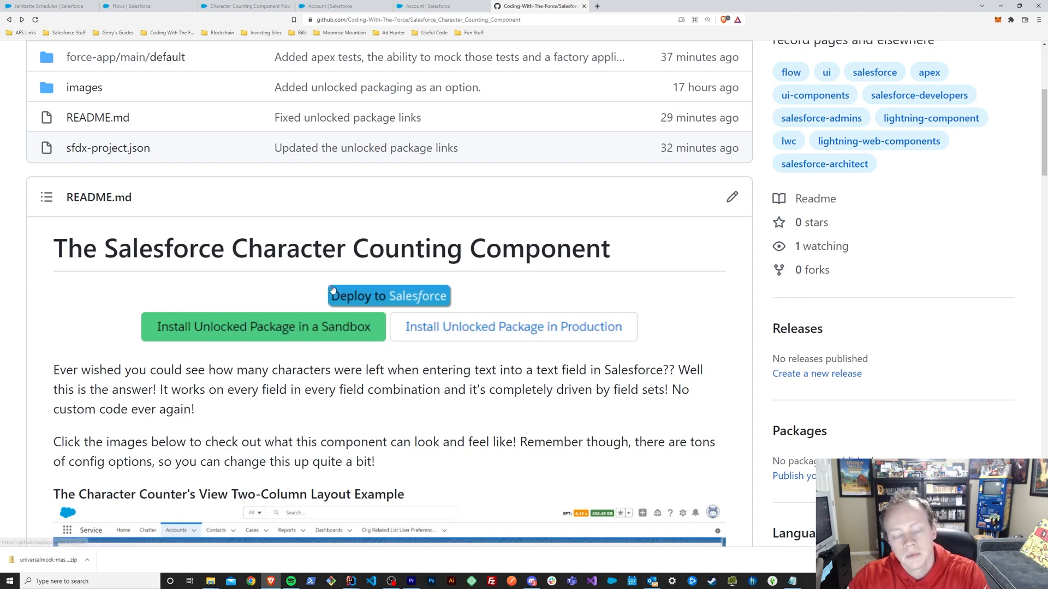
mouse_move(501, 303)
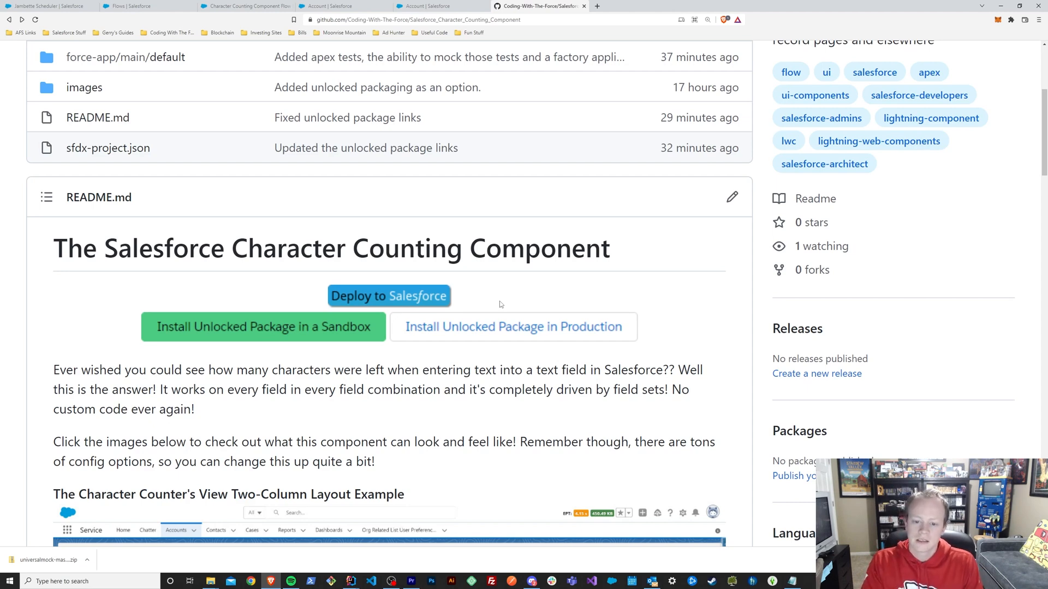
mouse_move(438, 308)
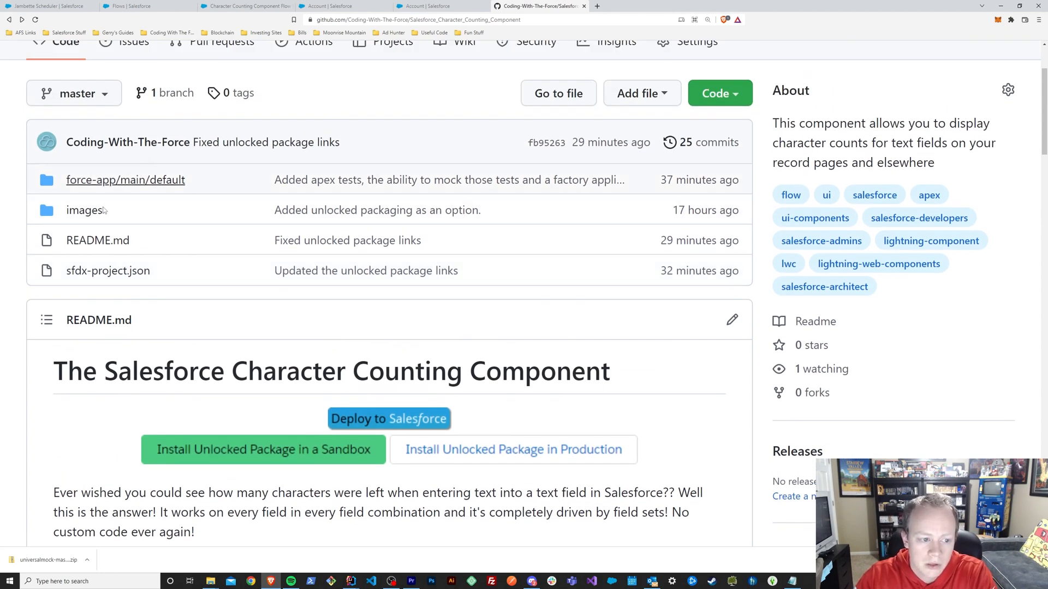
mouse_move(369, 400)
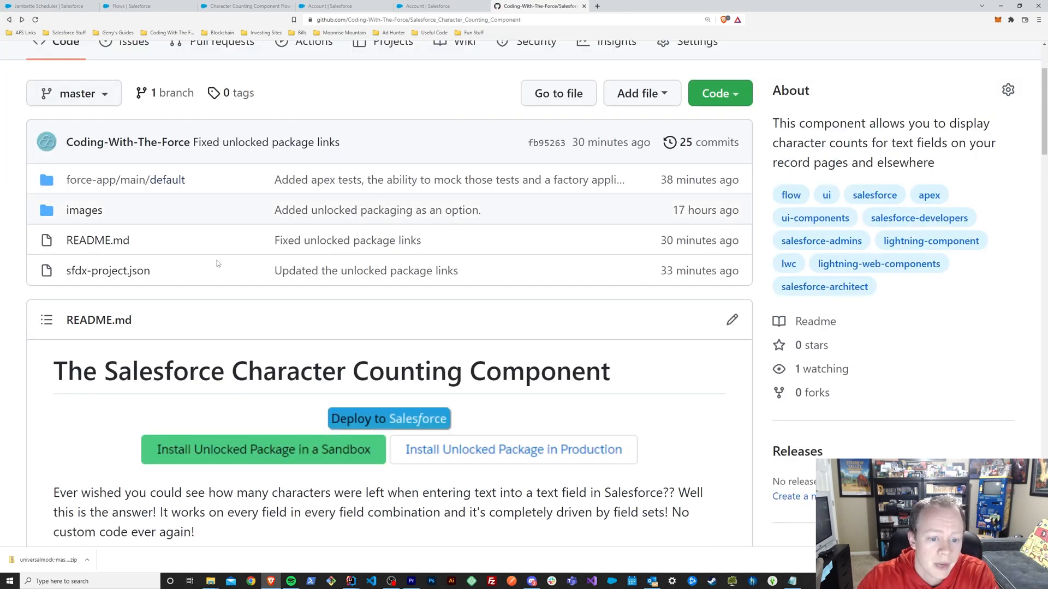
Follow the README's 'Install Unlocked Package in Production' link to the Salesforce install page
scroll("down", 3)
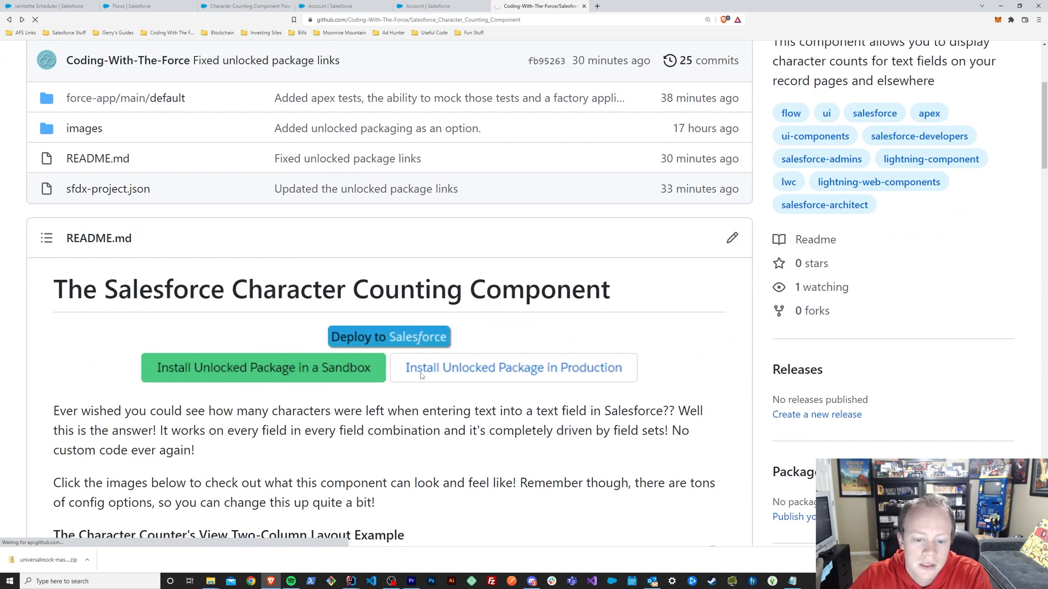
left_click(513, 368)
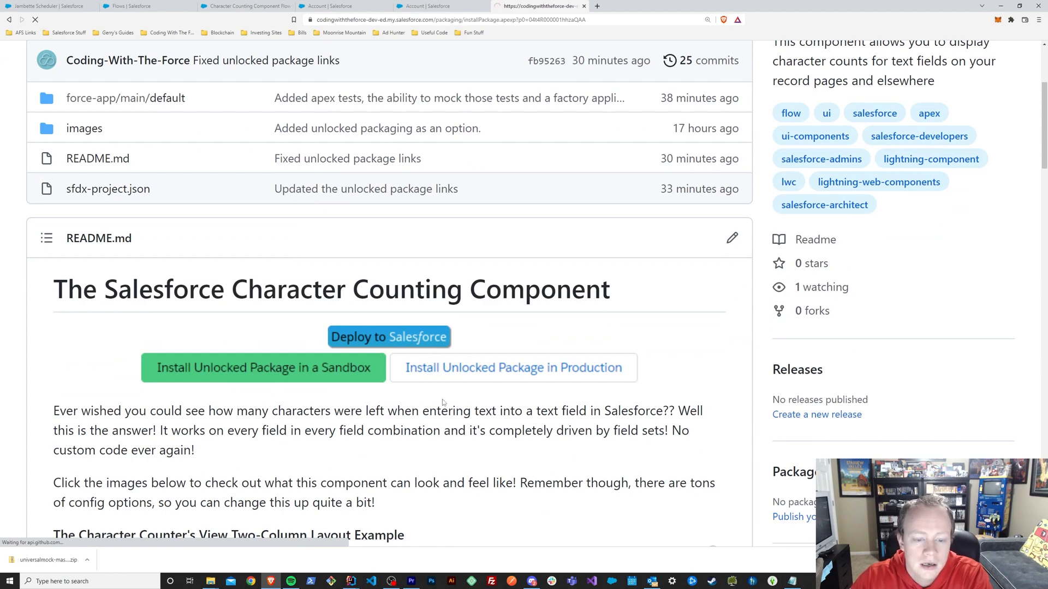
Leave the Install Character Counter Component page with 'Install for Admins Only' selected, uninstalled
left_click(263, 368)
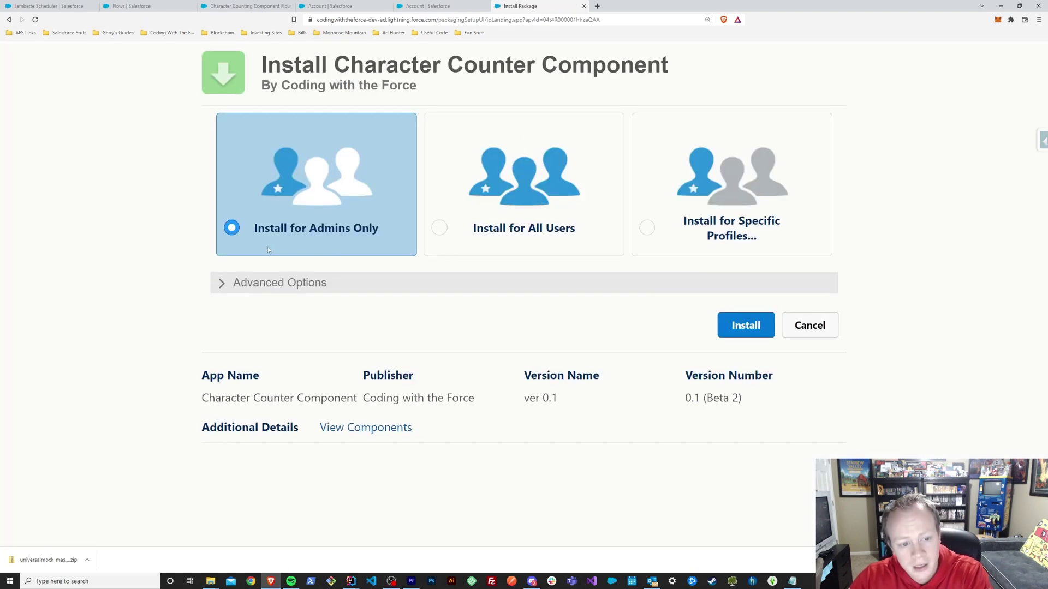
mouse_move(611, 217)
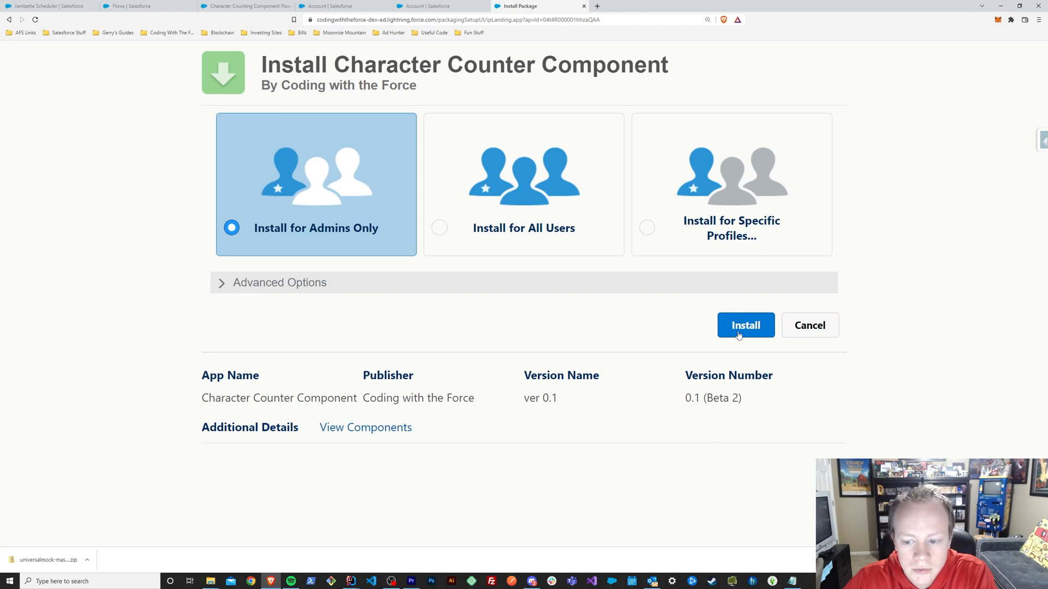
mouse_move(332, 201)
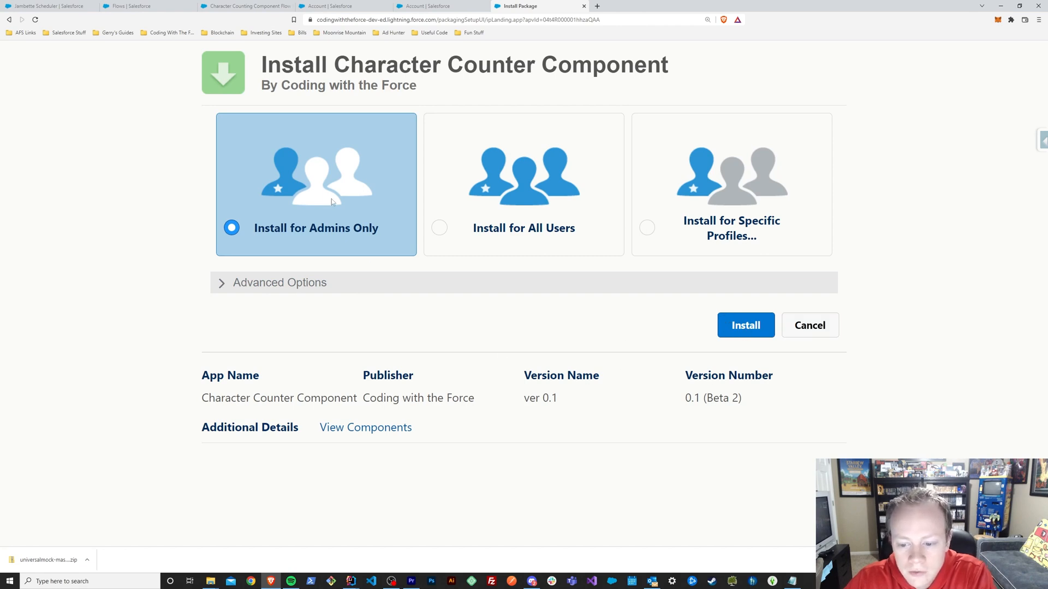
mouse_move(220, 166)
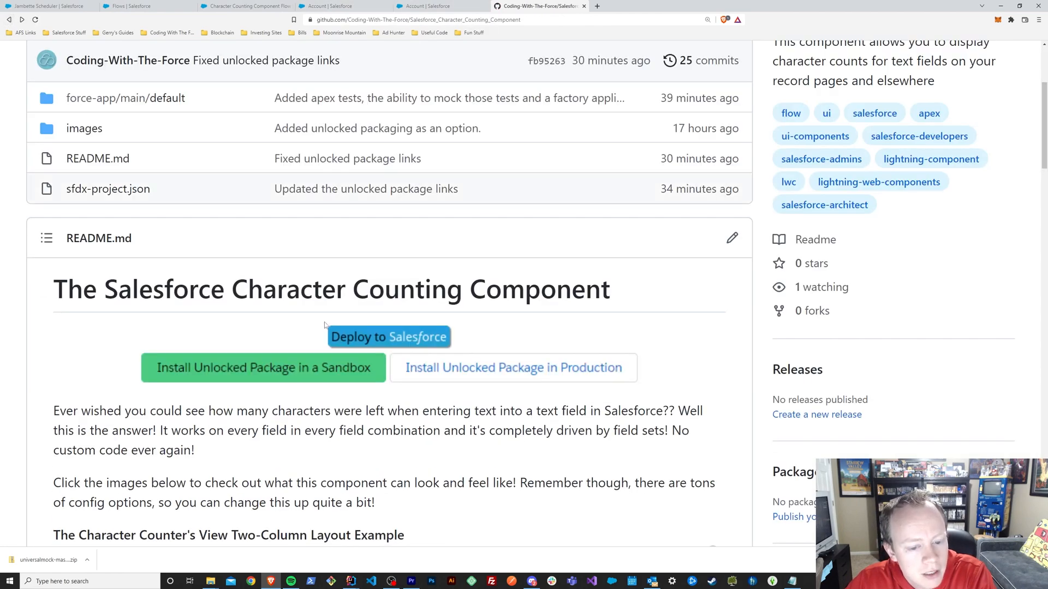
Switch from the GitHub repo to the Jambette Scheduler contact record showing 32 characters remaining
scroll("up", 3)
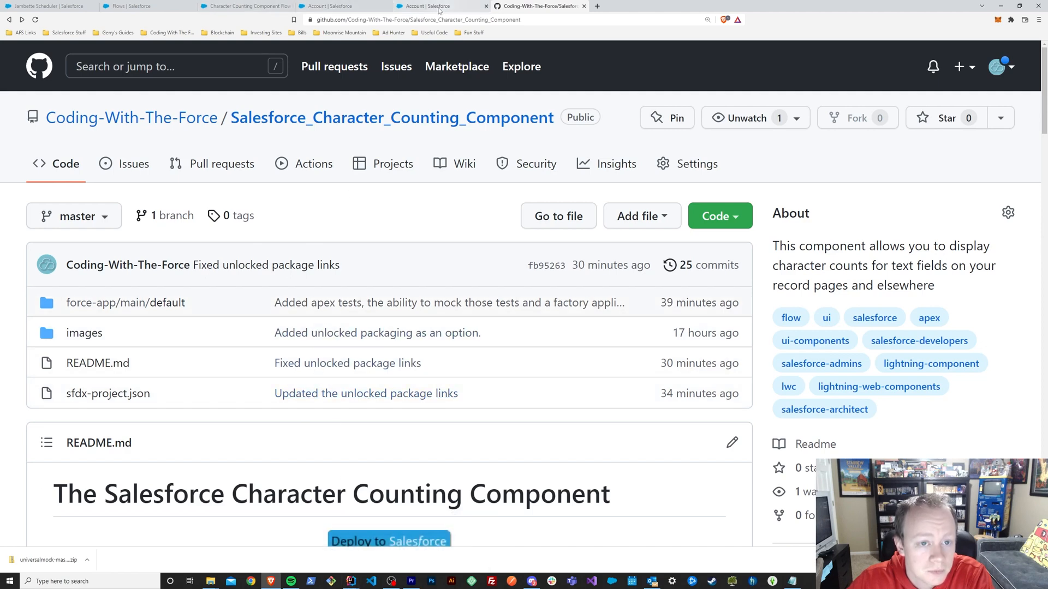
left_click(240, 6)
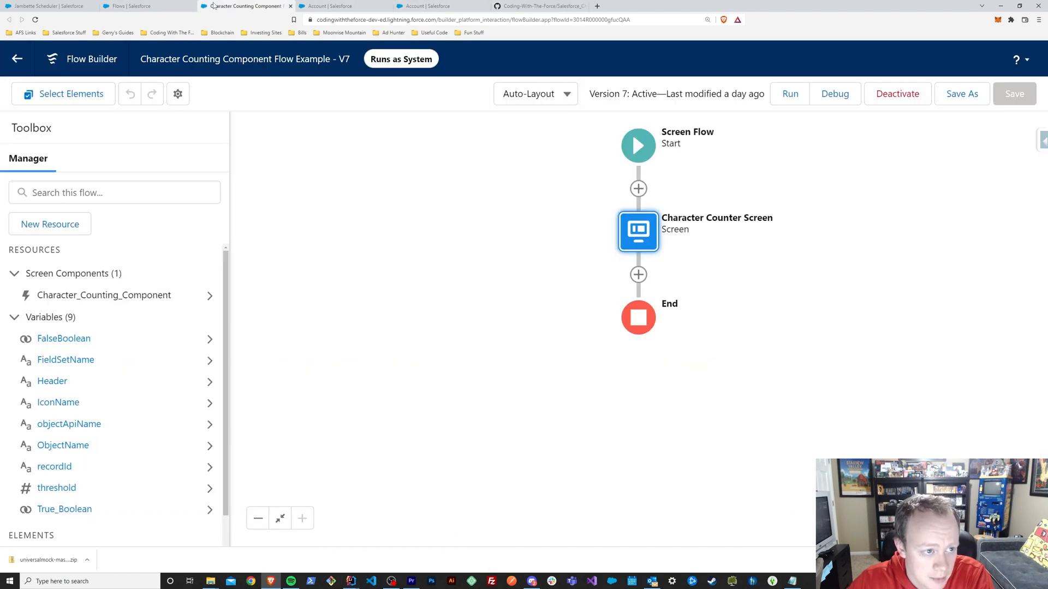
left_click(42, 6)
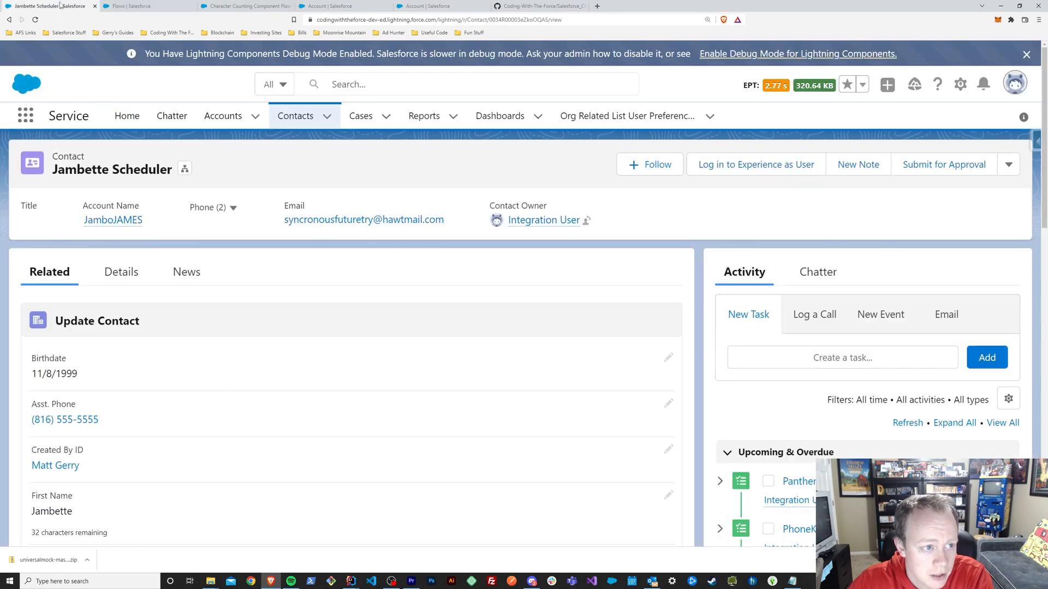
Bring up the Taco Bell account from Recently Viewed, with its character-count fields visible
scroll("down", 3)
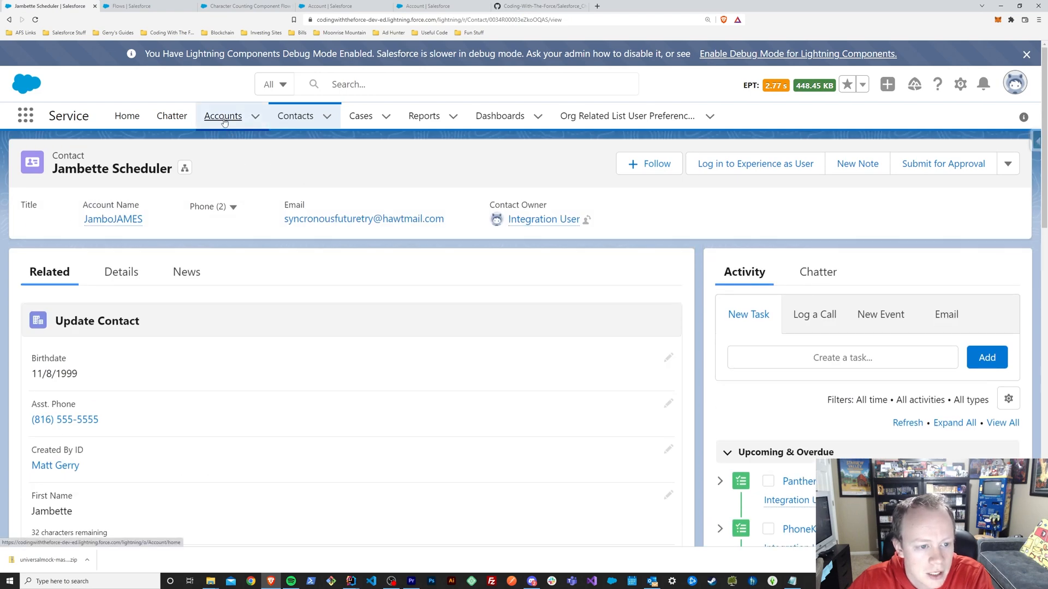
left_click(222, 116)
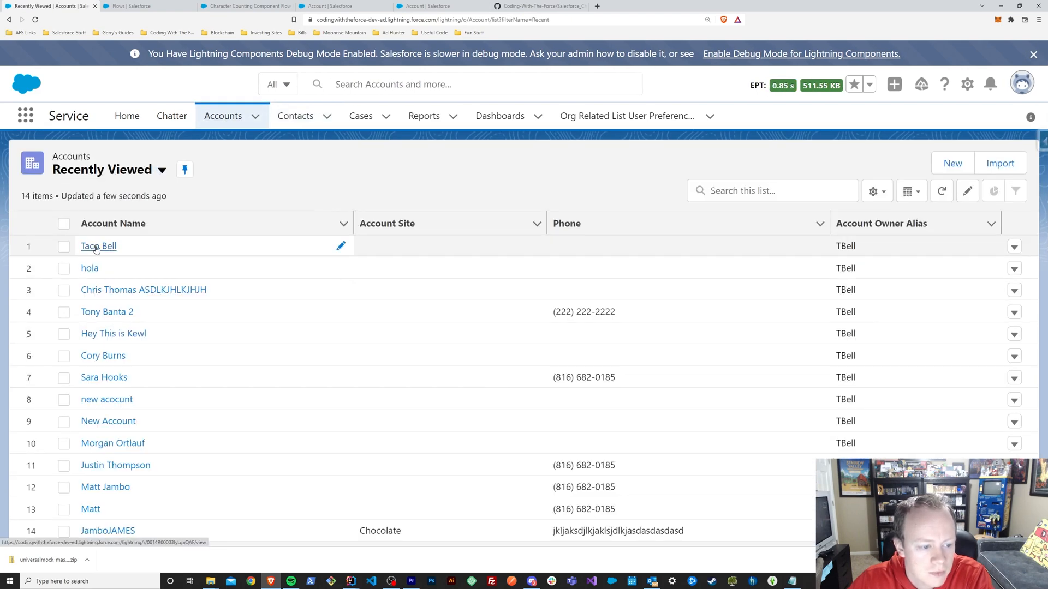
left_click(98, 247)
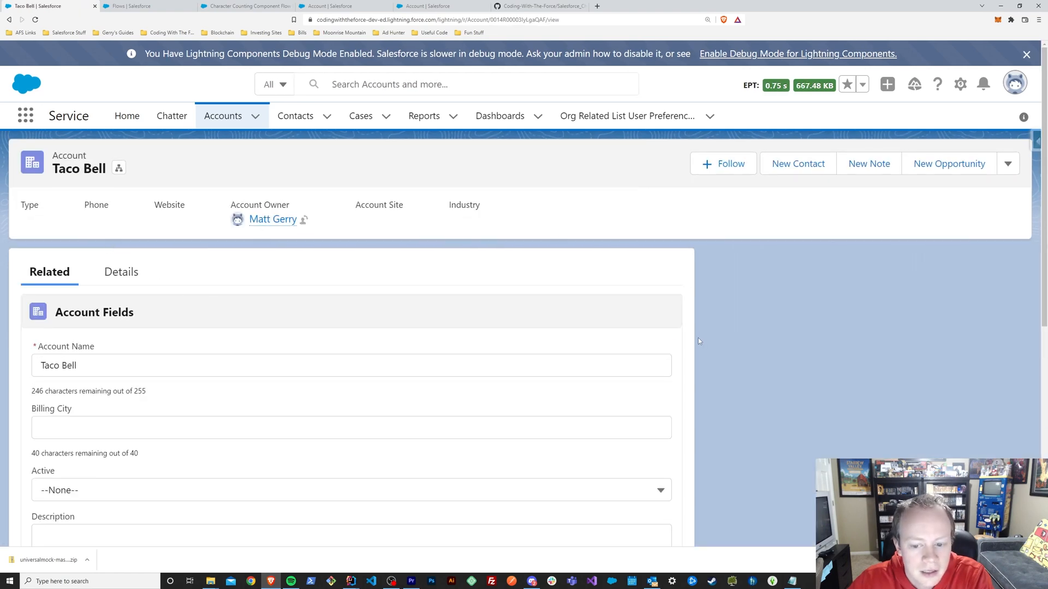
scroll("down", 3)
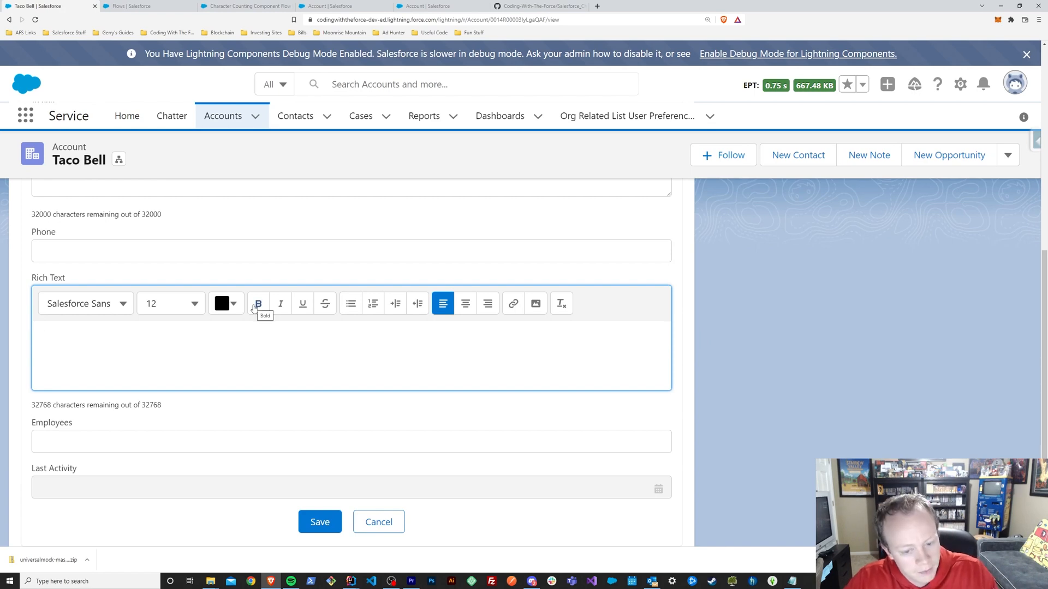
Enter 'ASDASDasd' sample text in Rich Text so its counter reads 32753 of 32768
type("ASDASDasd")
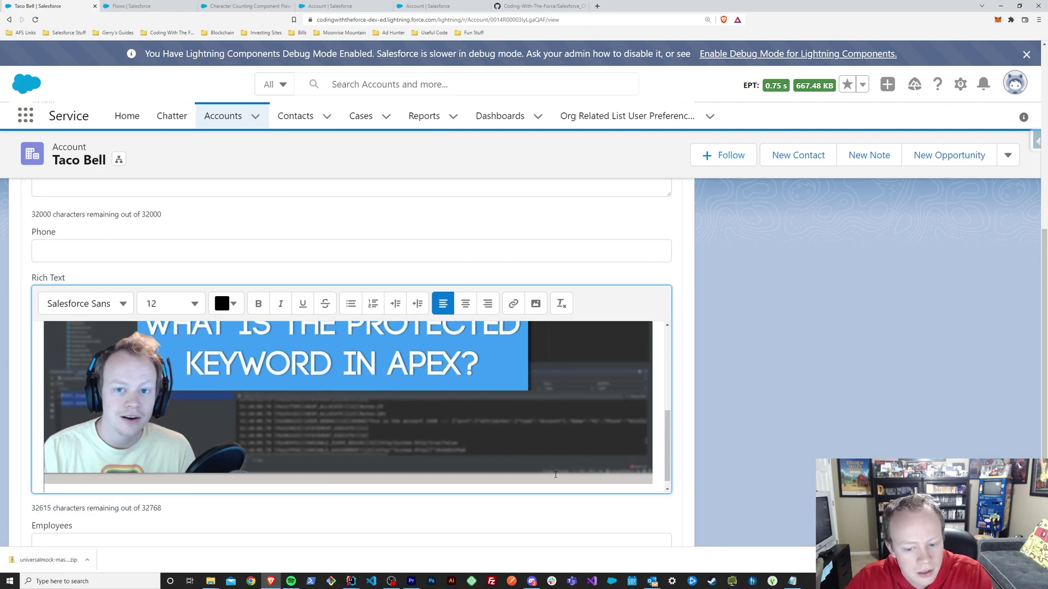
type("ASDASDas")
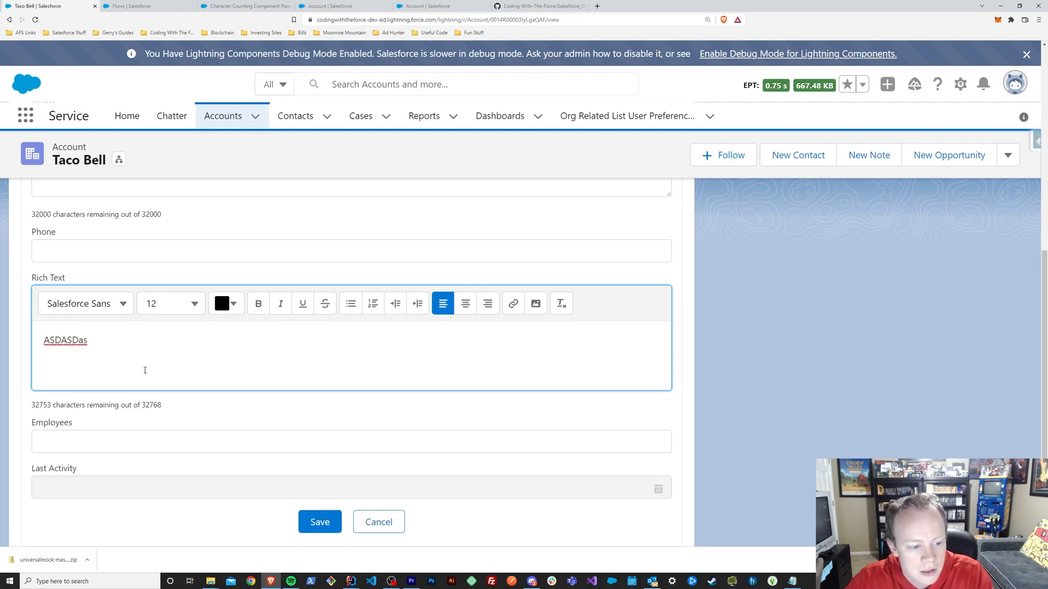
mouse_move(101, 377)
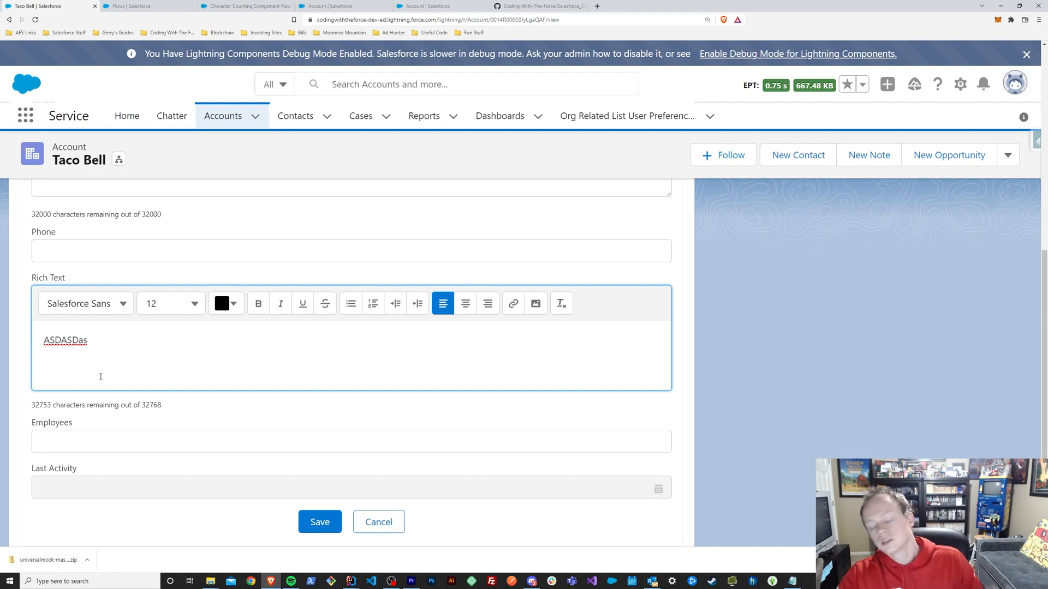
scroll("down", 3)
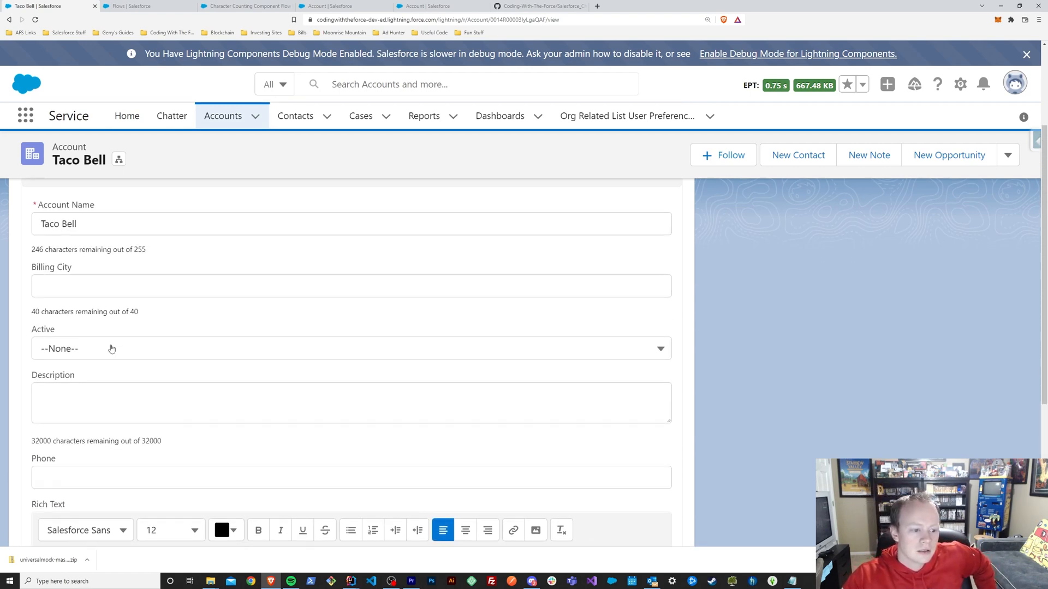
scroll("down", 3)
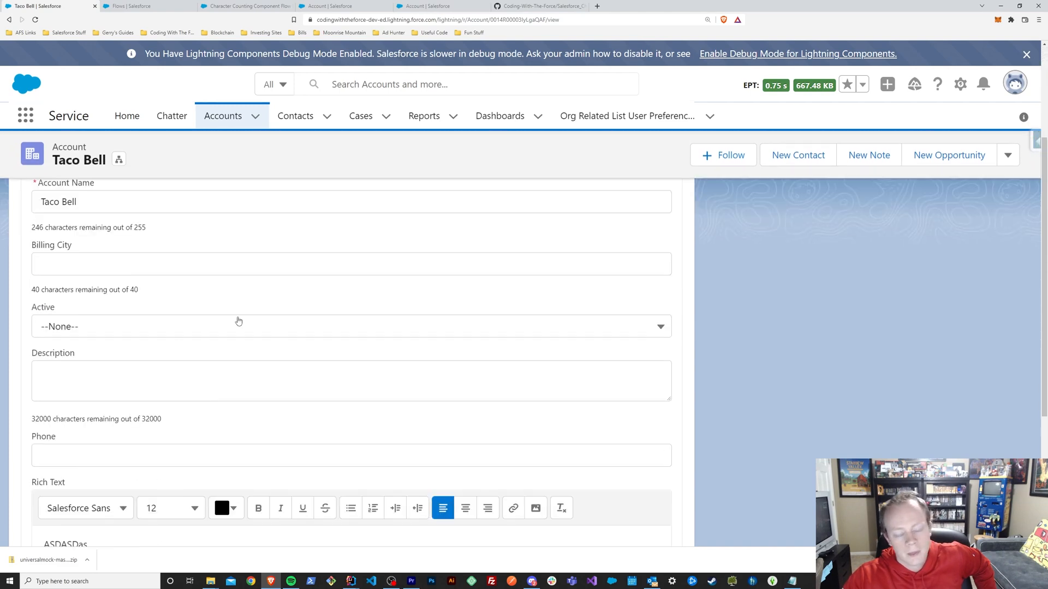
scroll("down", 3)
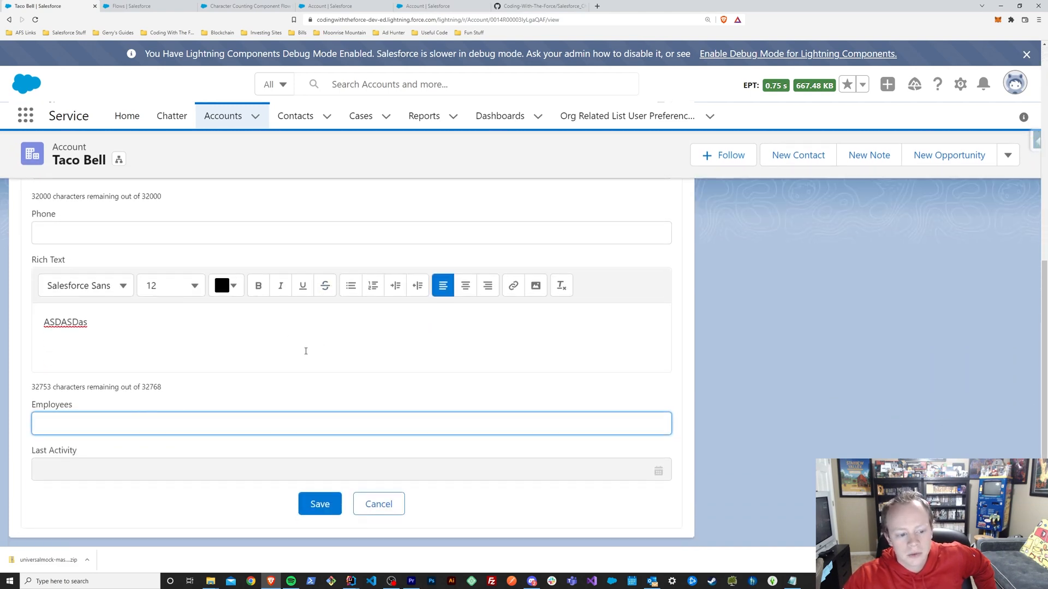
mouse_move(364, 506)
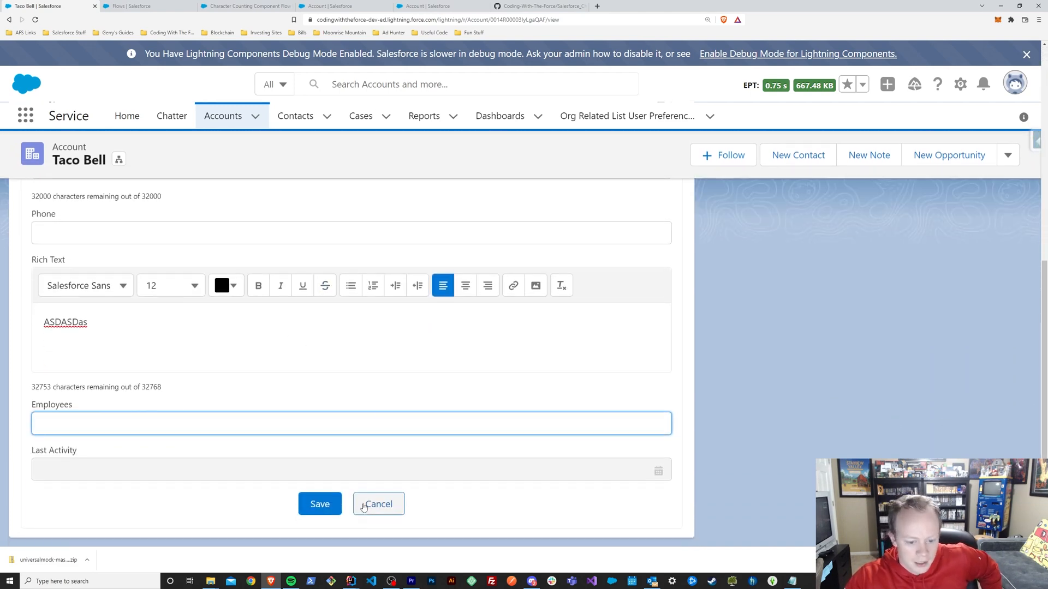